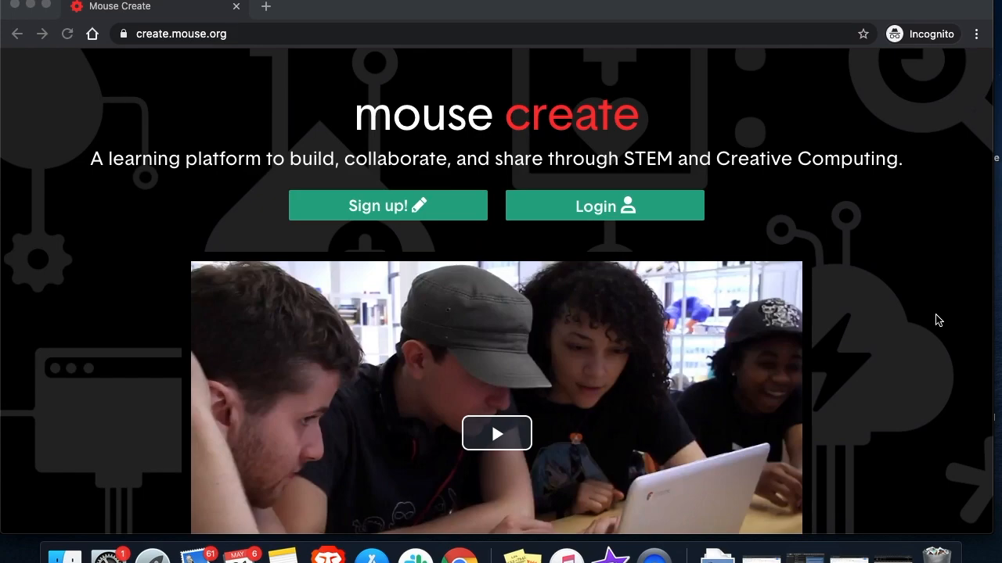
mouse_move(385, 204)
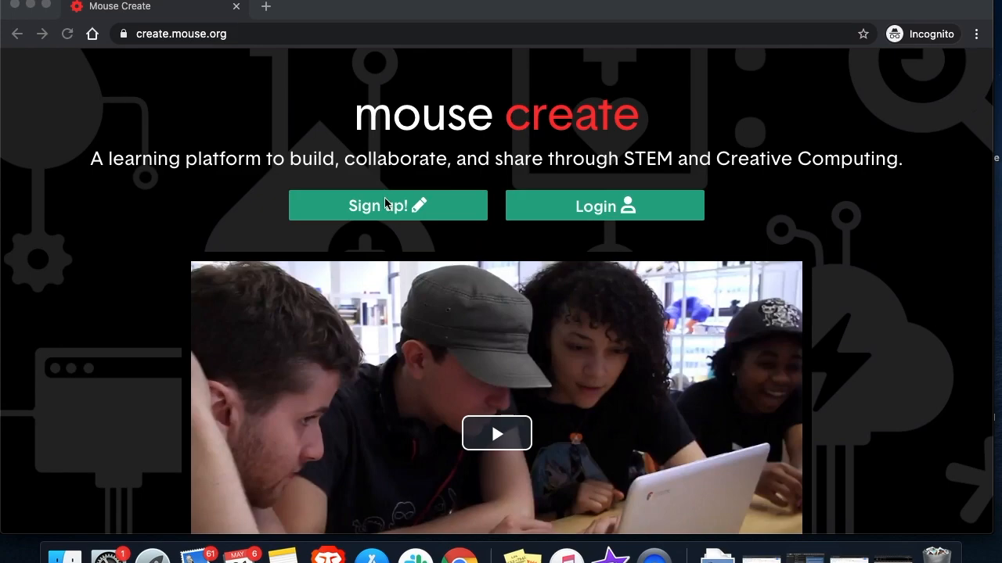
mouse_move(141, 50)
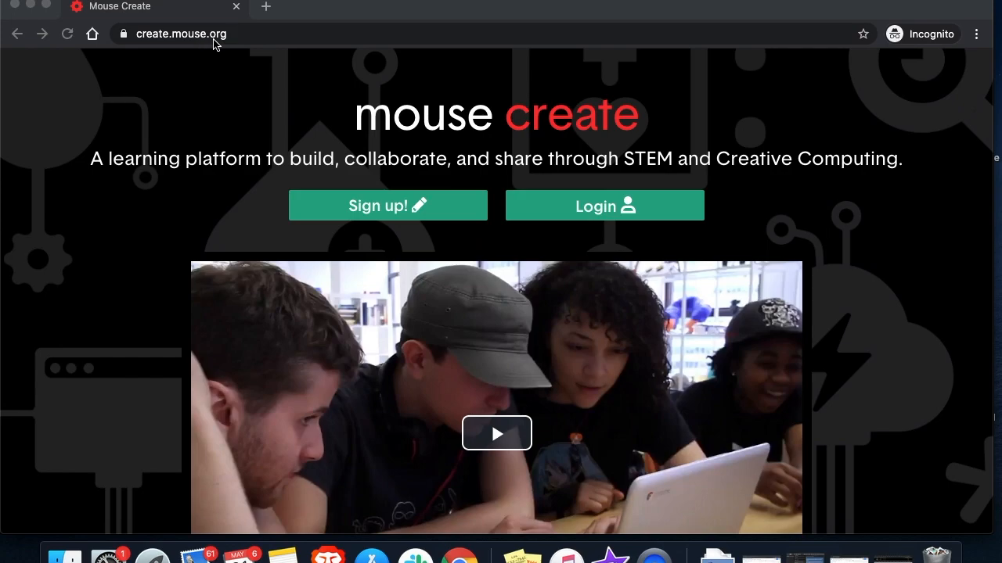
mouse_move(266, 97)
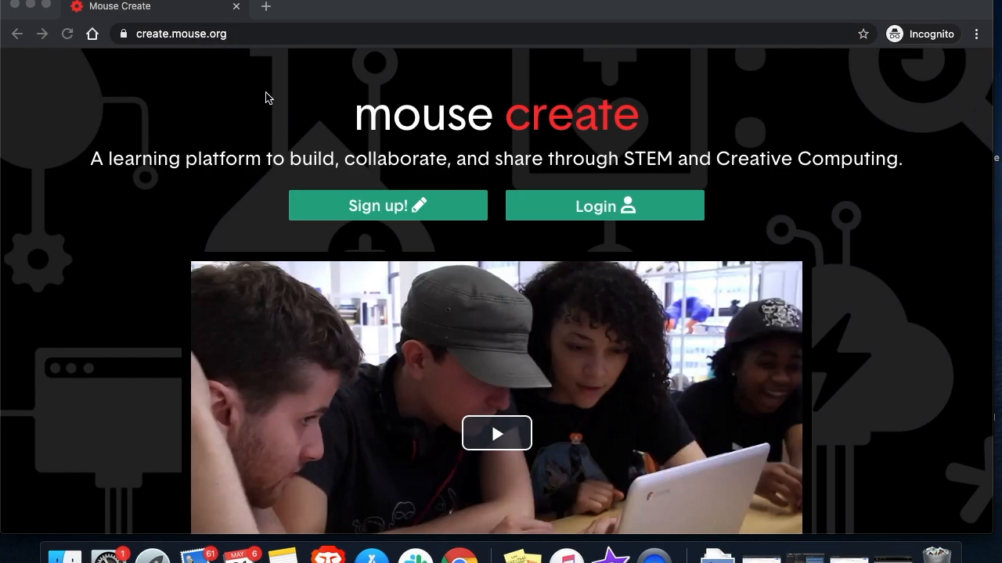
mouse_move(388, 125)
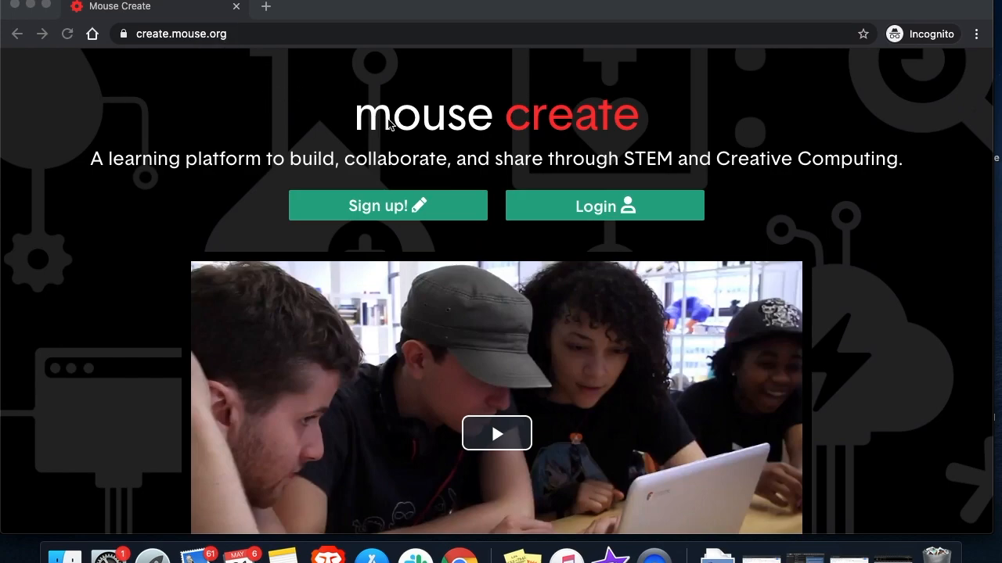
mouse_move(428, 186)
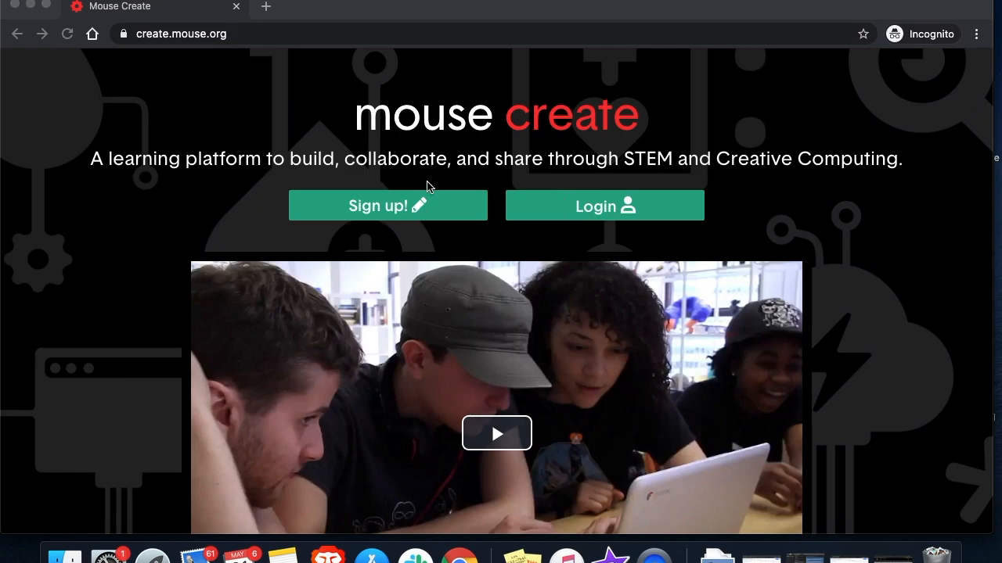
mouse_move(407, 179)
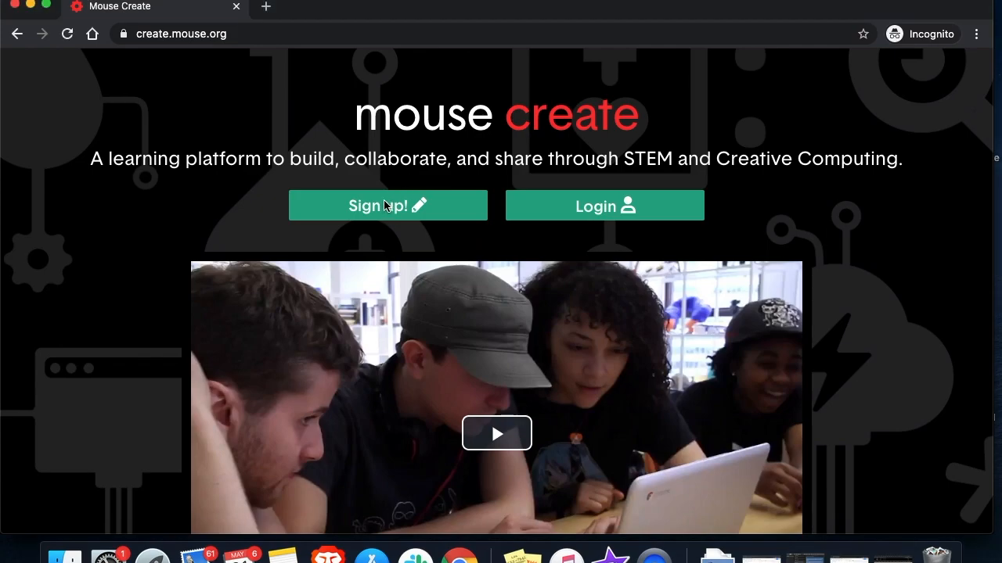
Begin sign-up and choose Educator as the account type on the Register form
left_click(388, 205)
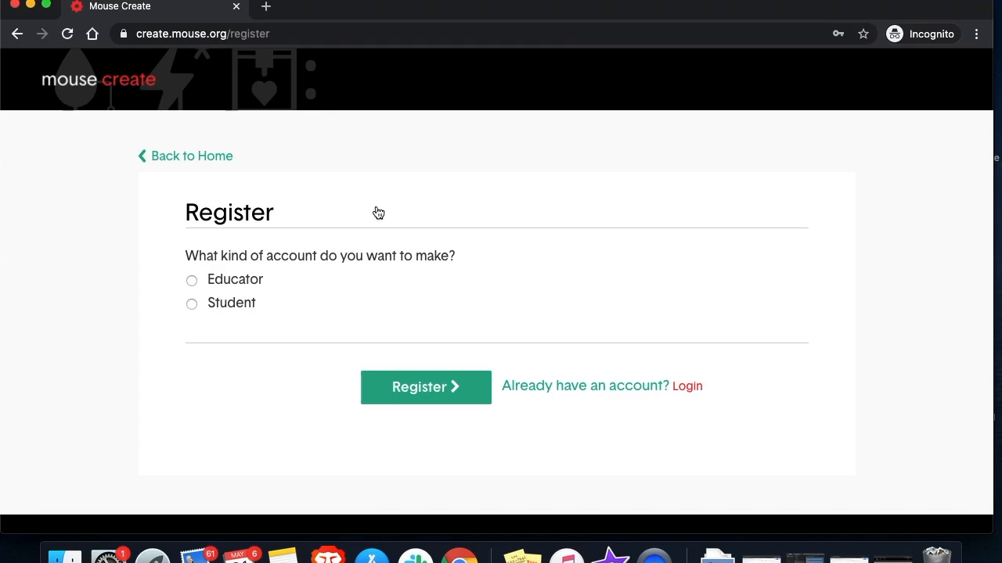
mouse_move(291, 282)
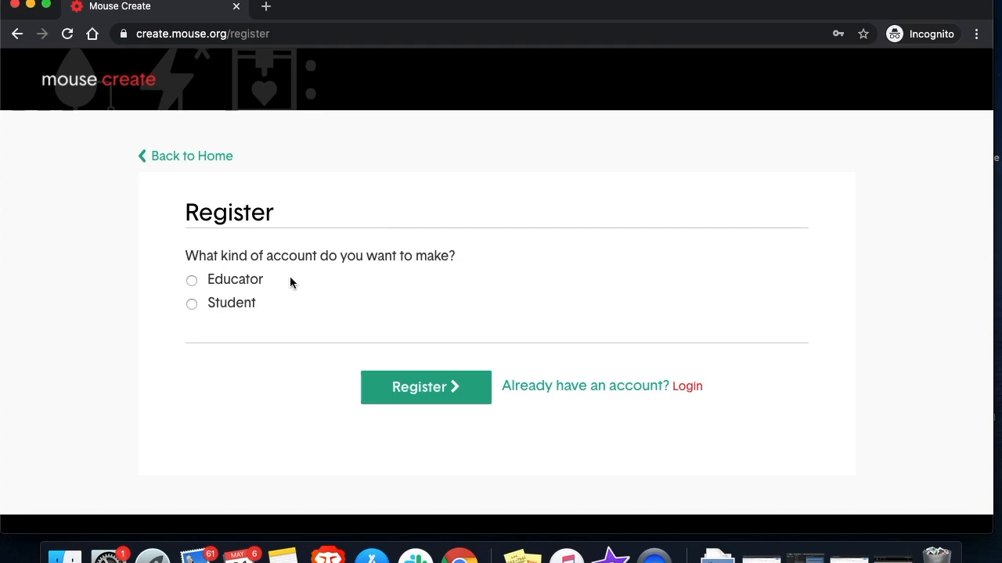
left_click(191, 281)
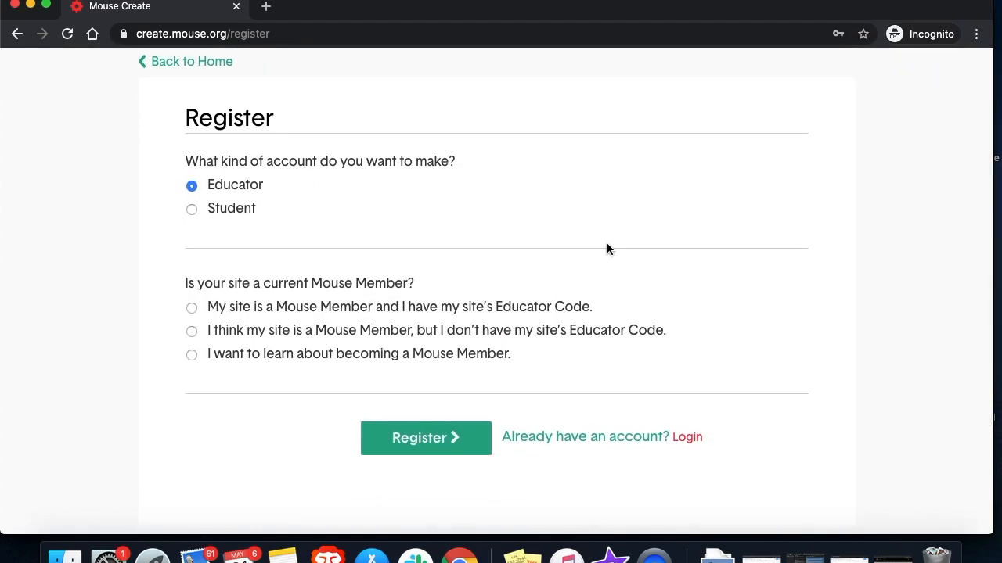
mouse_move(604, 283)
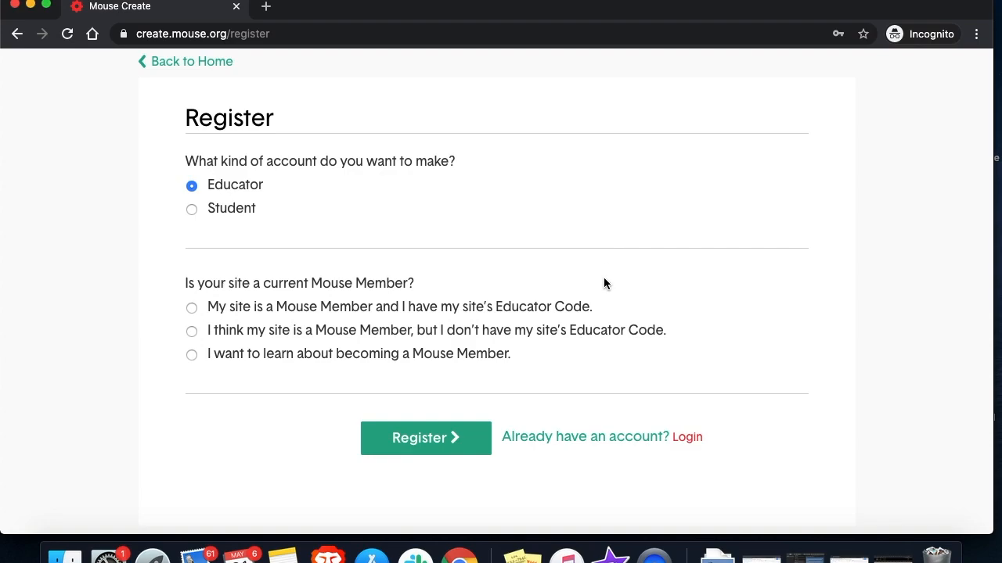
mouse_move(353, 304)
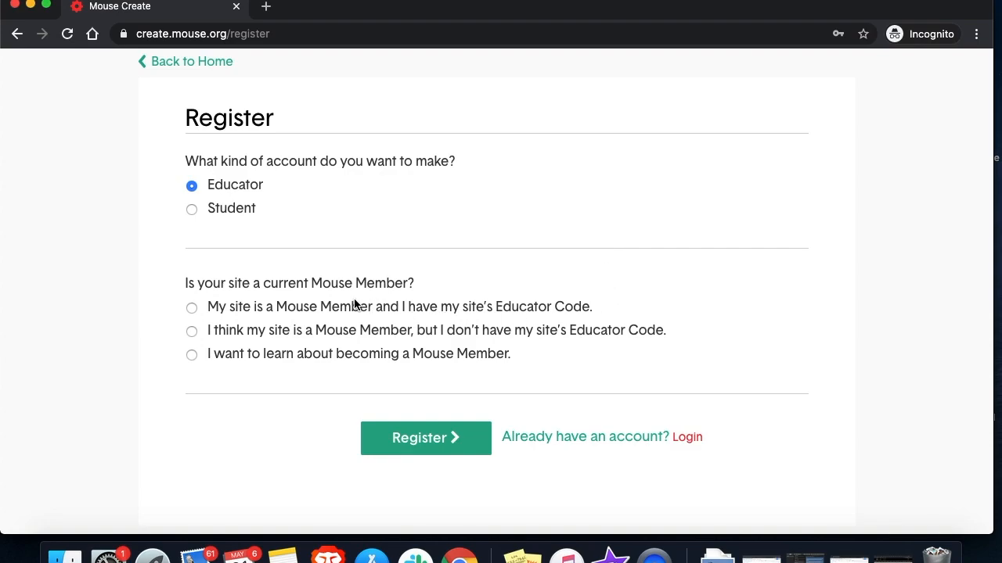
mouse_move(548, 311)
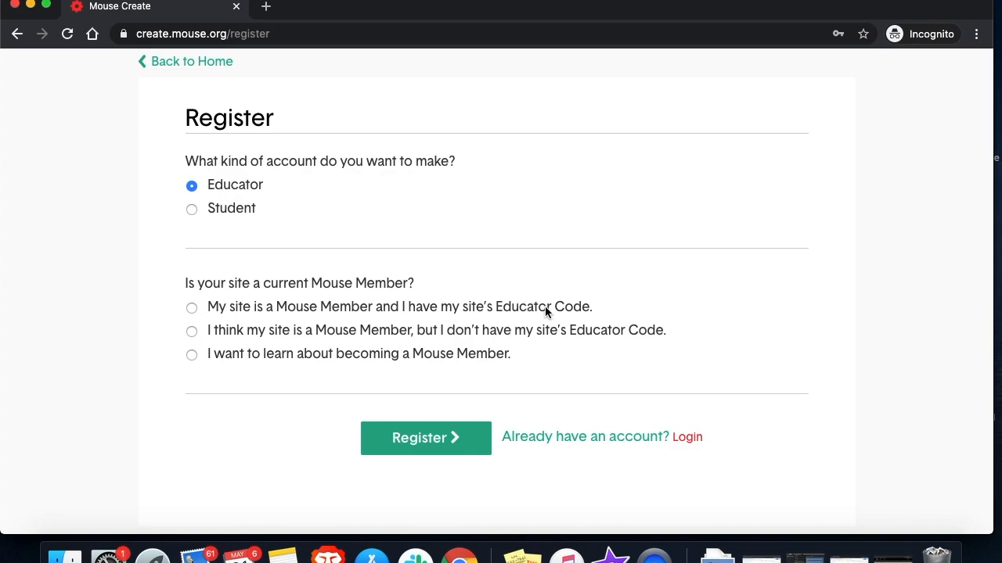
mouse_move(404, 285)
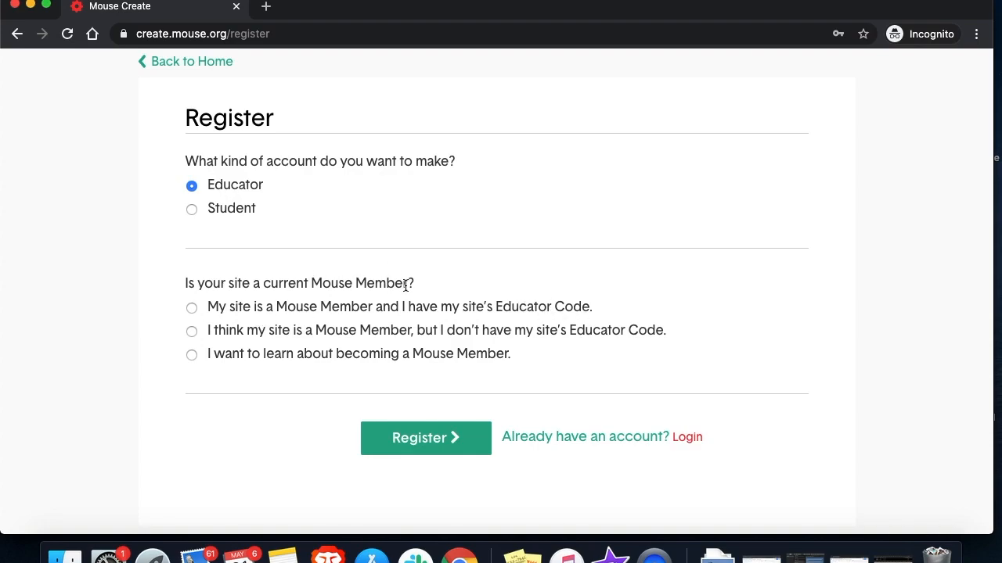
mouse_move(273, 276)
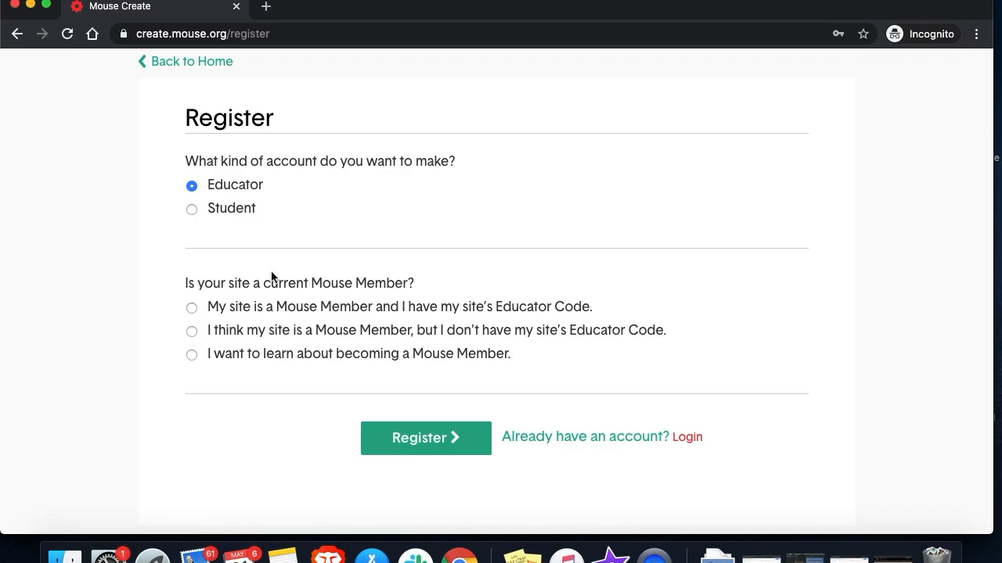
mouse_move(383, 338)
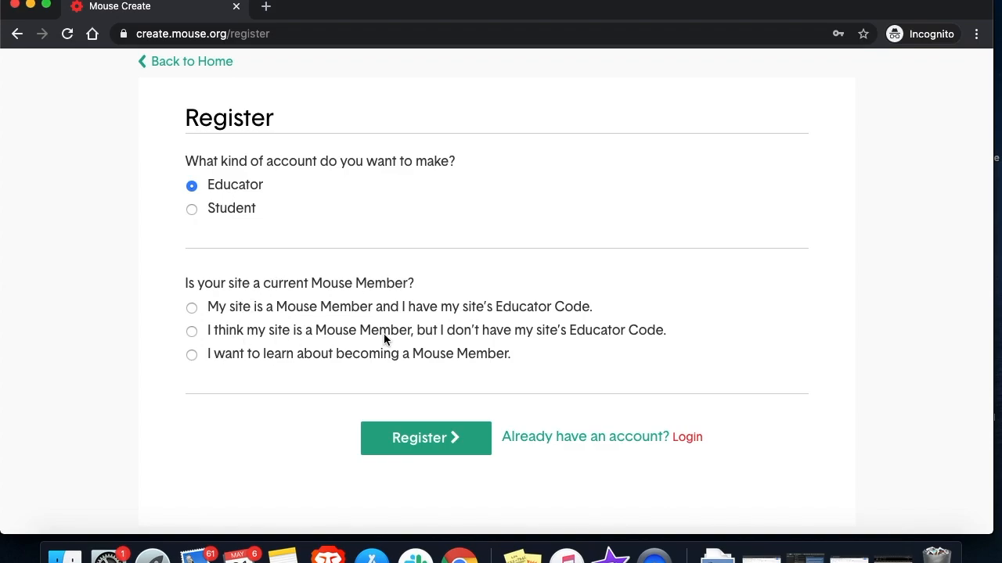
mouse_move(582, 343)
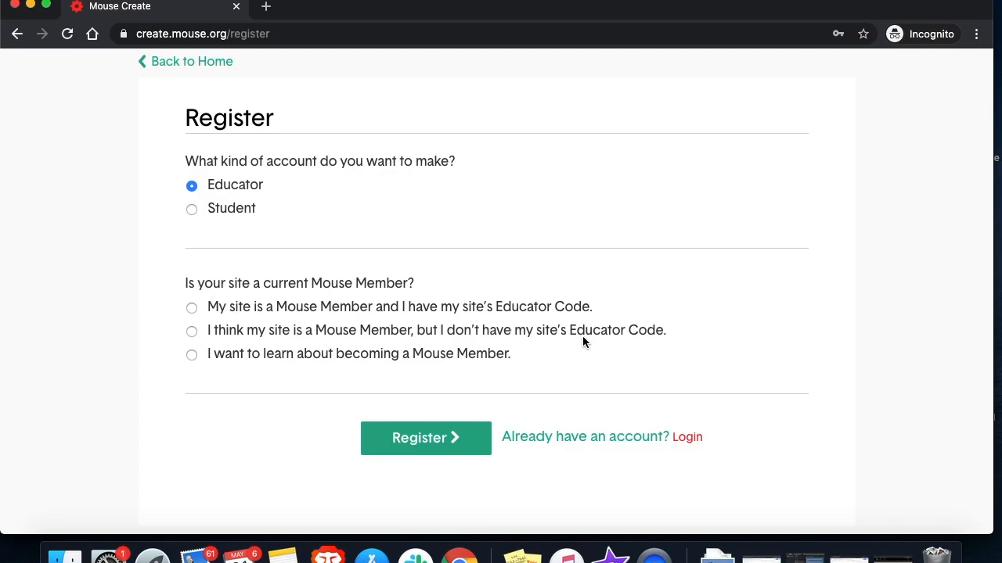
mouse_move(195, 331)
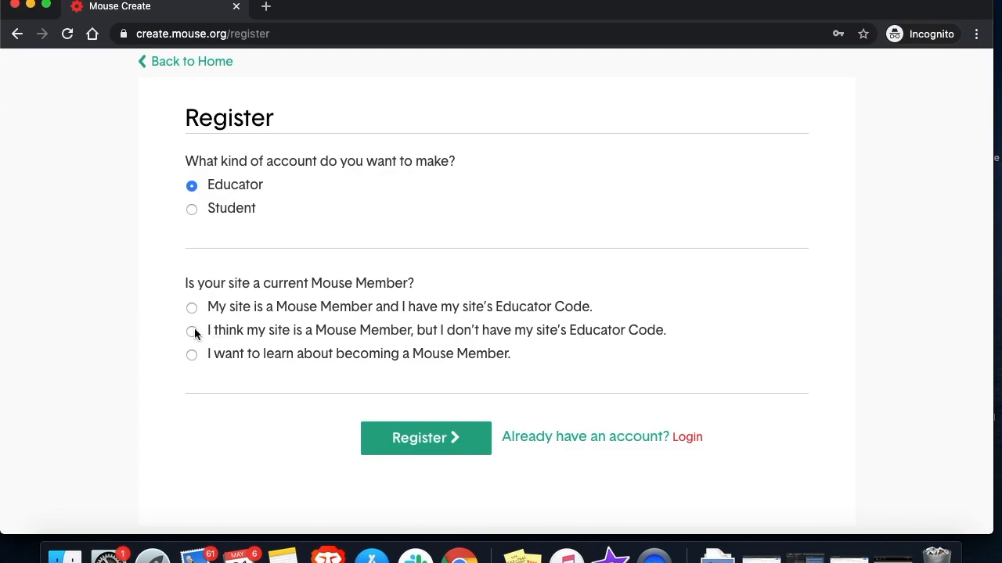
Answer membership as member-without-code, then switch to wanting to learn about becoming a Mouse Member
left_click(191, 329)
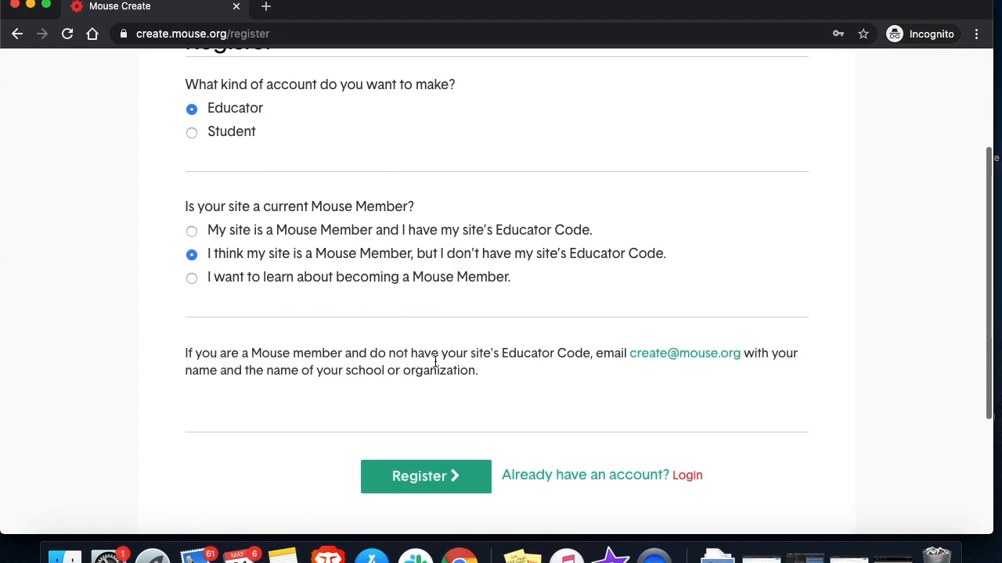
mouse_move(493, 381)
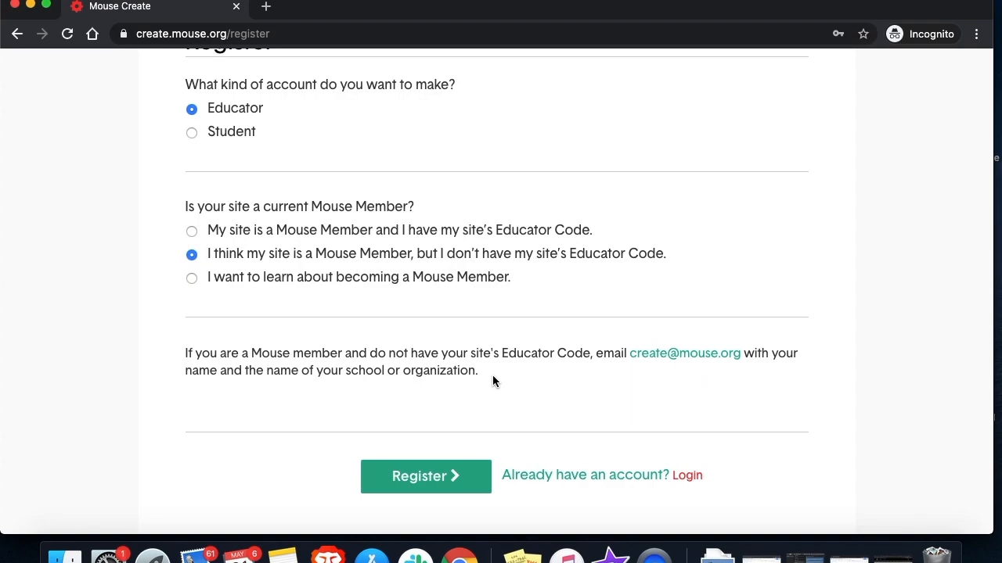
mouse_move(529, 379)
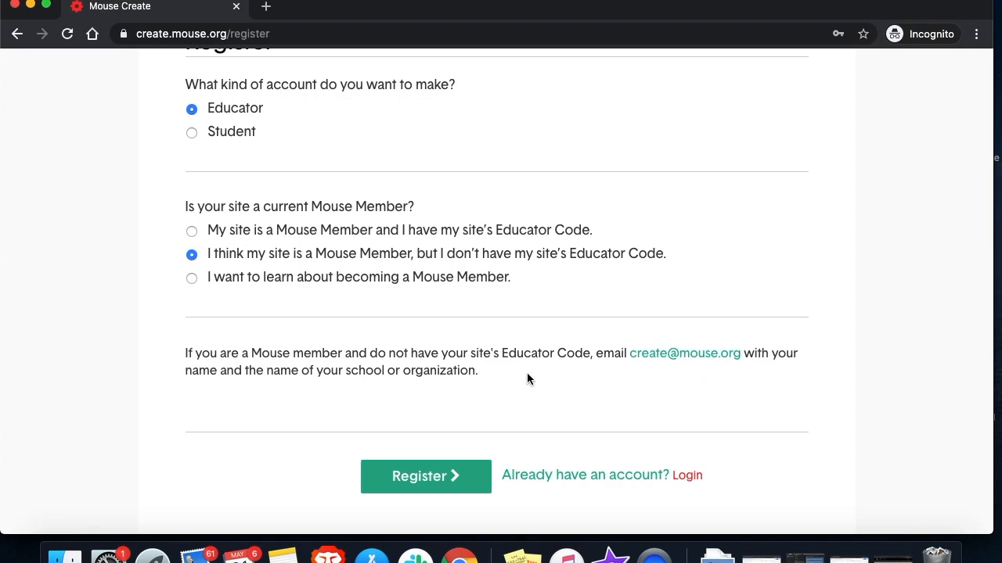
mouse_move(681, 360)
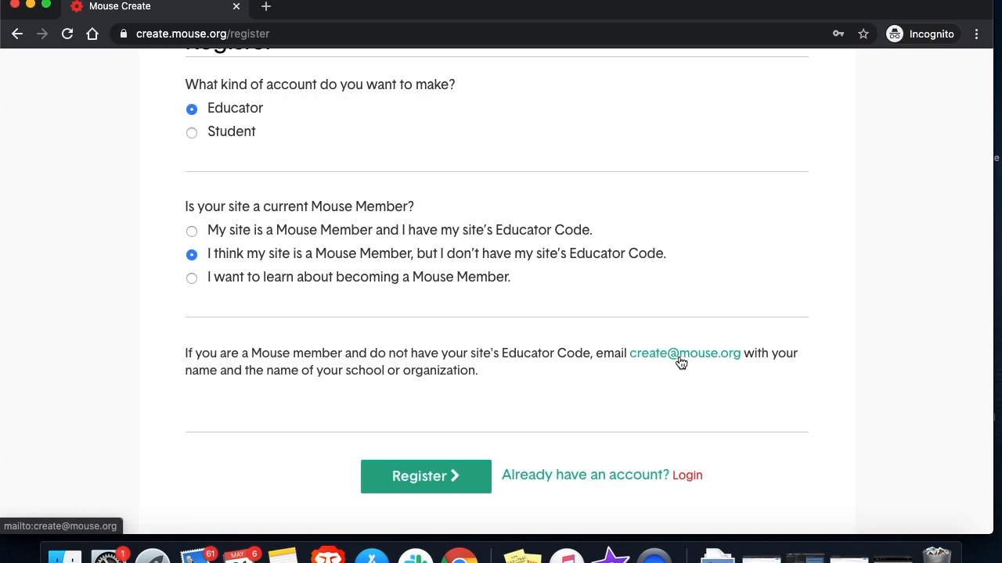
mouse_move(770, 380)
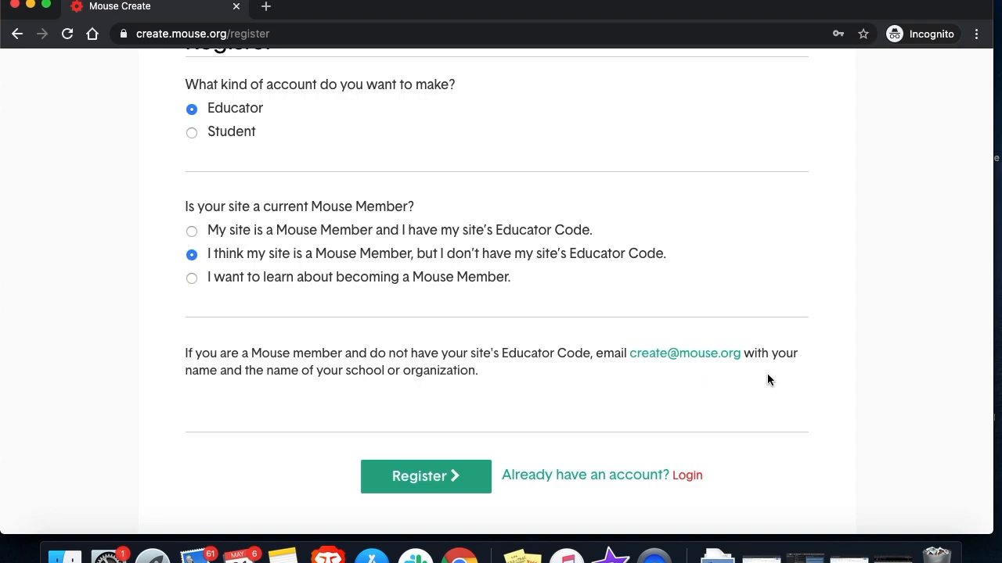
mouse_move(285, 285)
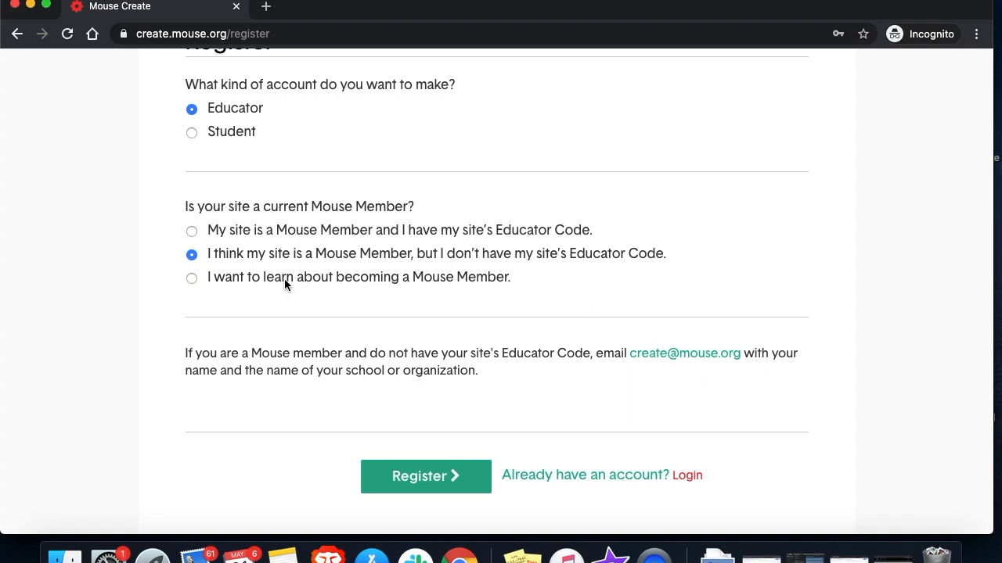
mouse_move(216, 290)
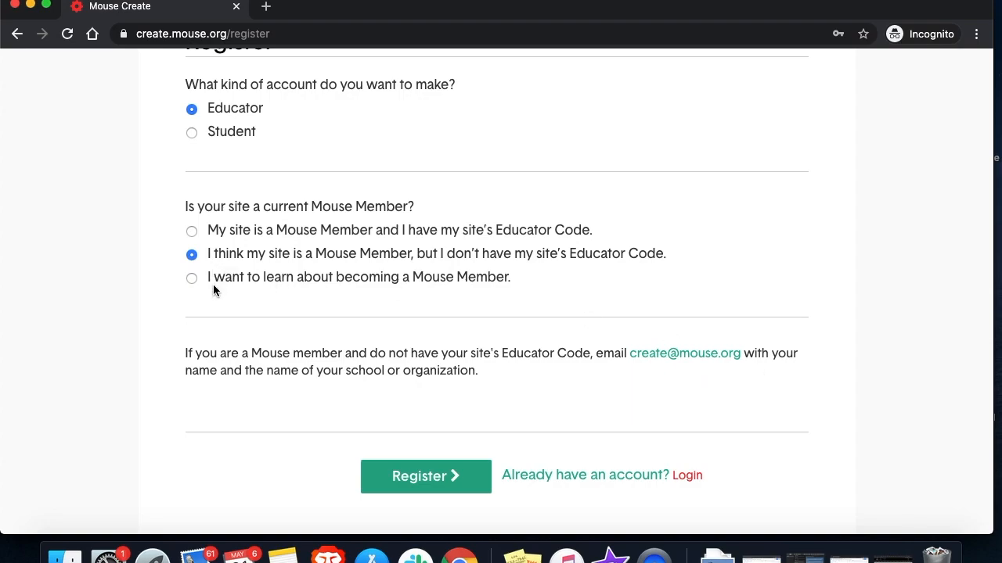
mouse_move(316, 279)
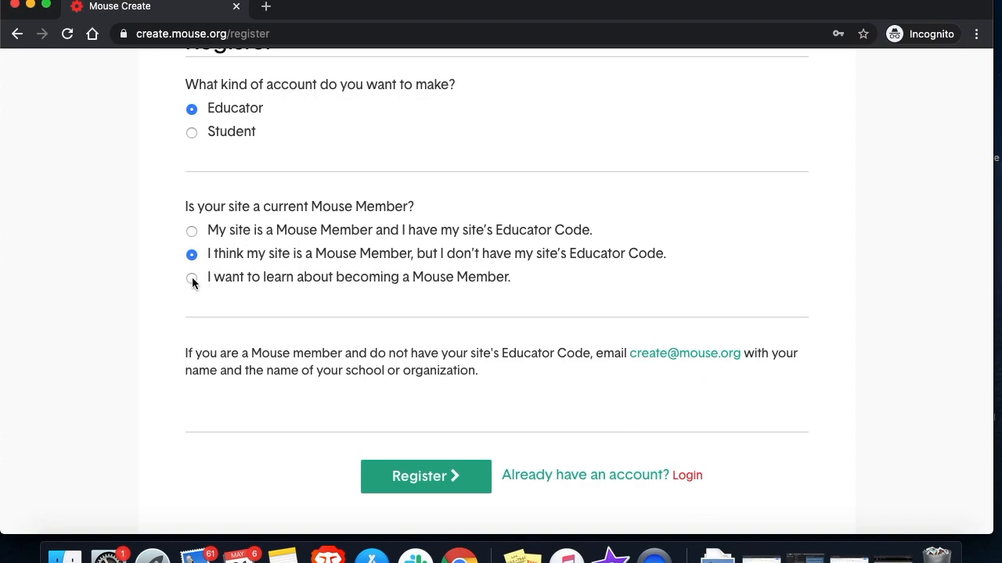
left_click(191, 277)
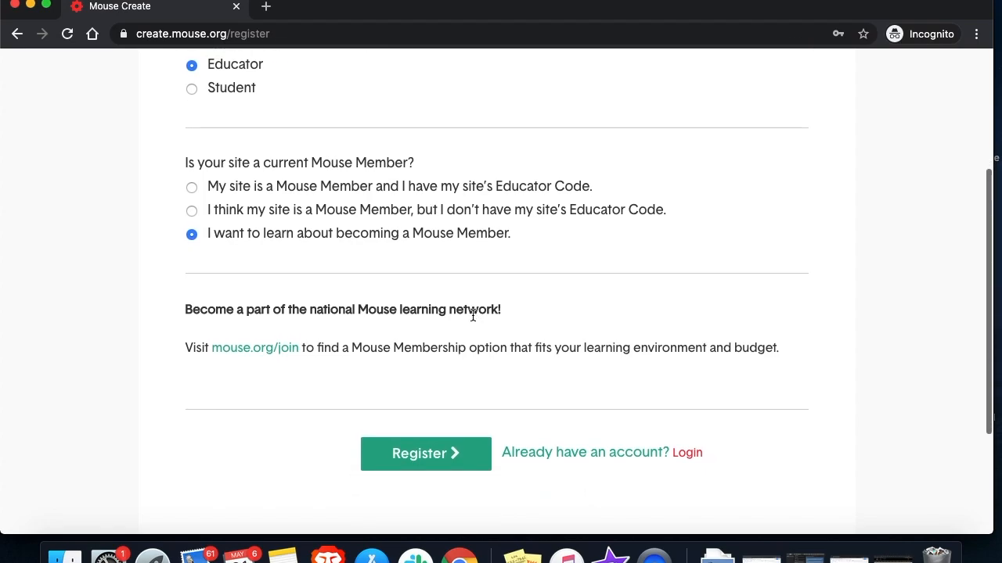
mouse_move(312, 351)
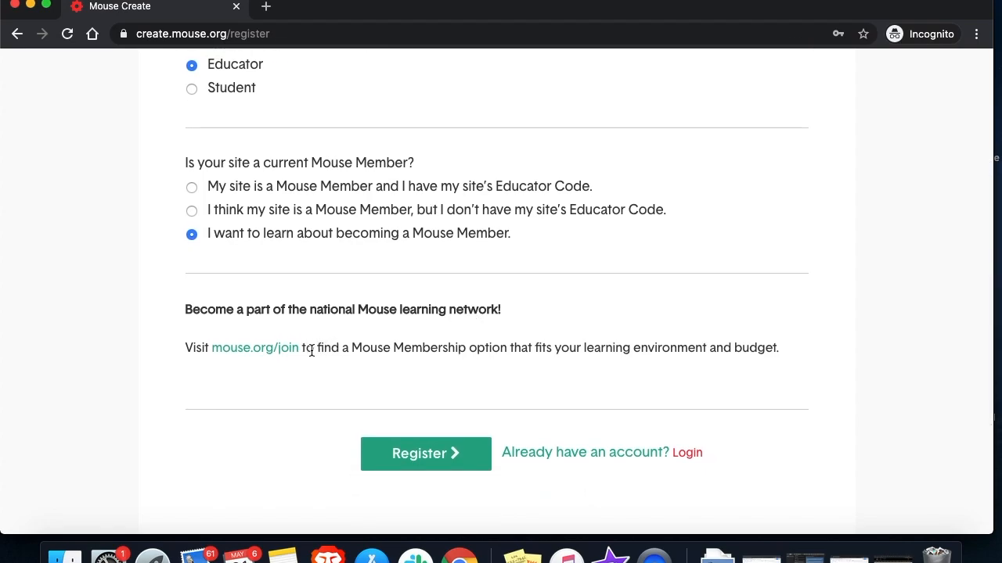
mouse_move(285, 356)
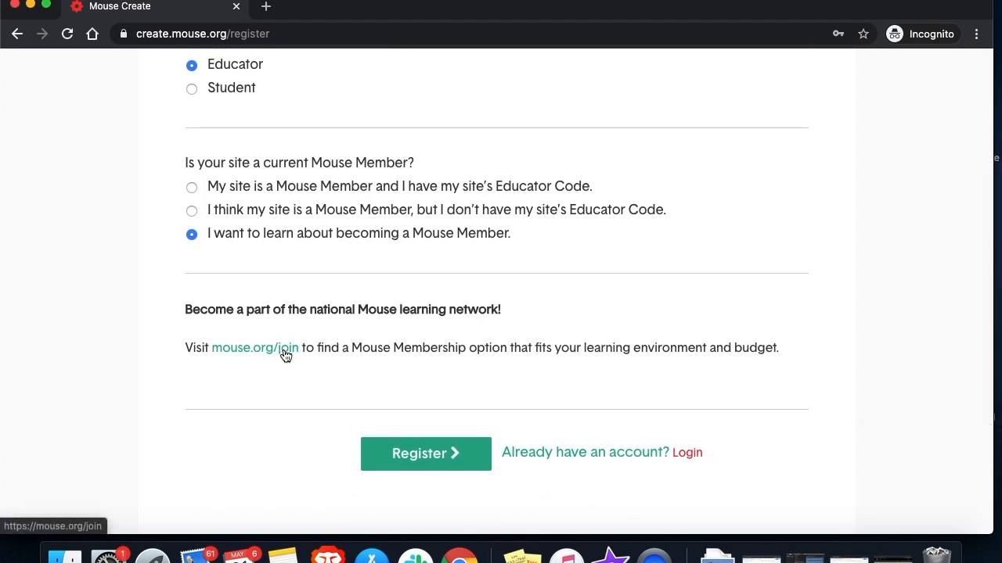
Browse the Mouse join page and Full Membership Form, then return to the registration page
left_click(255, 348)
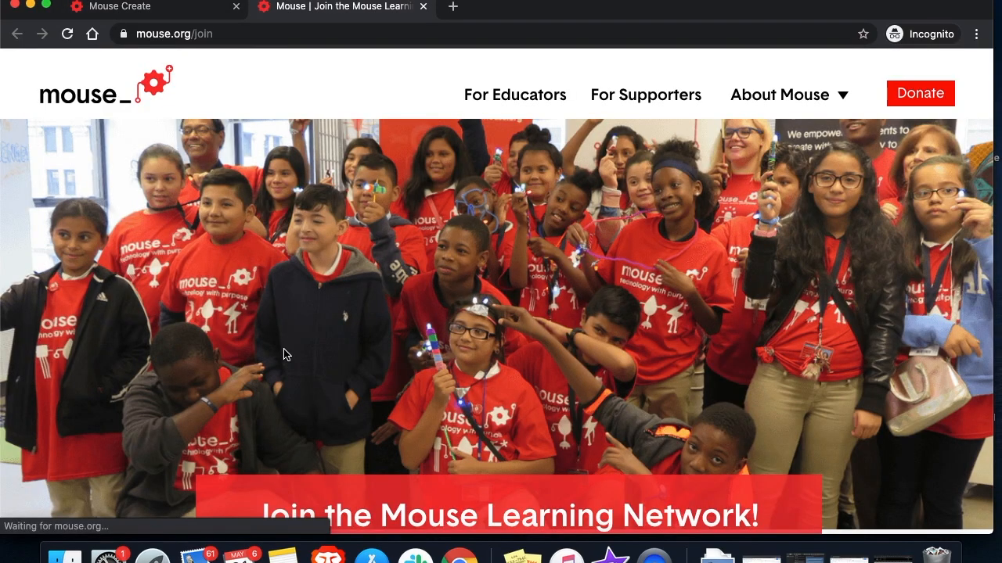
scroll("down", 3)
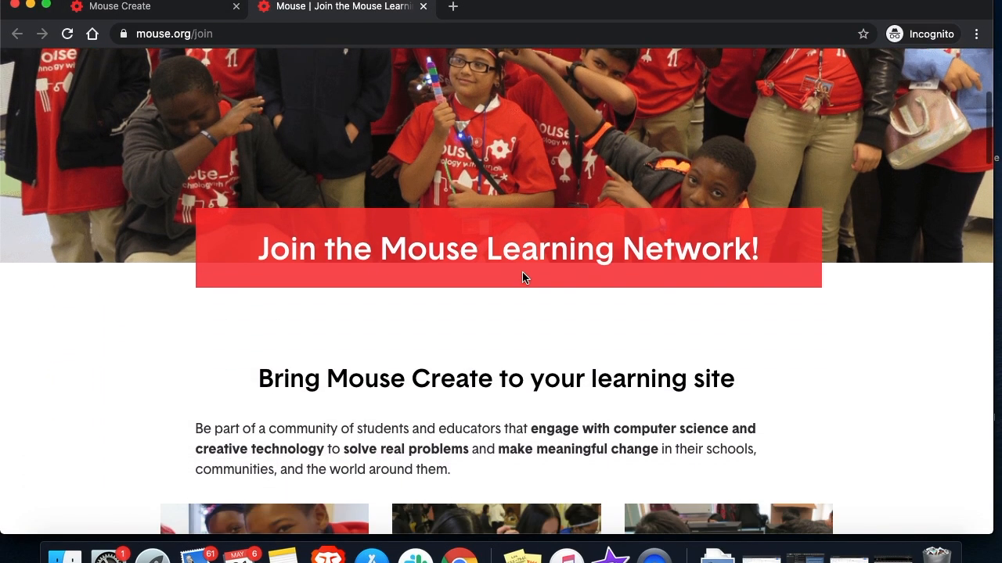
scroll("down", 3)
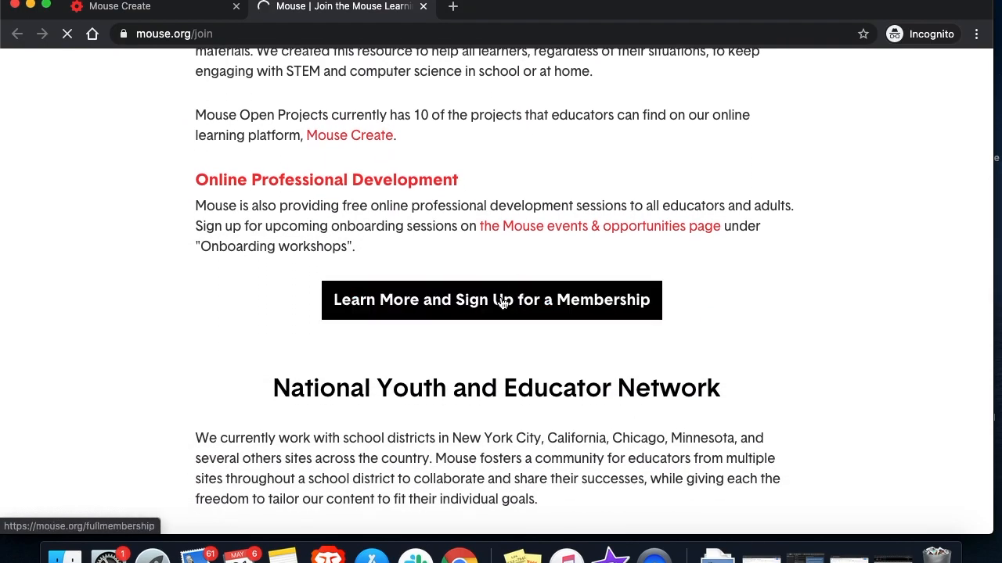
left_click(491, 300)
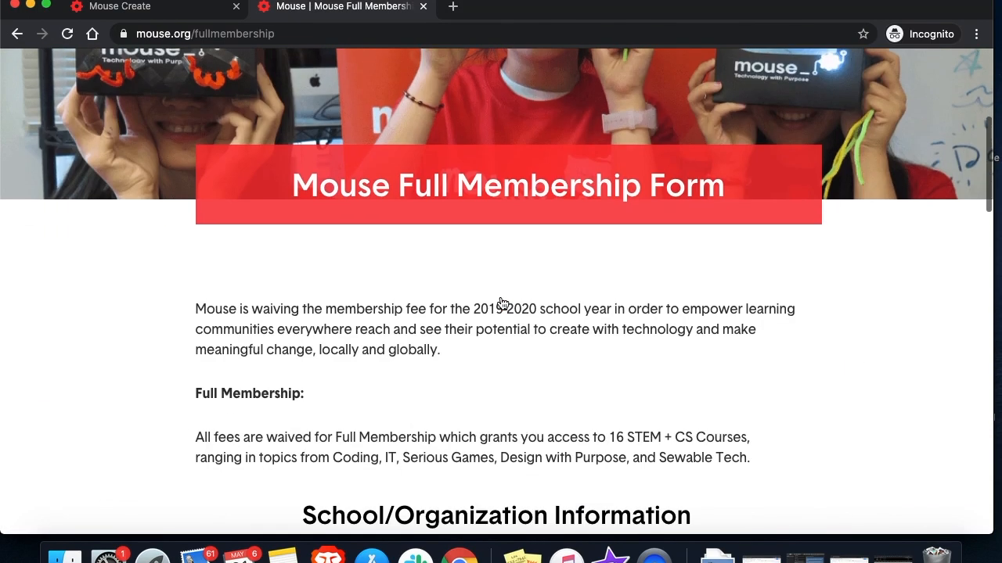
scroll("down", 3)
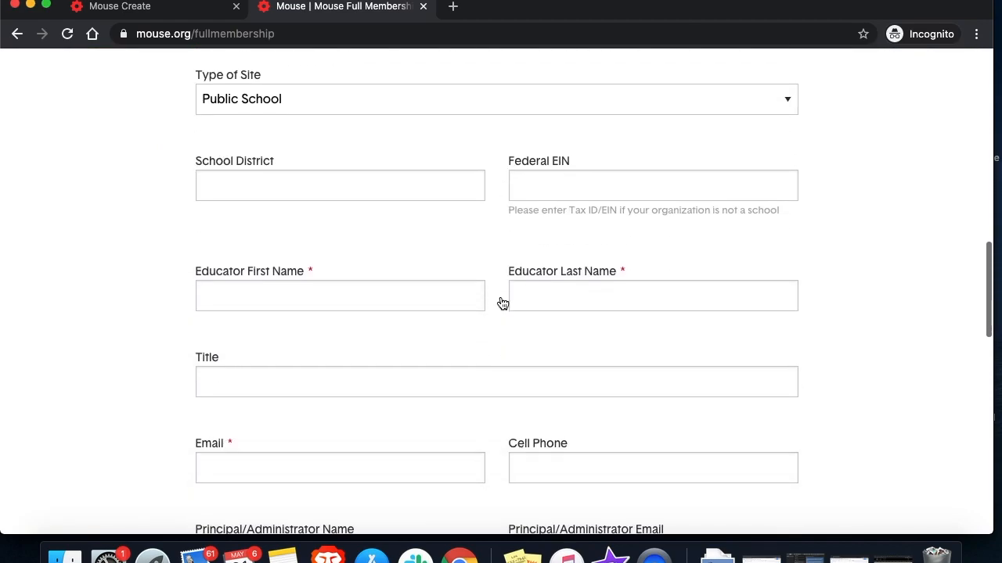
scroll("up", 3)
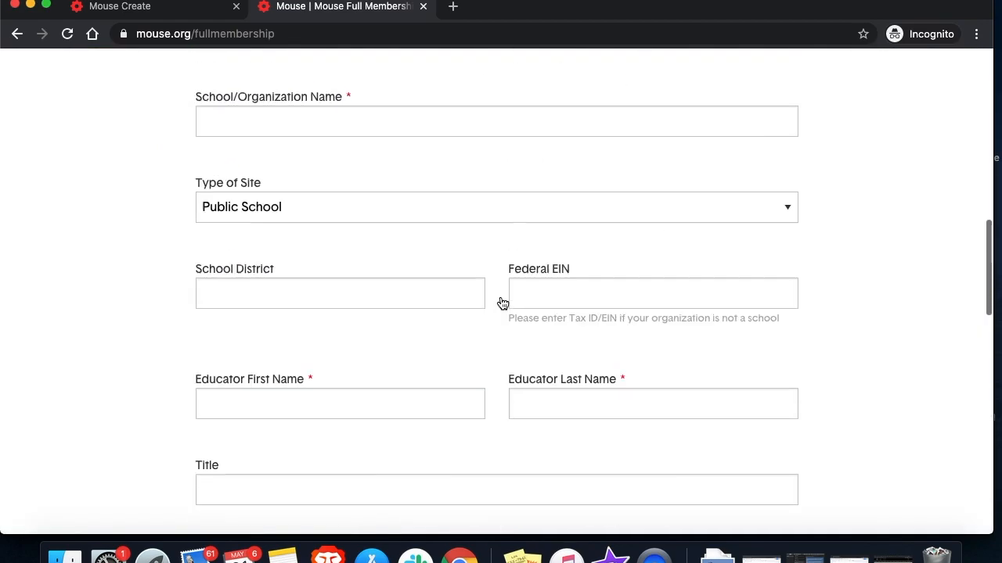
scroll("up", 3)
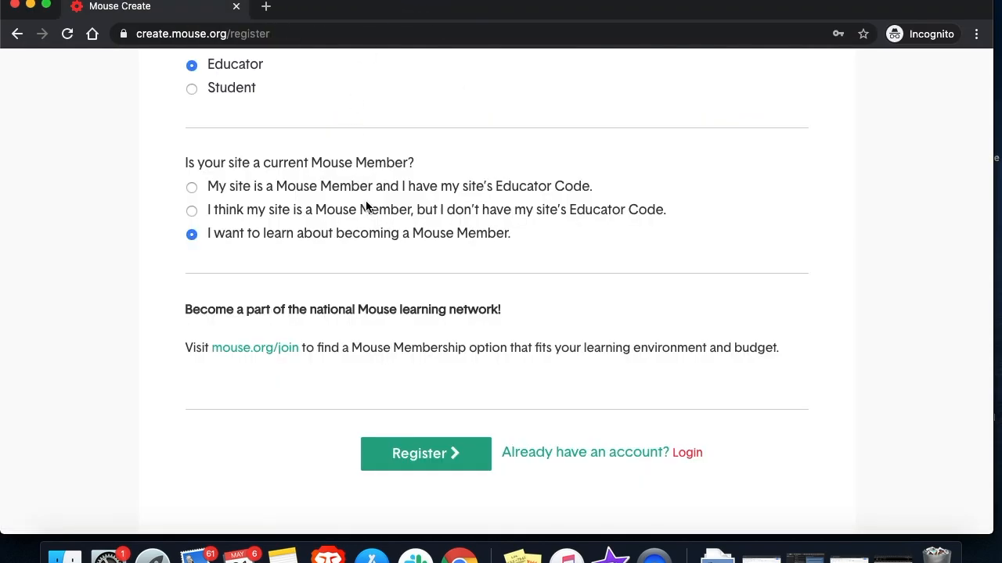
mouse_move(351, 194)
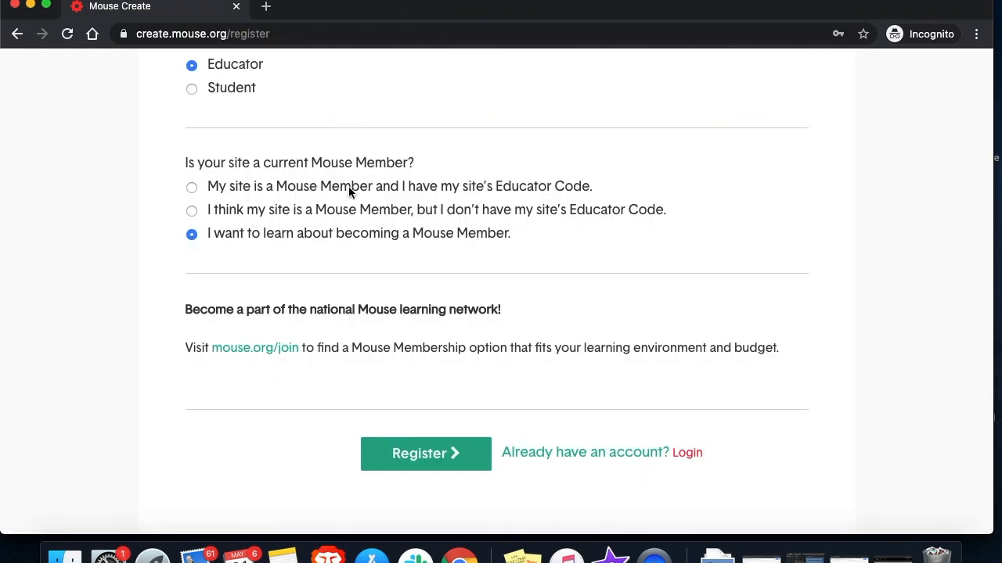
mouse_move(413, 205)
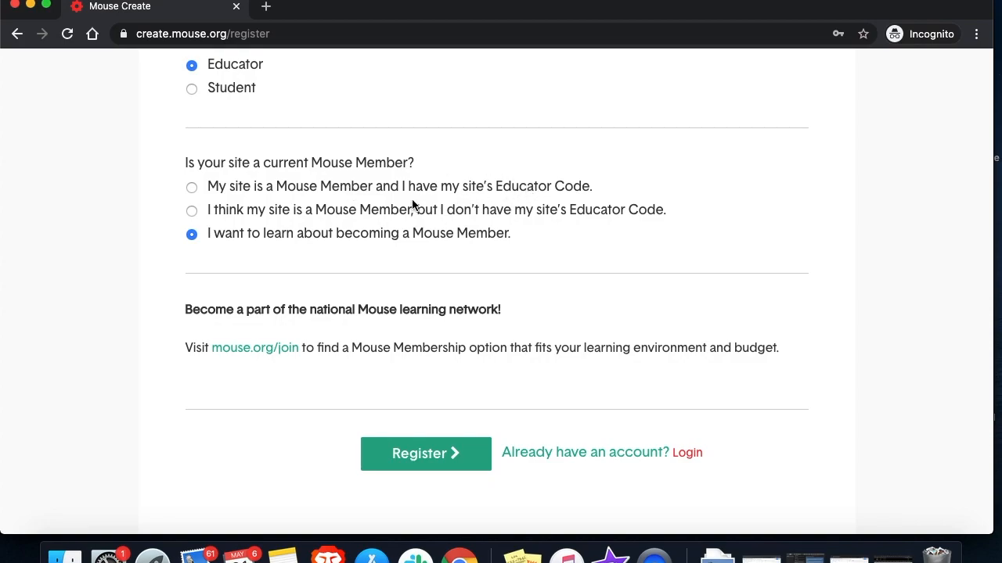
Select 'My site is a Mouse Member and I have my site's Educator Code', revealing General Information
left_click(191, 187)
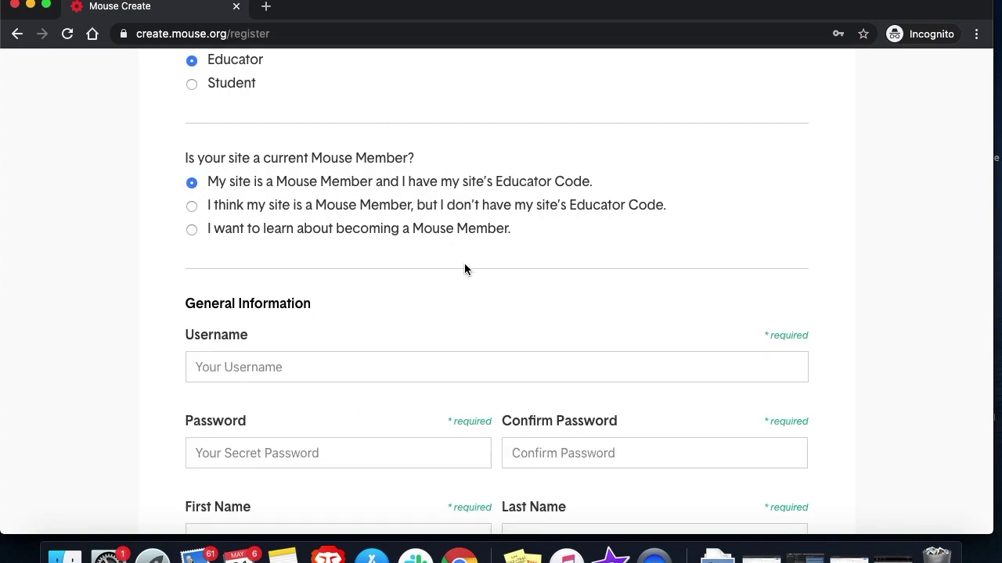
scroll("down", 3)
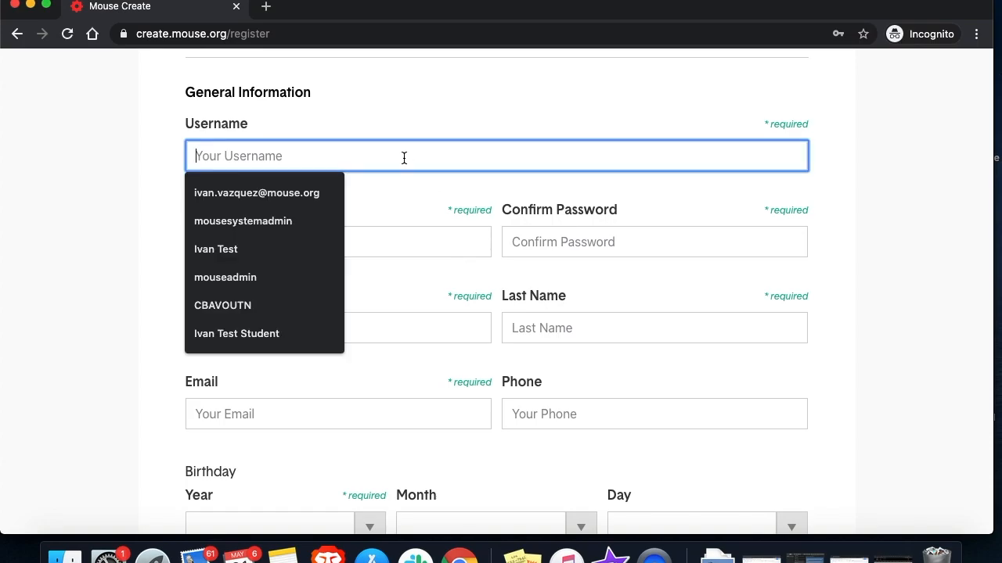
Enter username IvanMouse123, removing the disallowed @ so it shows as available
type("Ivan")
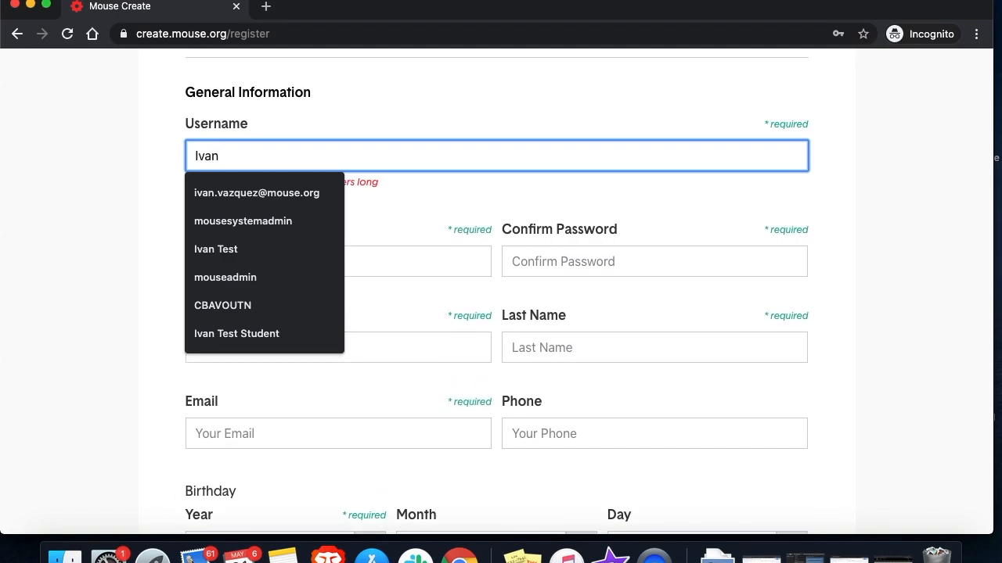
type("@Mouse")
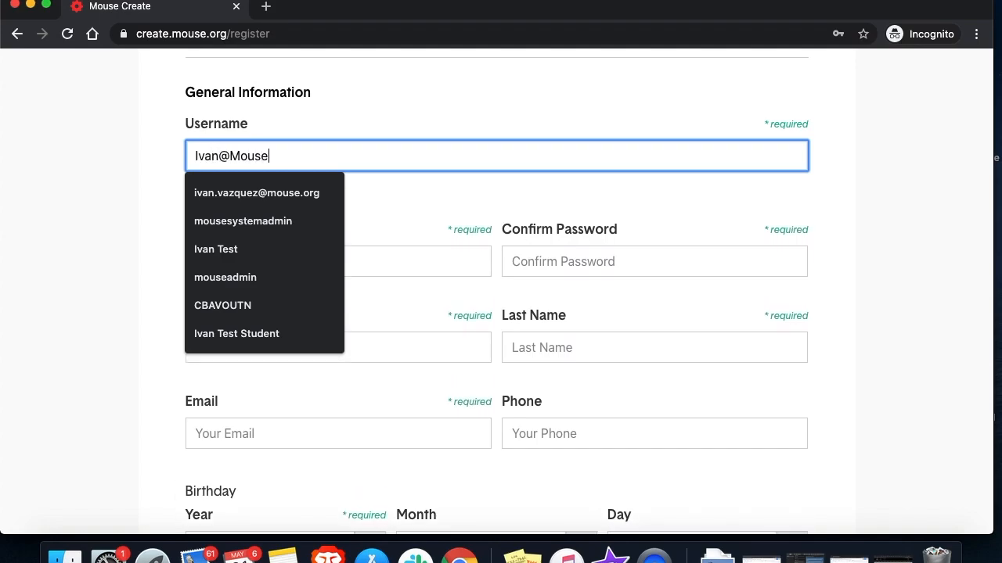
type("123")
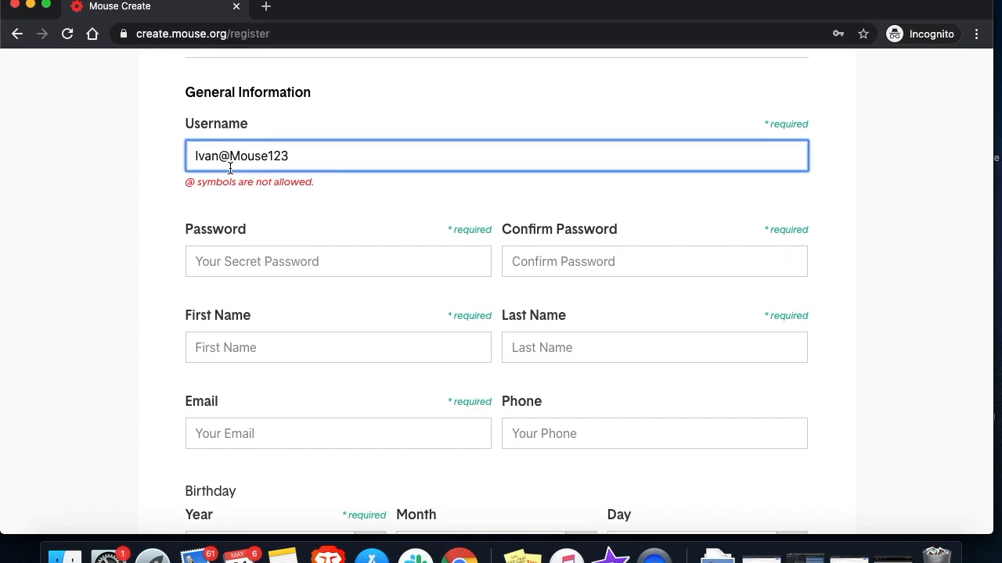
key("Backspace")
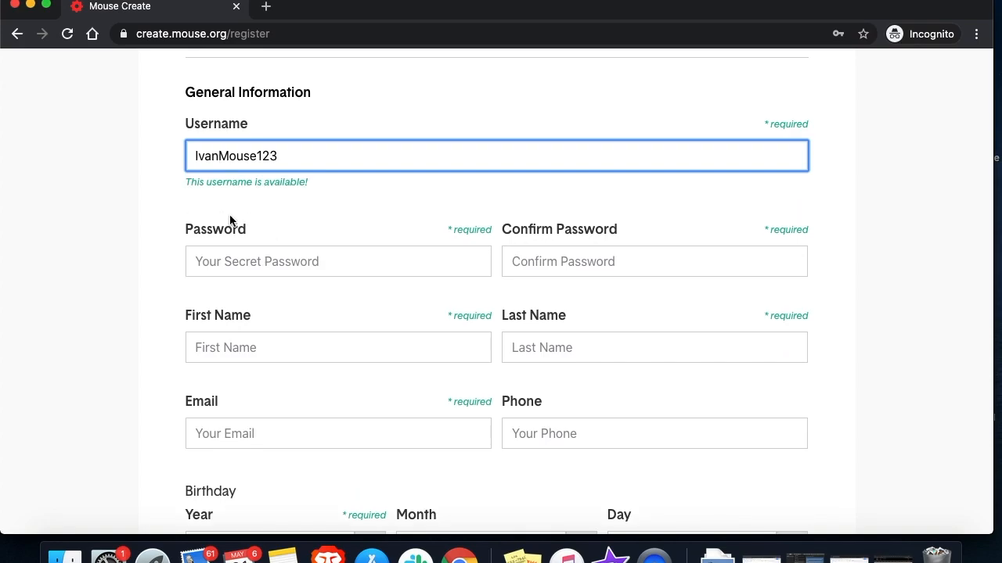
mouse_move(241, 194)
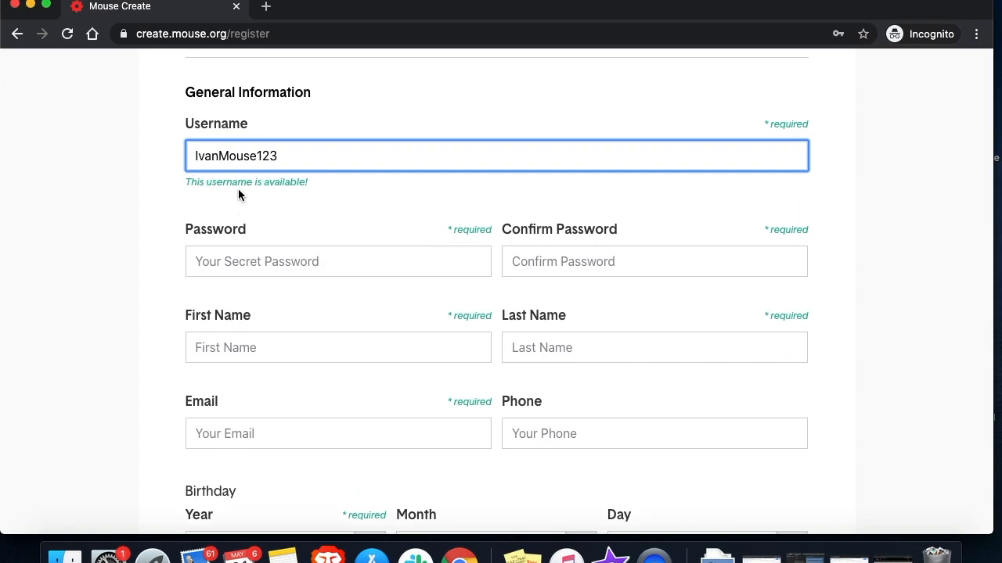
mouse_move(226, 194)
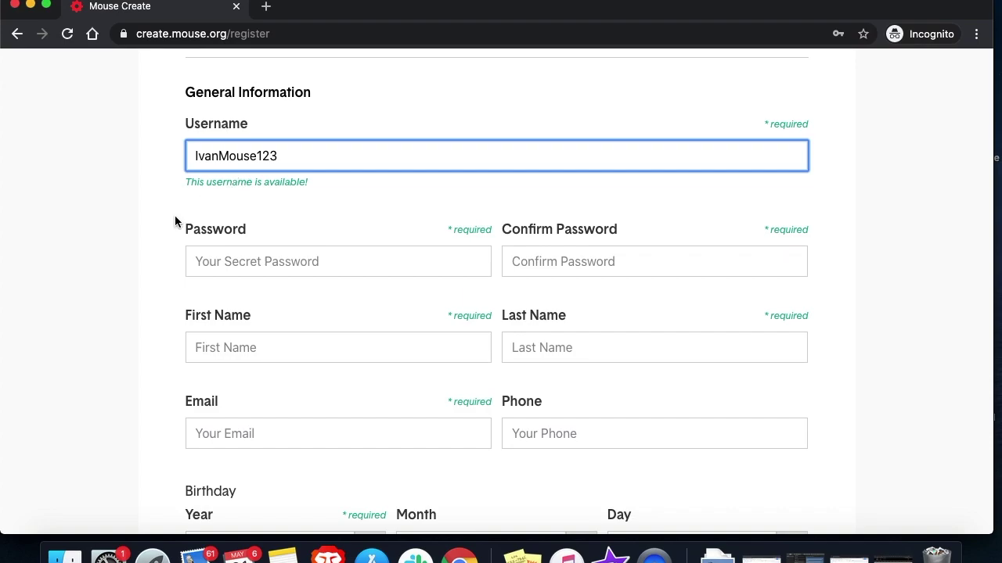
Enter the password and its confirmation, and fill the name as Ivan Mouse
scroll("down", 3)
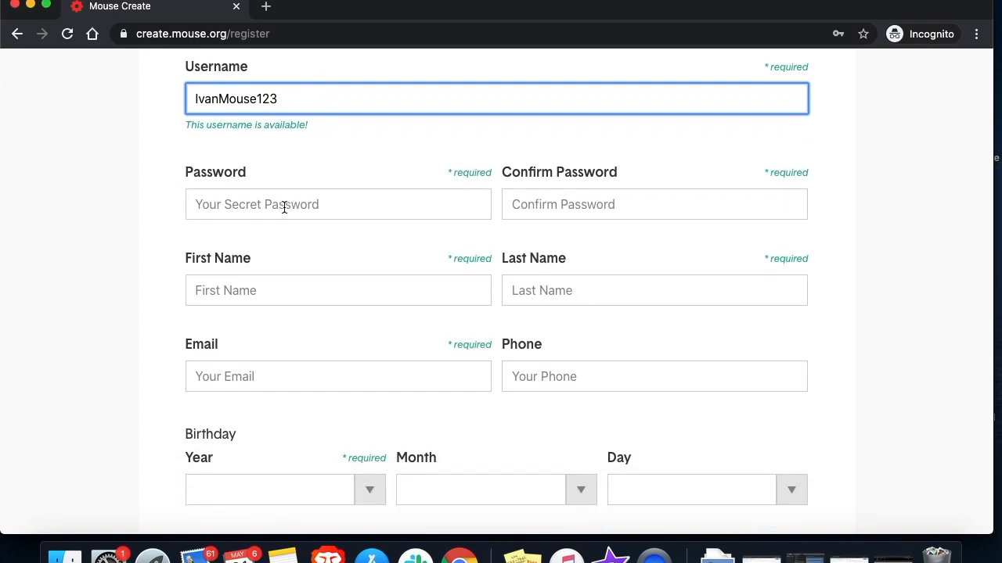
left_click(338, 204)
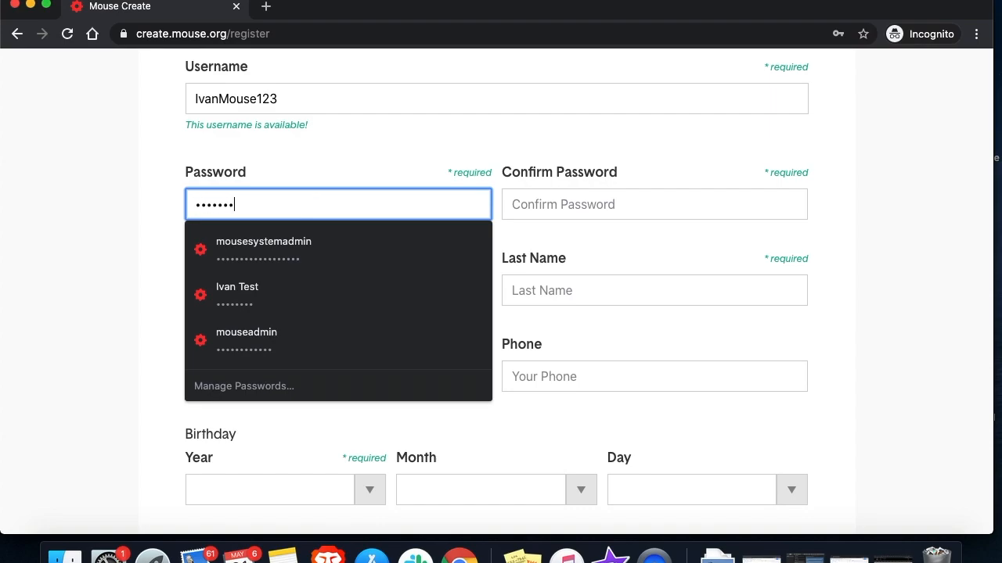
left_click(655, 203)
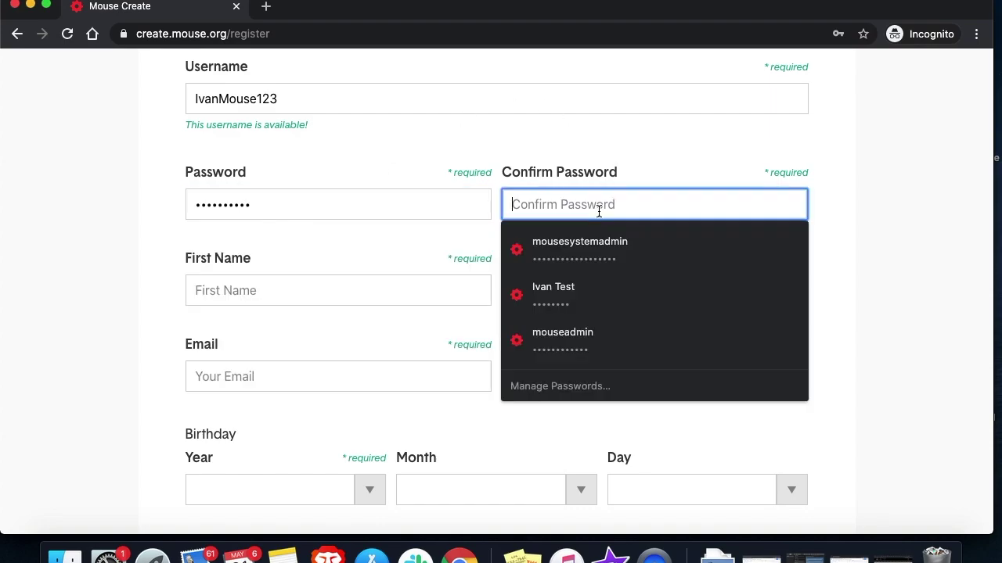
type("••••")
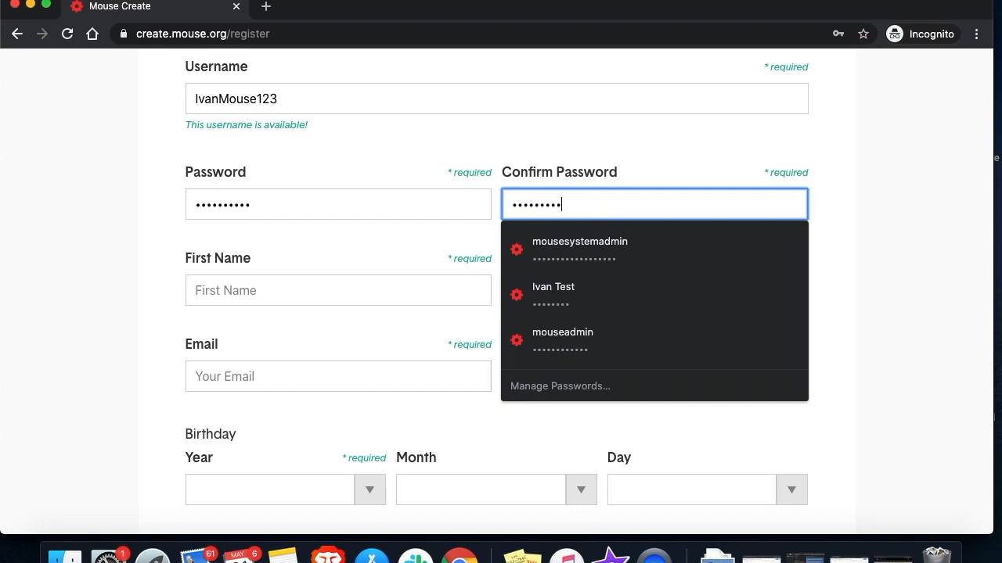
scroll("down", 3)
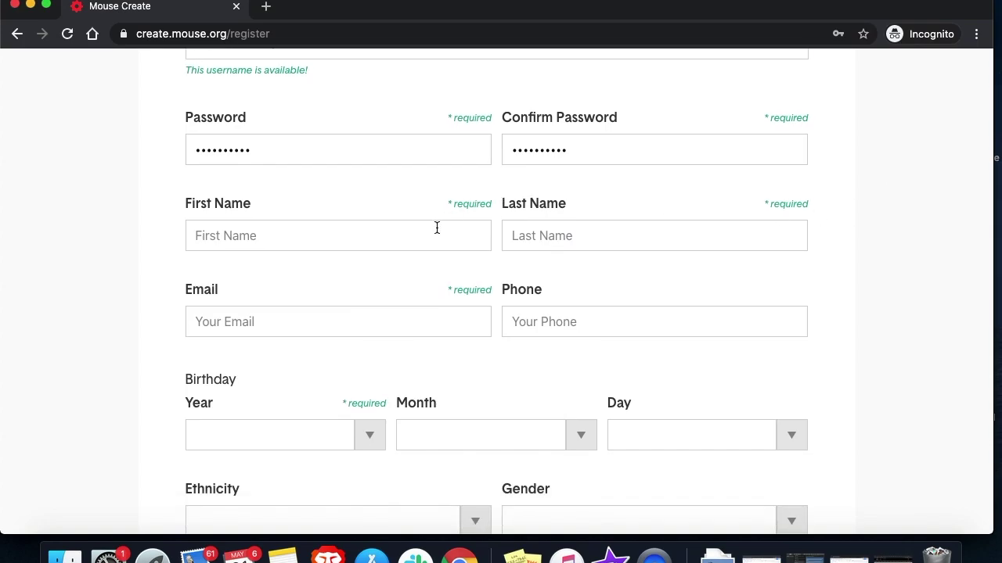
type("Ivan")
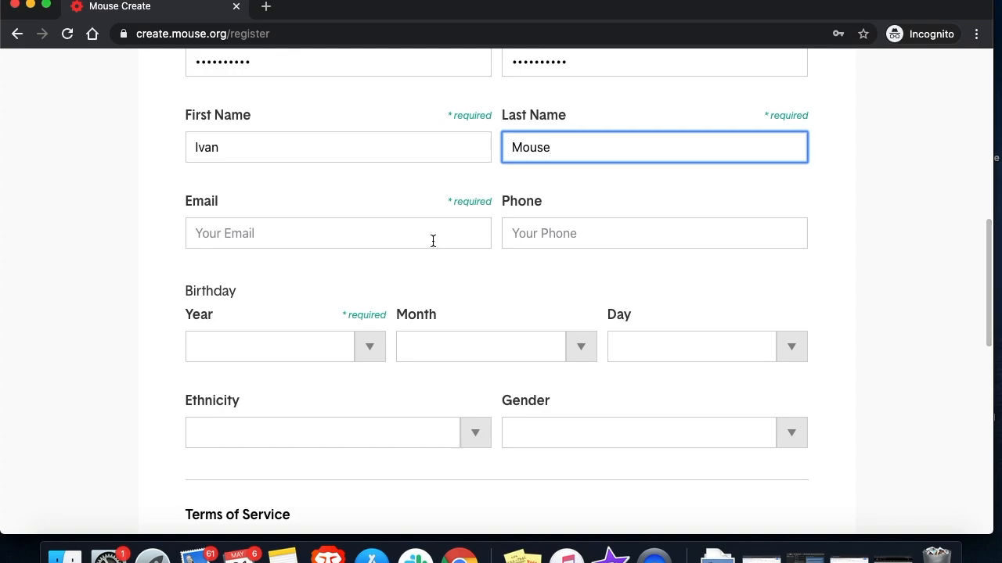
left_click(338, 233)
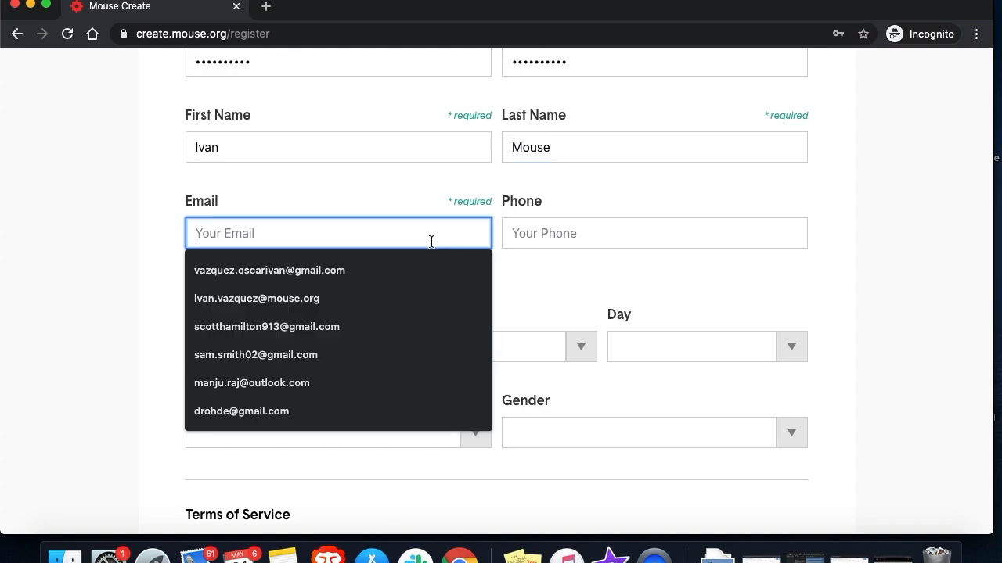
left_click(256, 298)
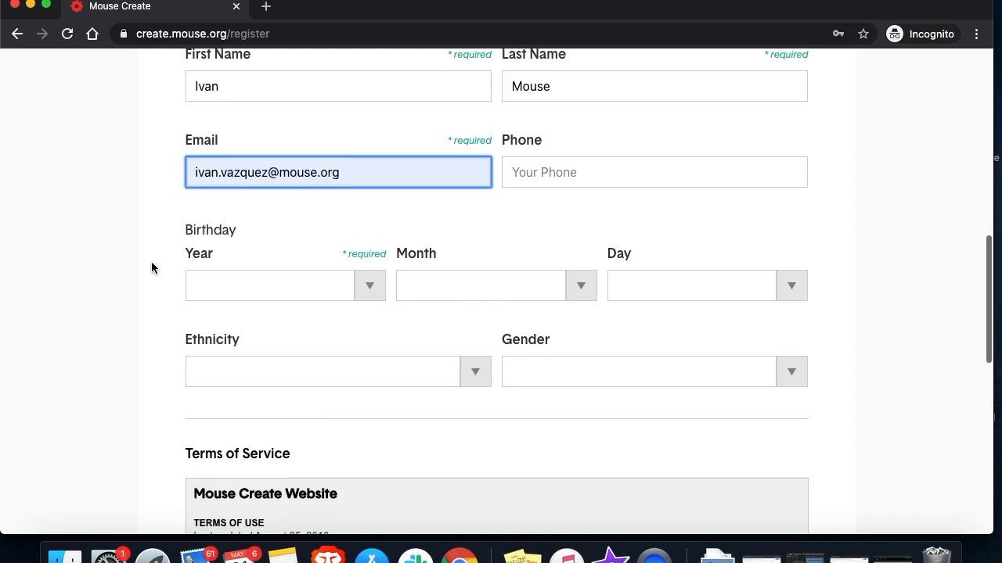
Set birthday to May 04, 1980 and ethnicity to Native Hawaiian or Other Pacific Islander
scroll("down", 3)
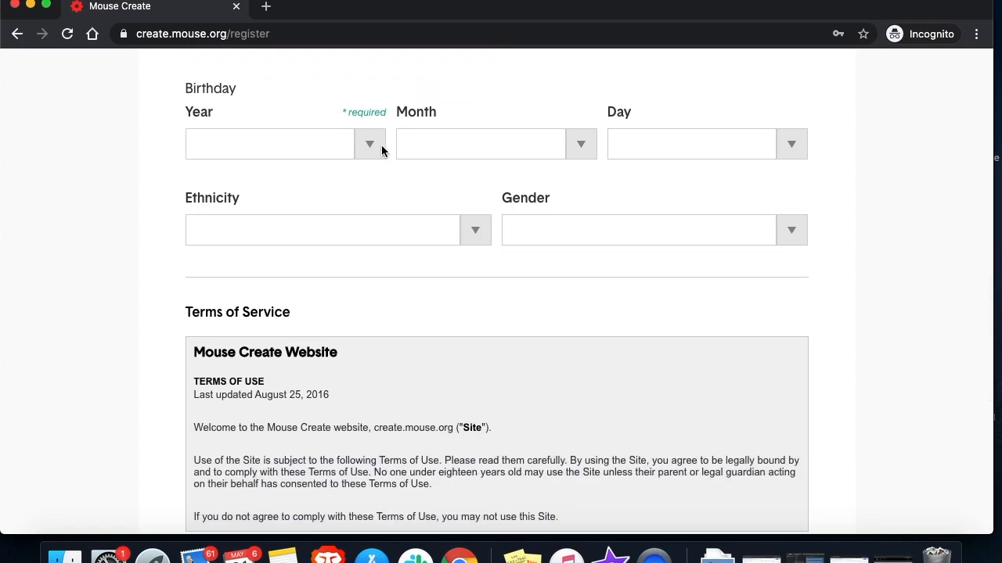
left_click(370, 144)
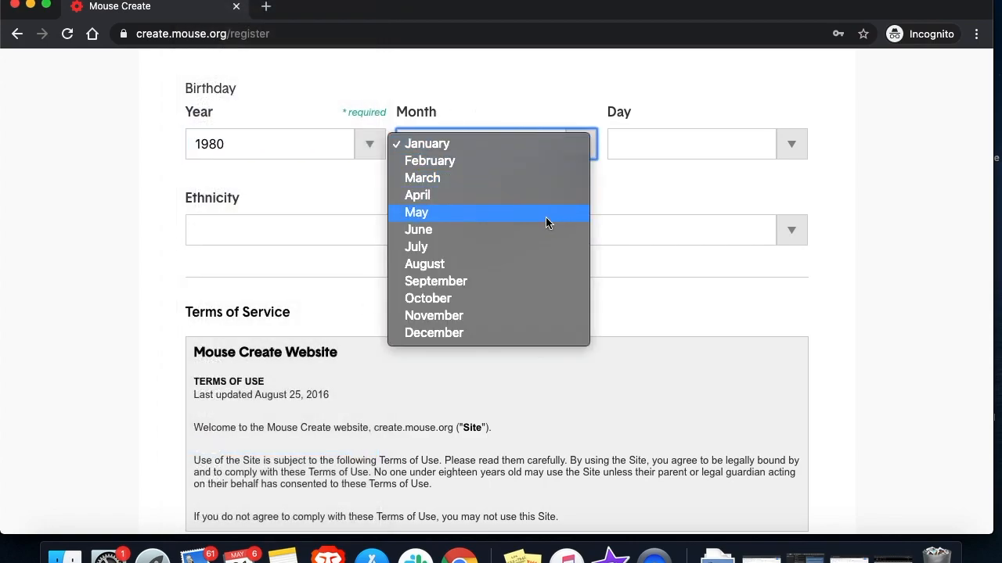
left_click(416, 213)
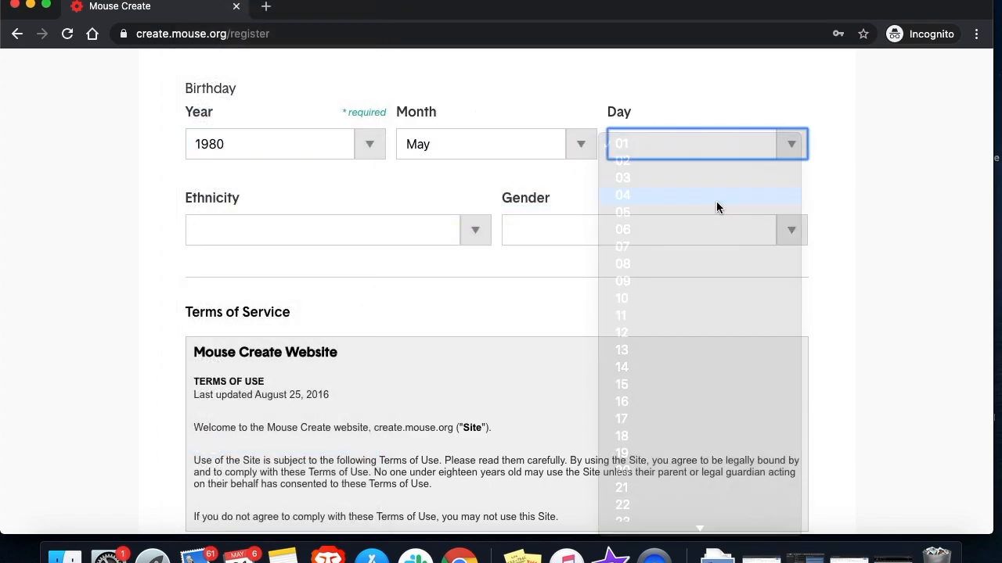
left_click(621, 194)
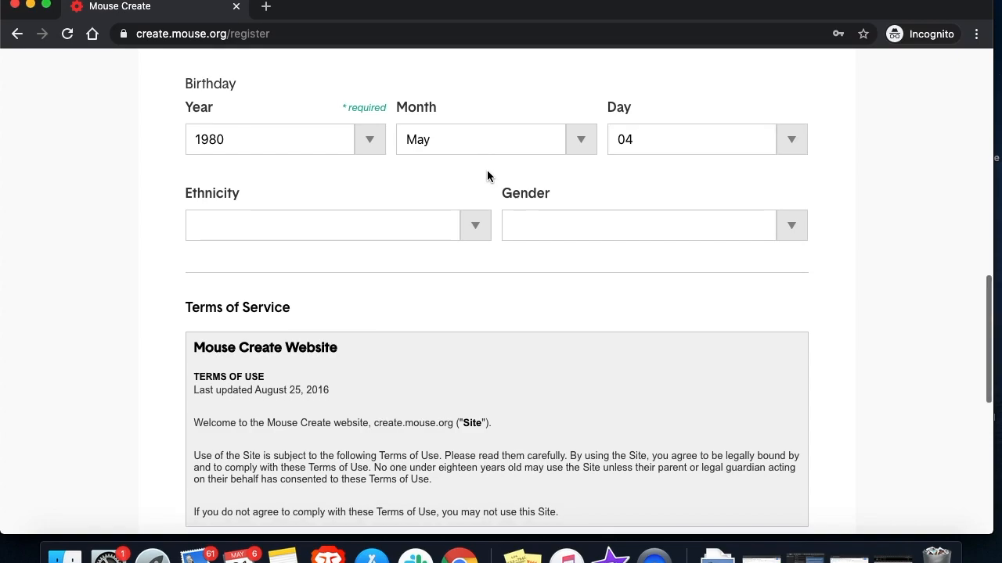
left_click(476, 225)
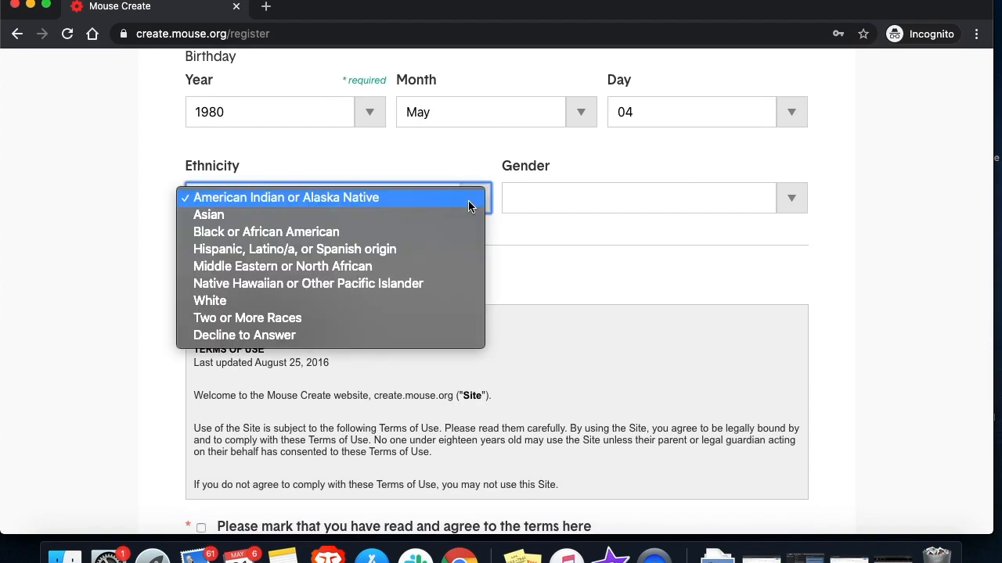
mouse_move(450, 283)
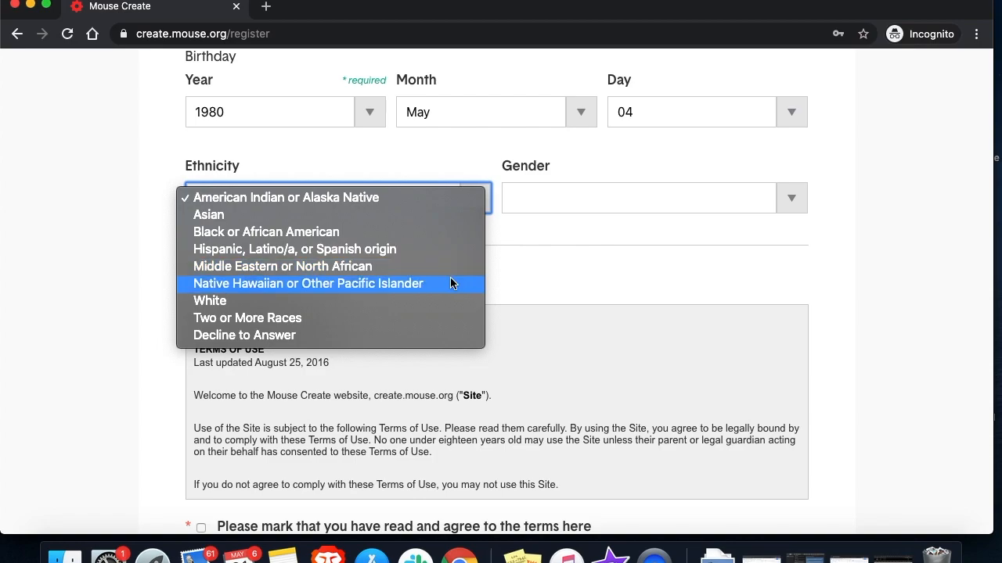
left_click(244, 334)
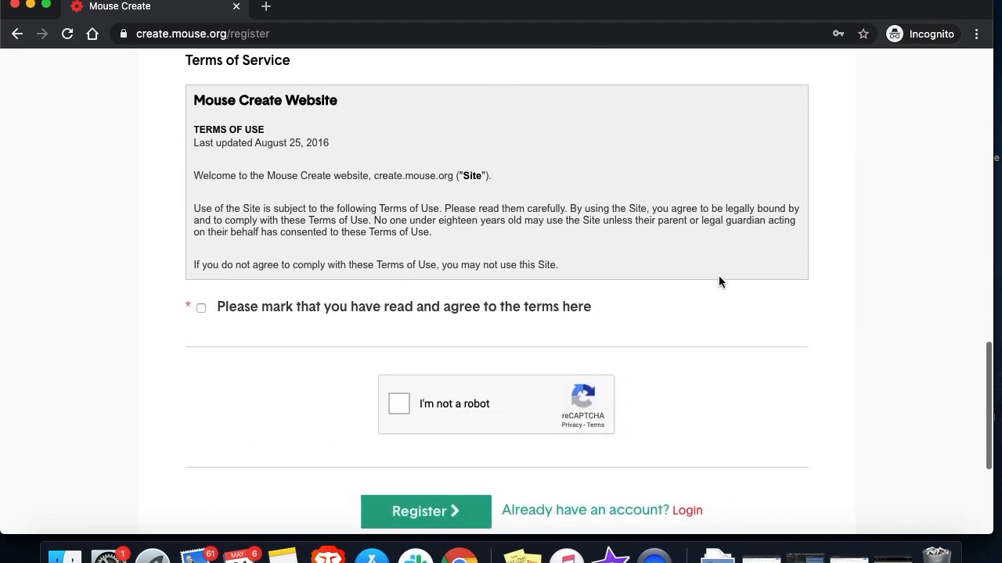
Agree to the terms of service and start the 'I'm not a robot' check
scroll("up", 3)
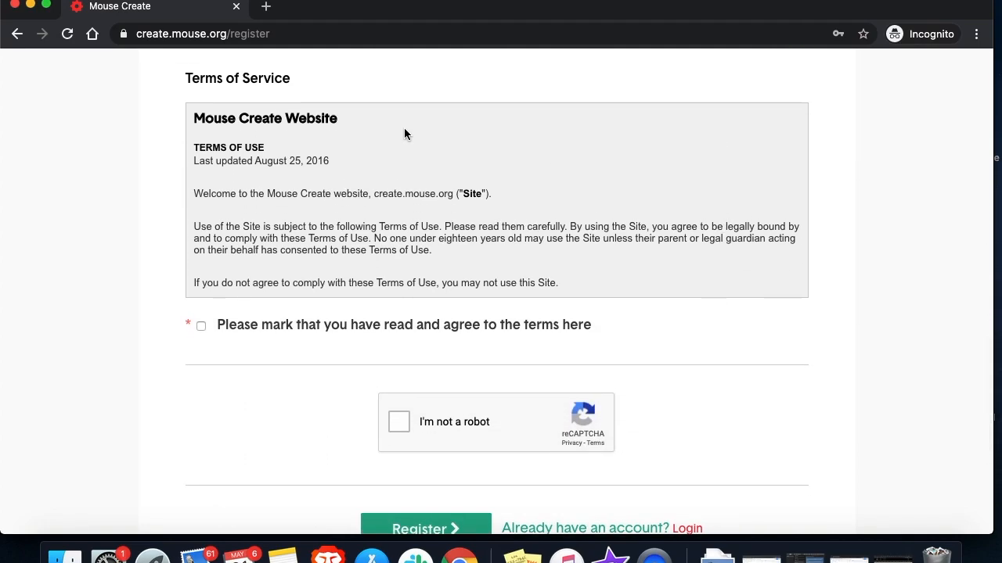
scroll("down", 3)
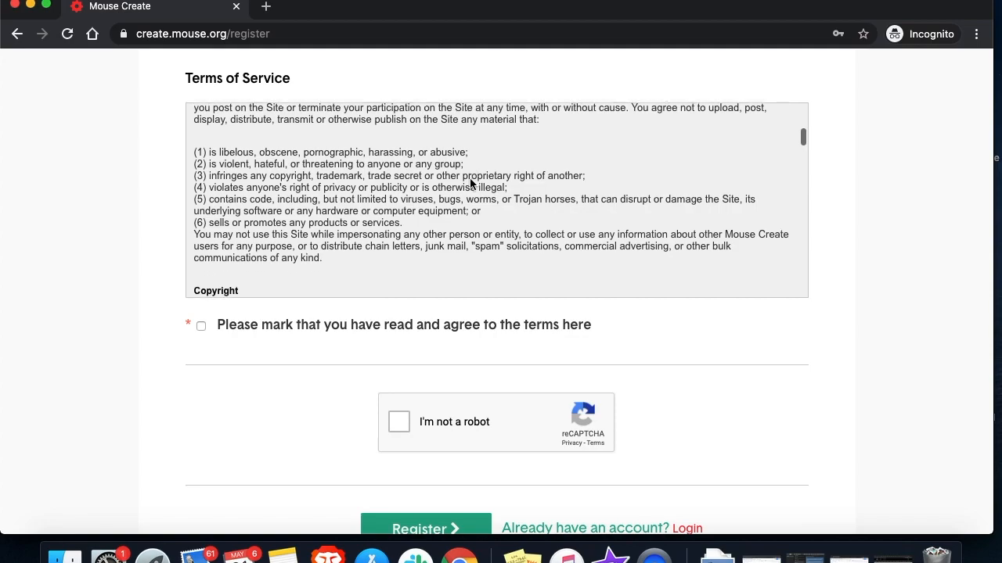
scroll("down", 3)
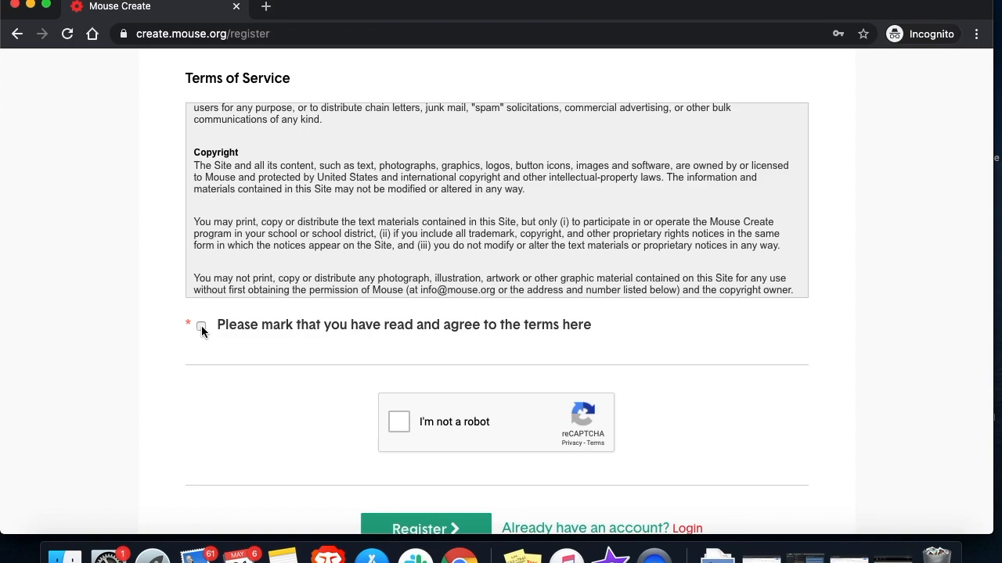
left_click(200, 324)
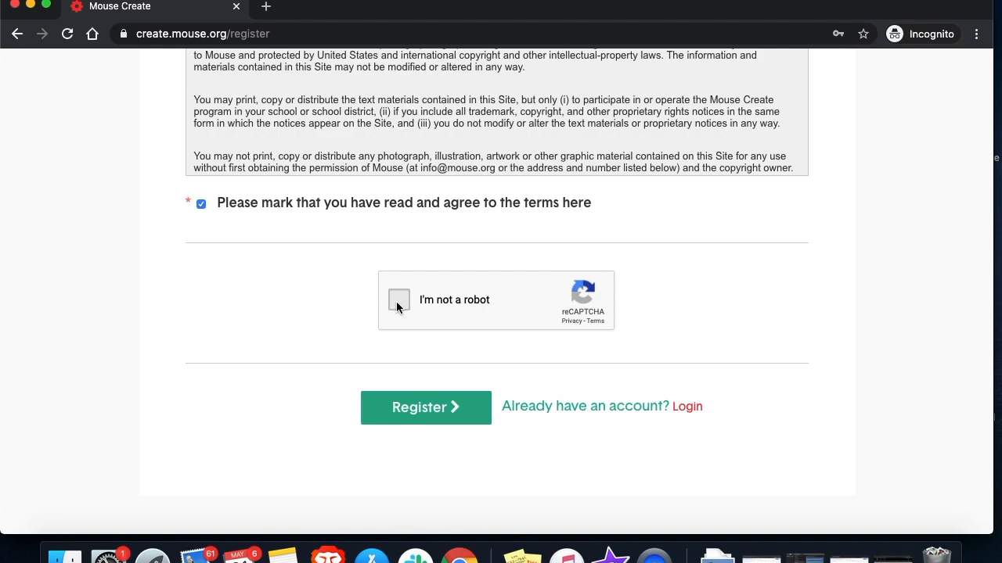
left_click(397, 301)
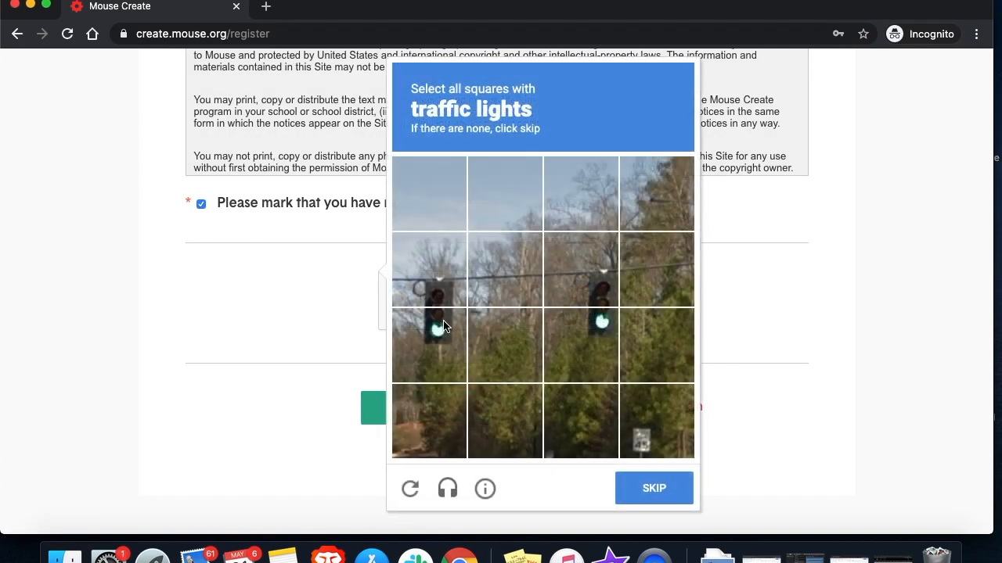
Select the traffic-light squares and verify until the robot check passes
left_click(429, 344)
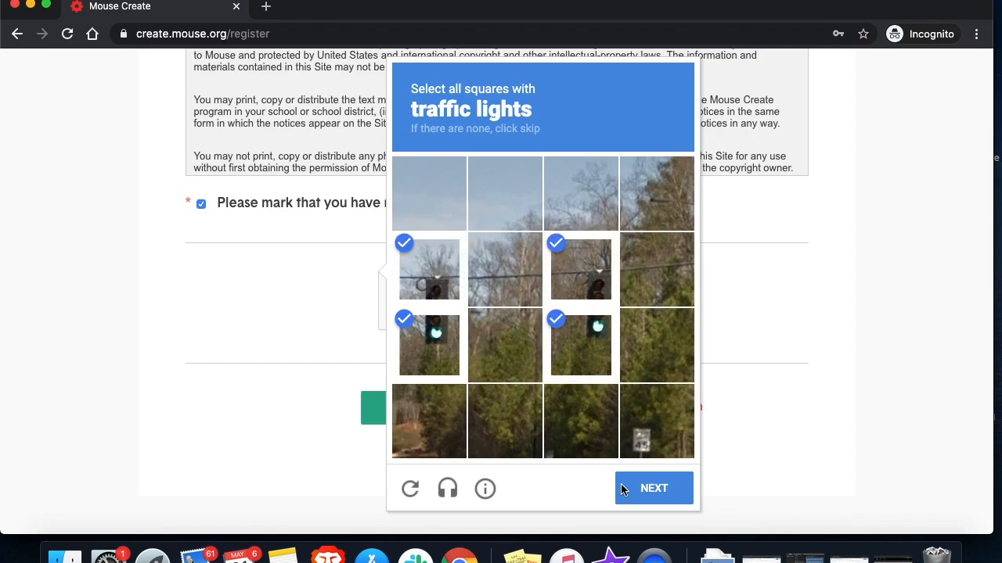
left_click(654, 488)
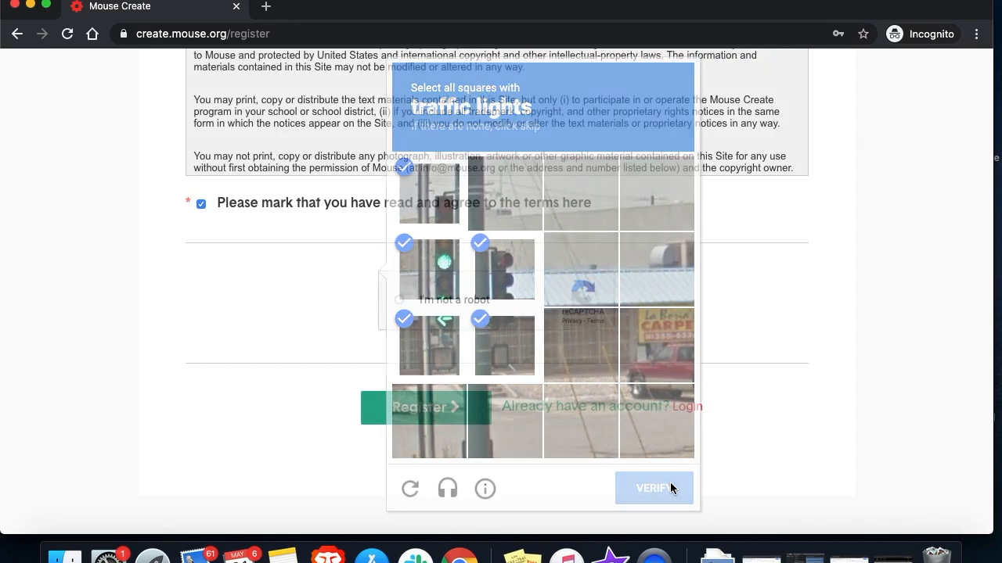
left_click(654, 488)
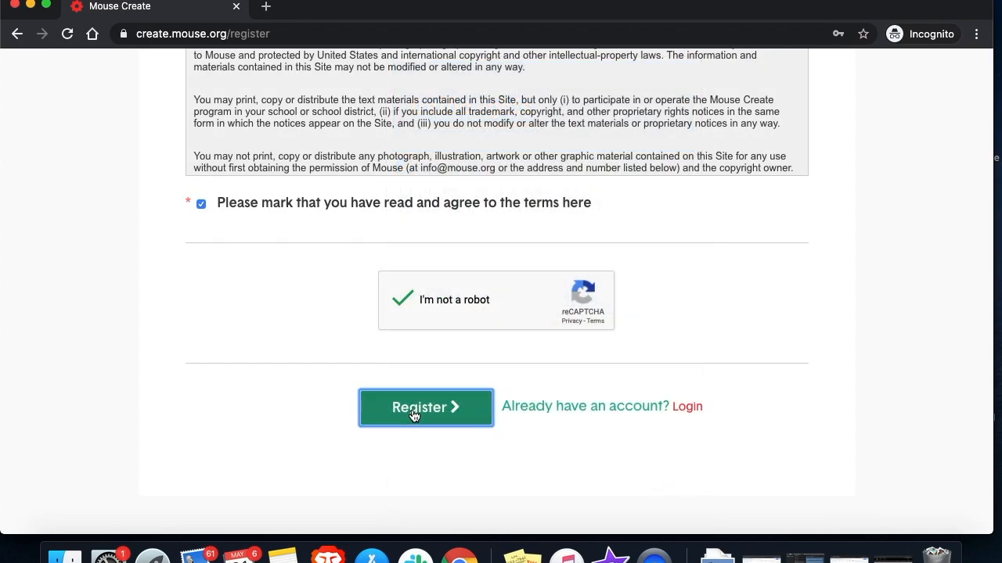
left_click(426, 407)
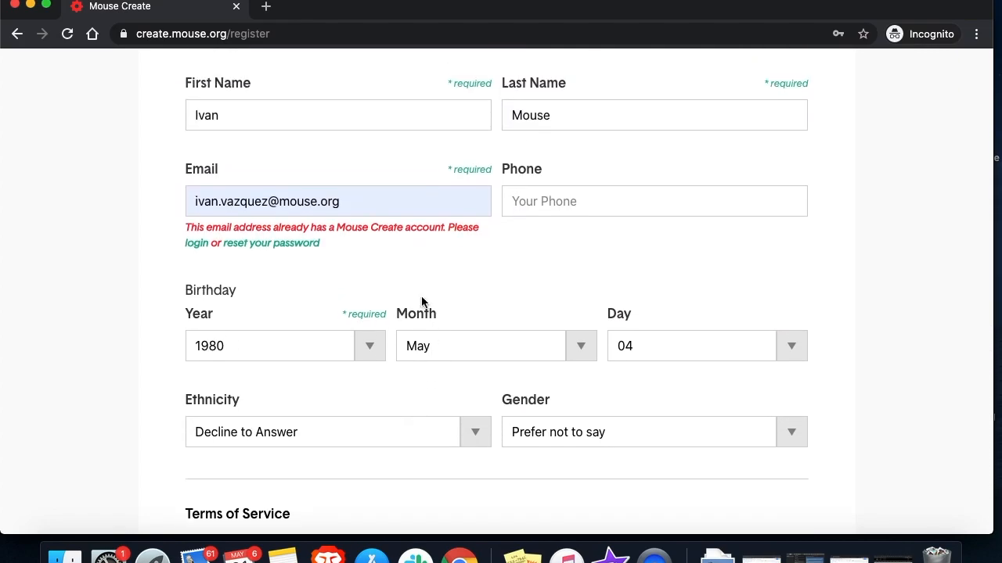
mouse_move(376, 204)
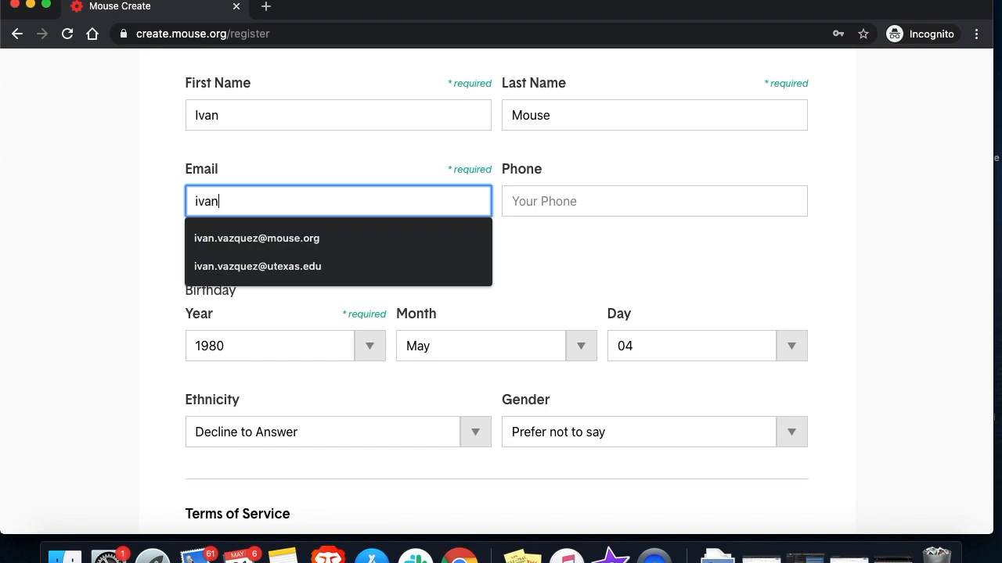
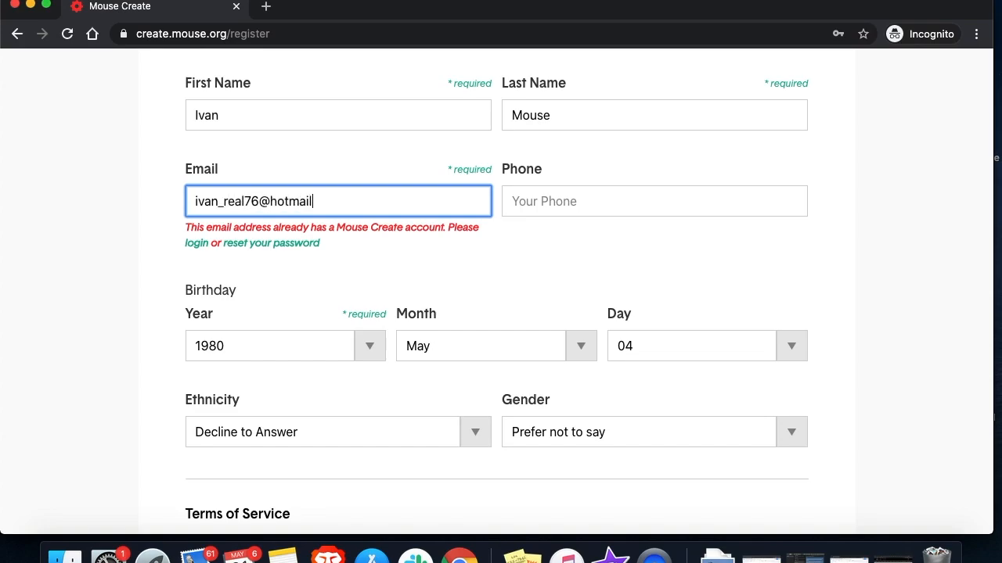
scroll("down", 3)
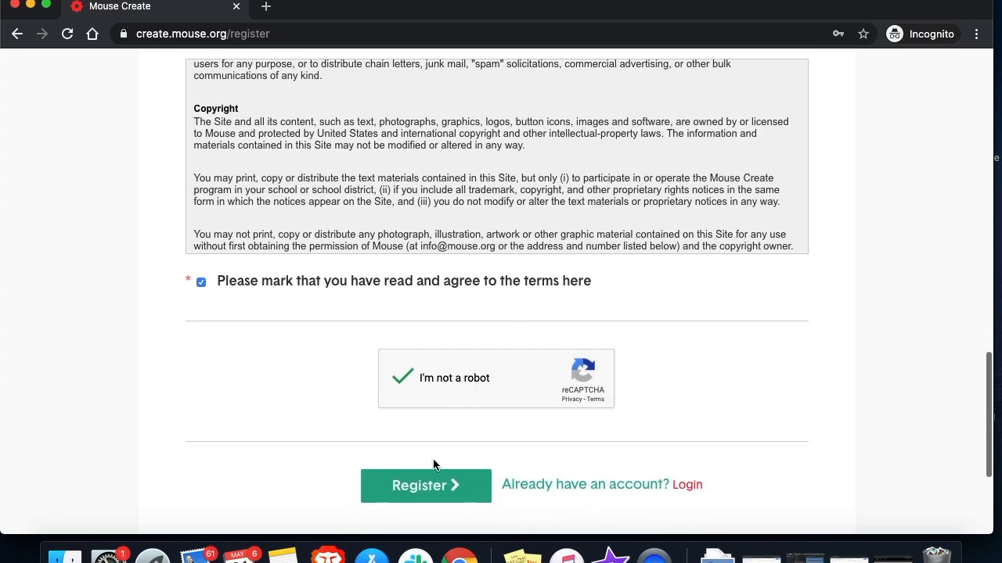
left_click(426, 485)
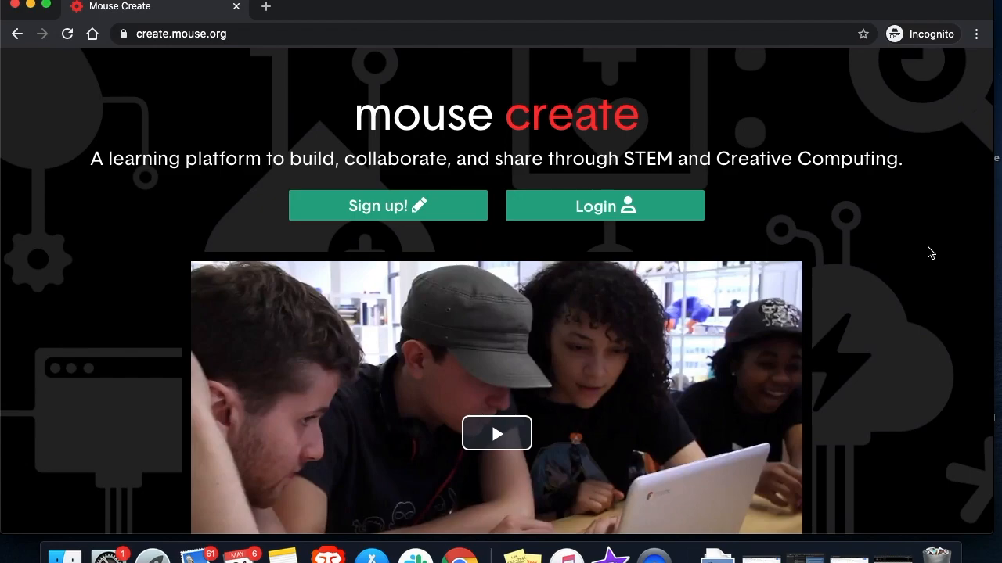
mouse_move(776, 191)
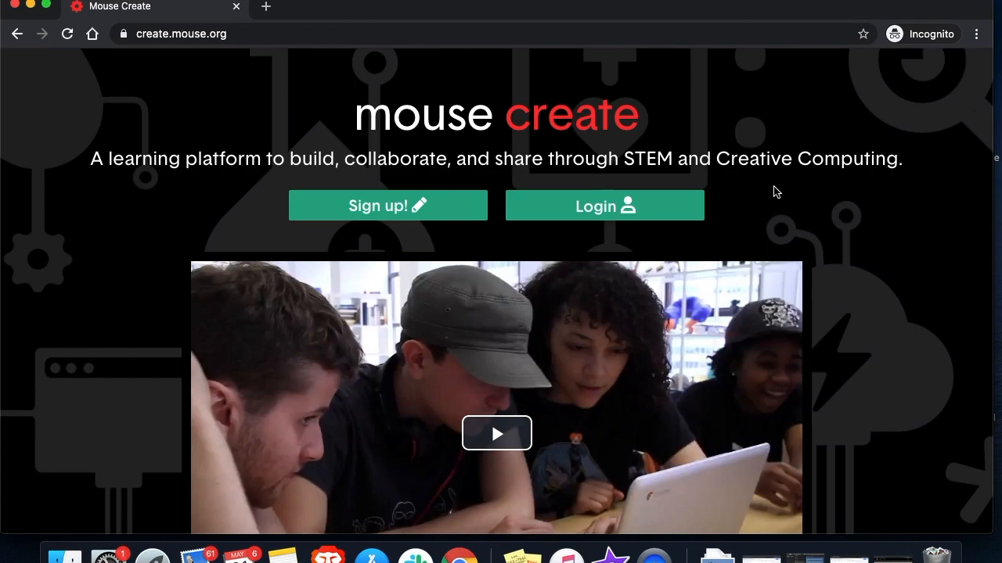
mouse_move(605, 205)
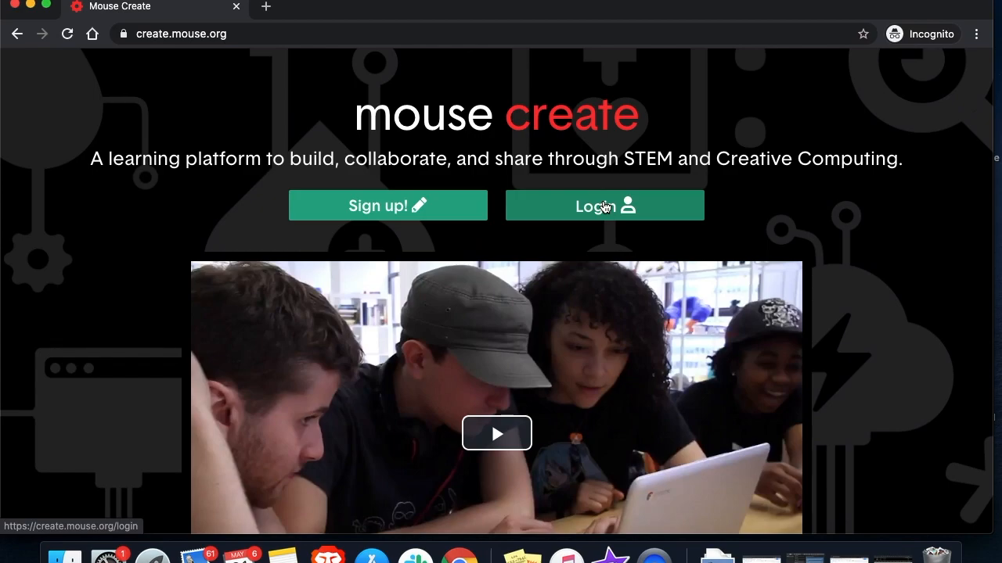
Log in with the saved Ivan Test account, arriving at the Create a Group form
left_click(604, 205)
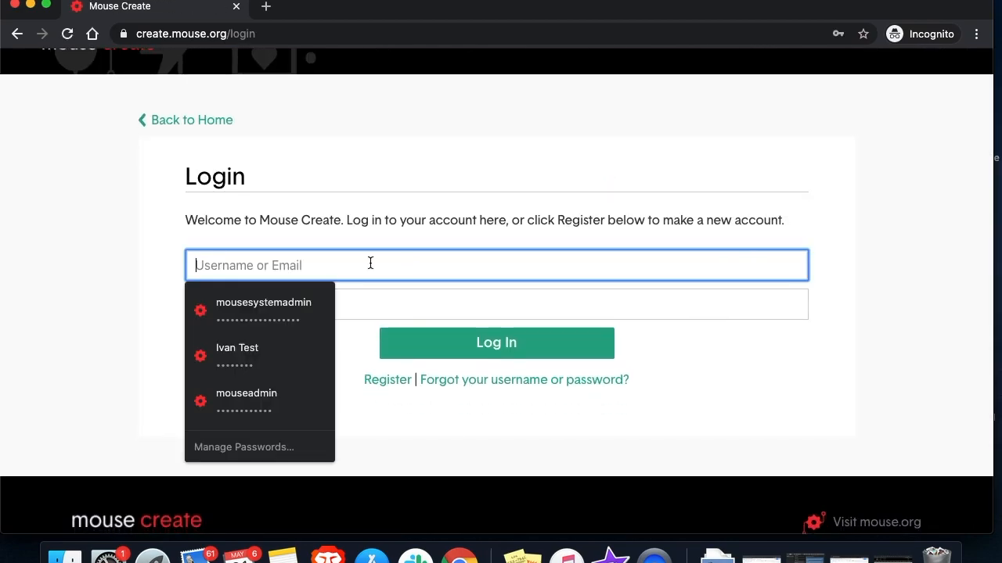
left_click(496, 343)
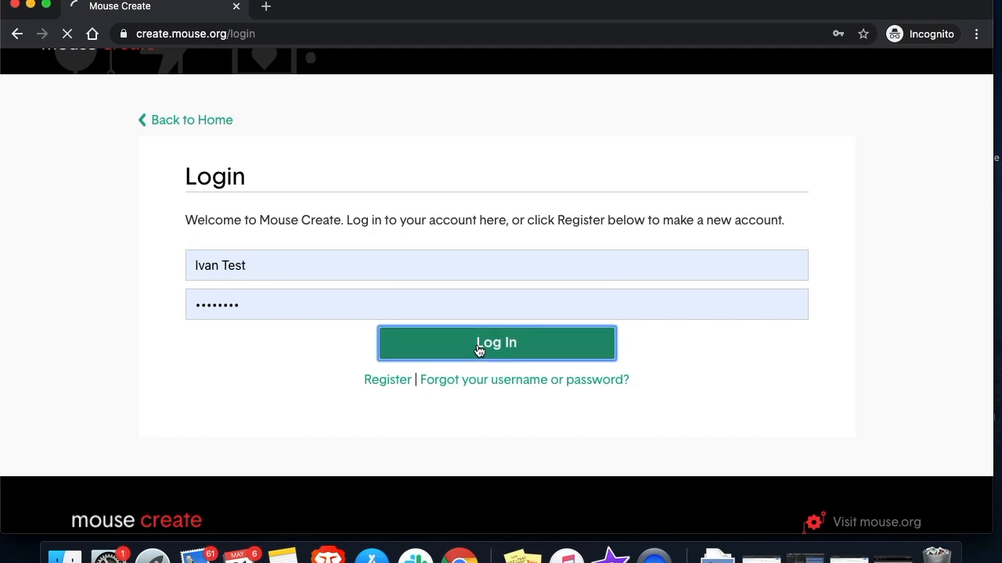
left_click(497, 343)
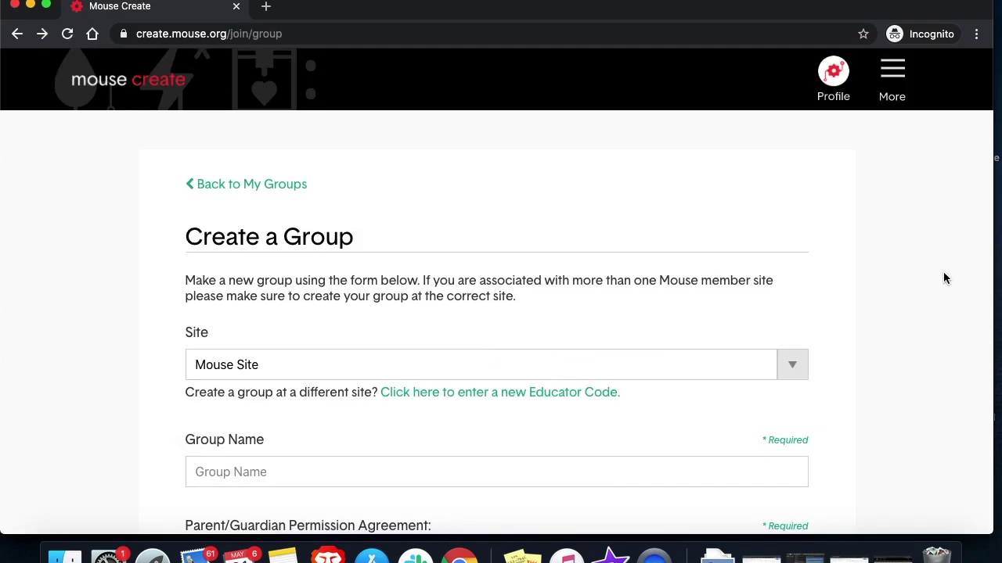
scroll("down", 3)
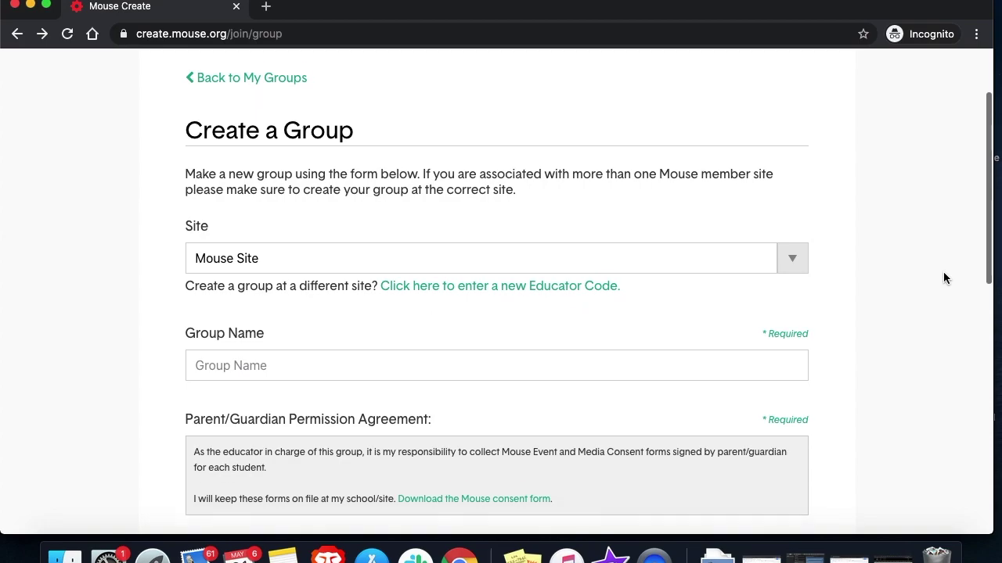
scroll("down", 3)
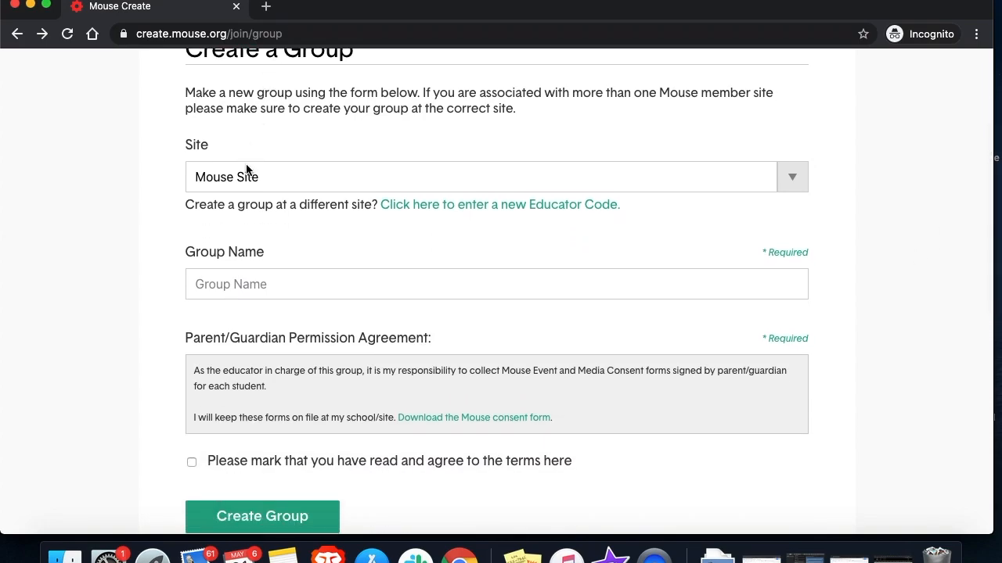
mouse_move(268, 188)
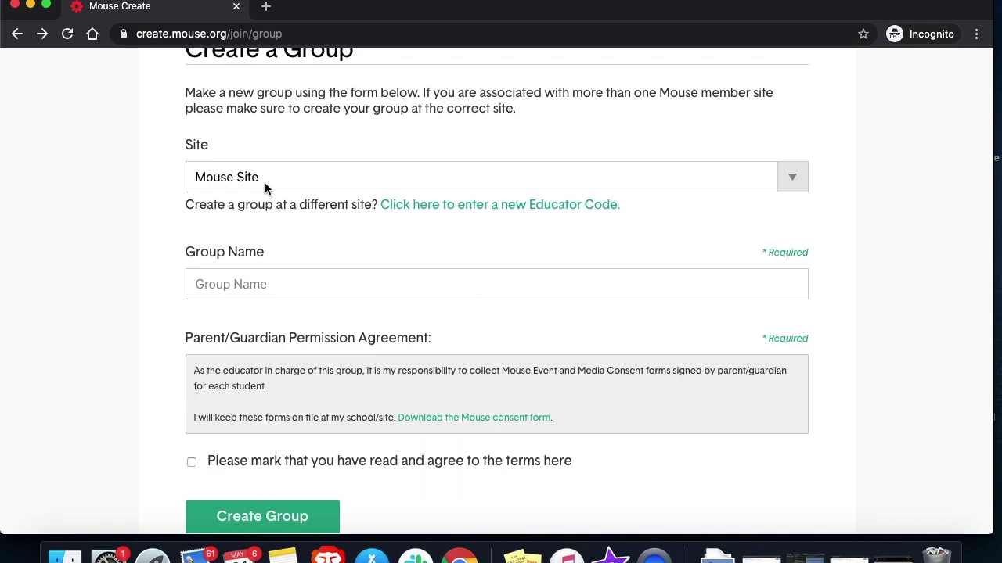
mouse_move(205, 194)
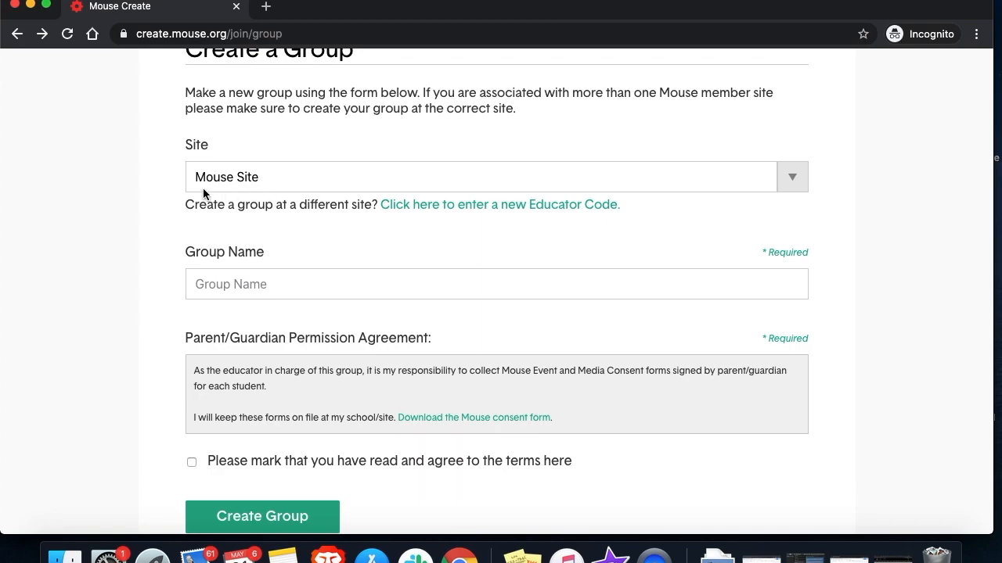
scroll("down", 3)
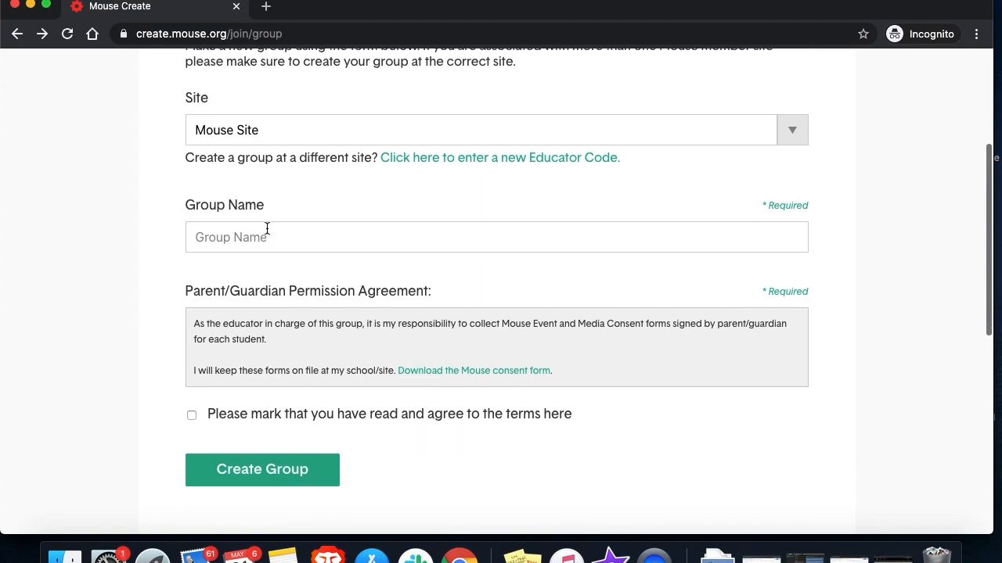
mouse_move(285, 238)
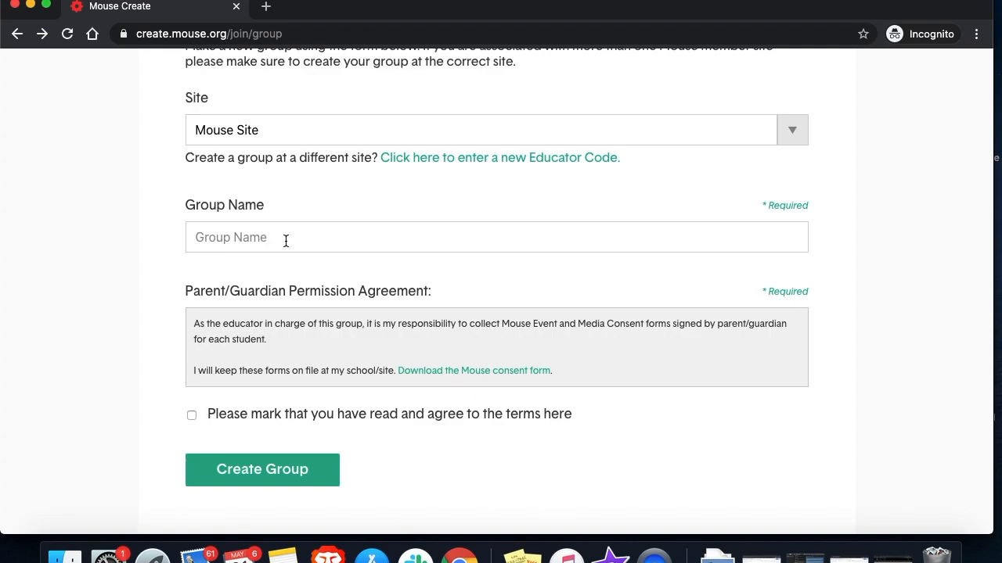
Name the group 'IvanMouse123 Group', accept the parent/guardian permission terms and create it
left_click(496, 238)
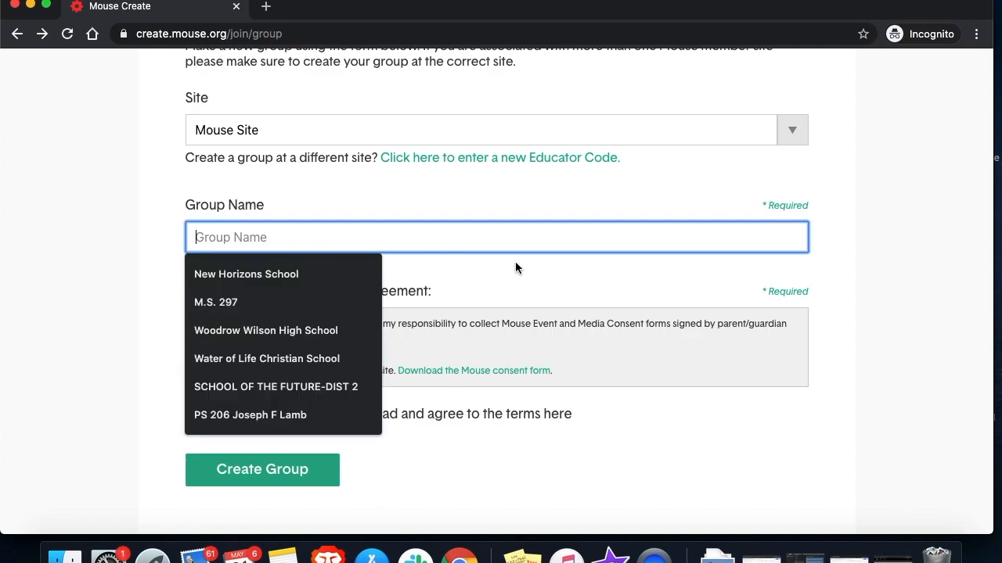
type("IvanMous")
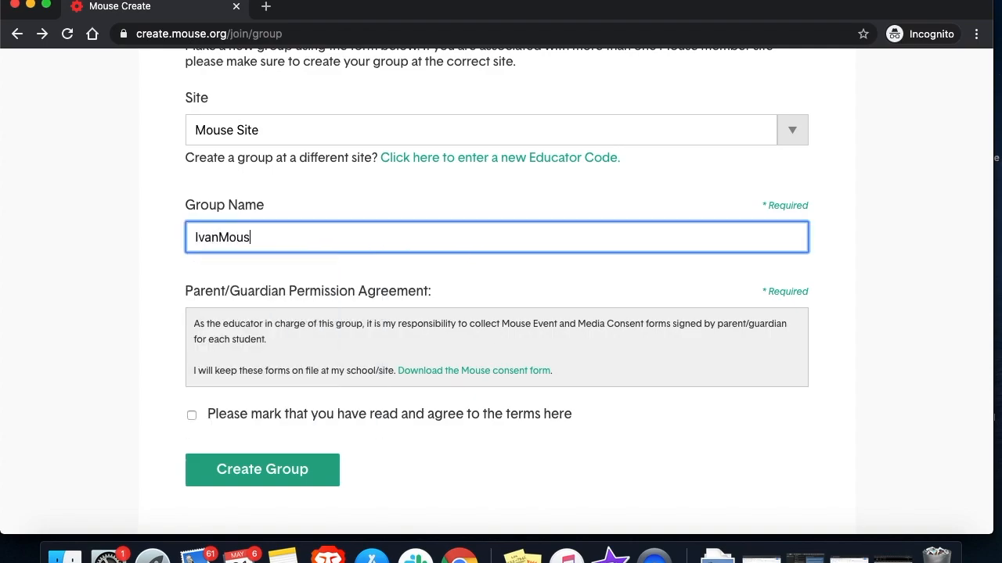
type("e123Group")
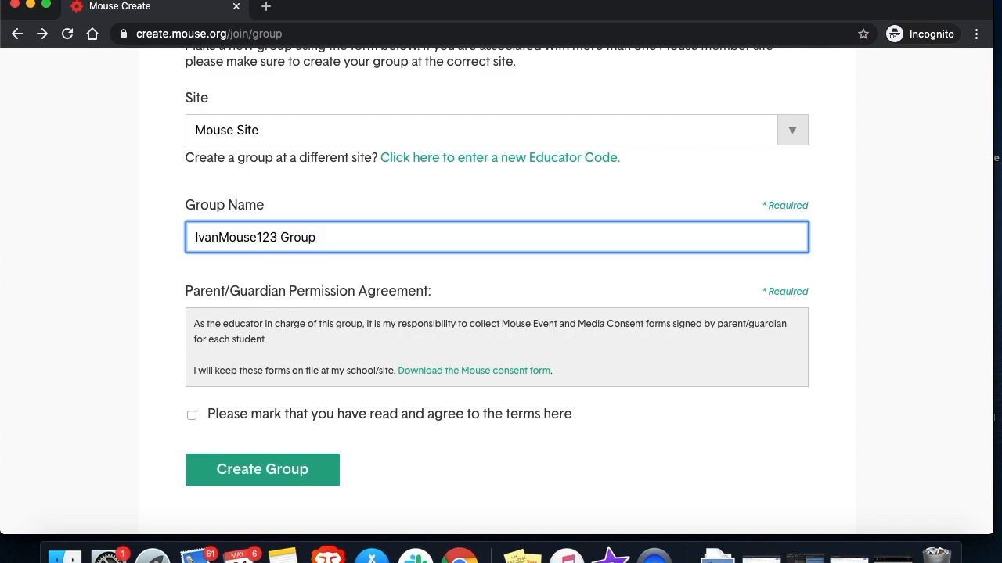
scroll("down", 3)
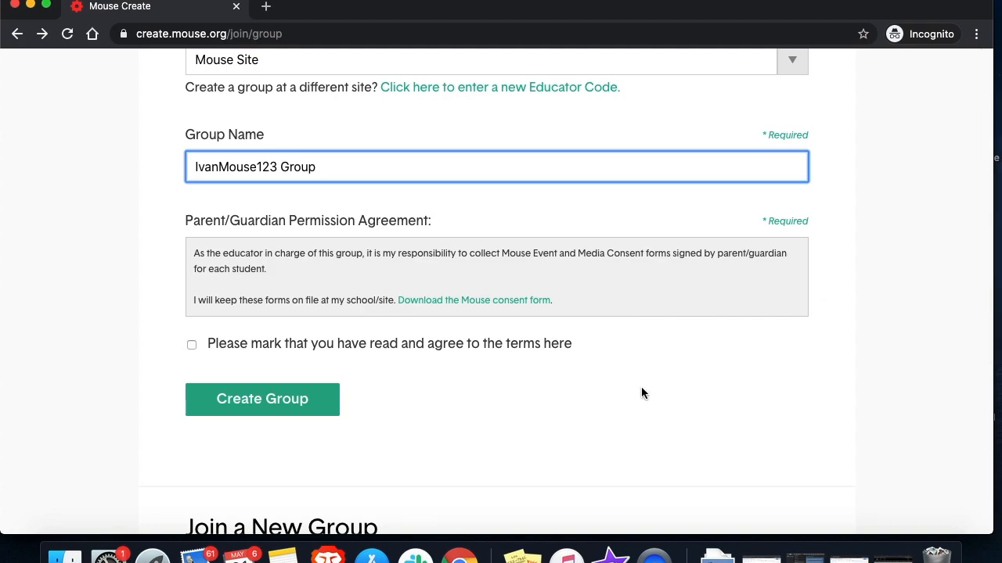
mouse_move(275, 295)
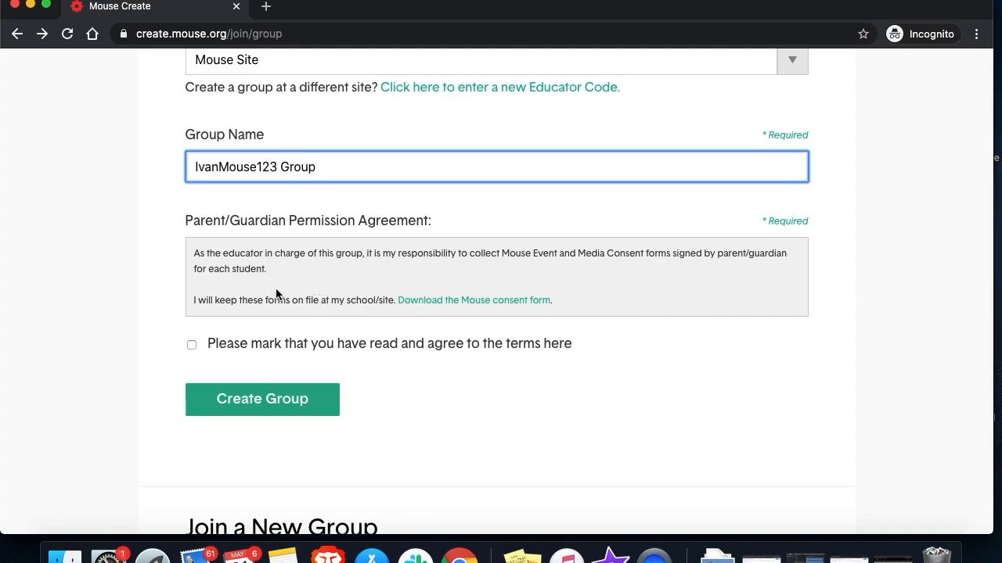
scroll("up", 3)
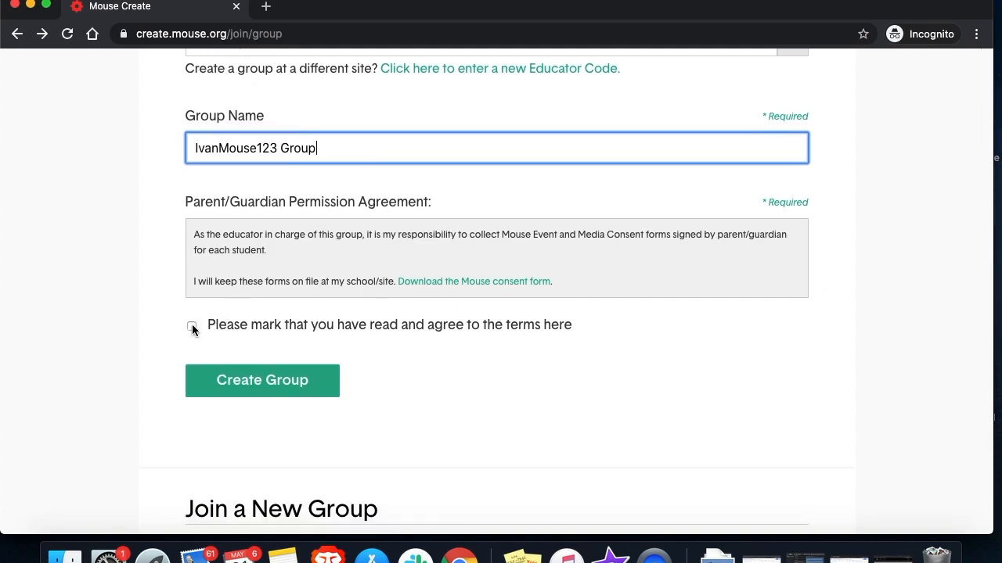
left_click(191, 326)
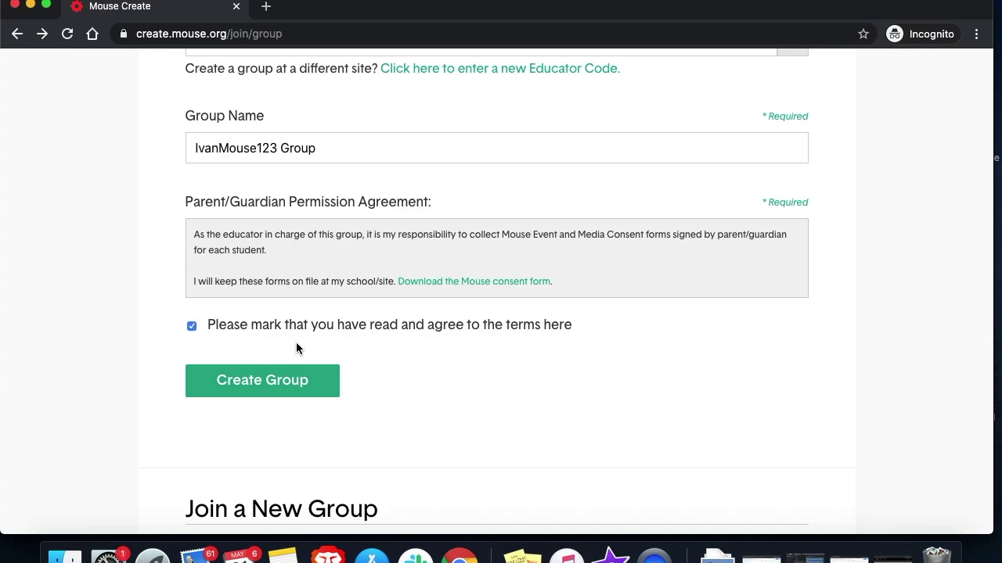
mouse_move(261, 381)
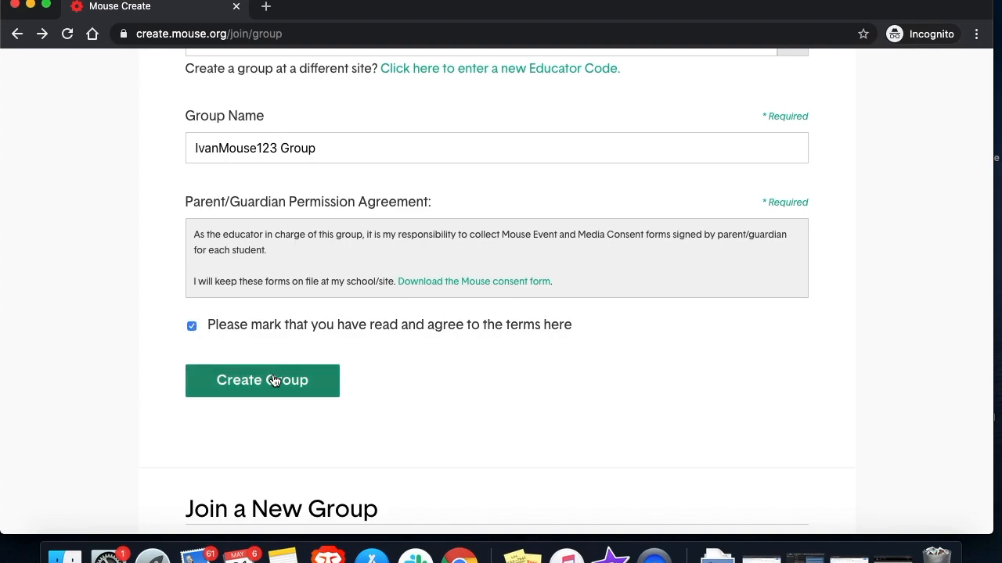
left_click(263, 381)
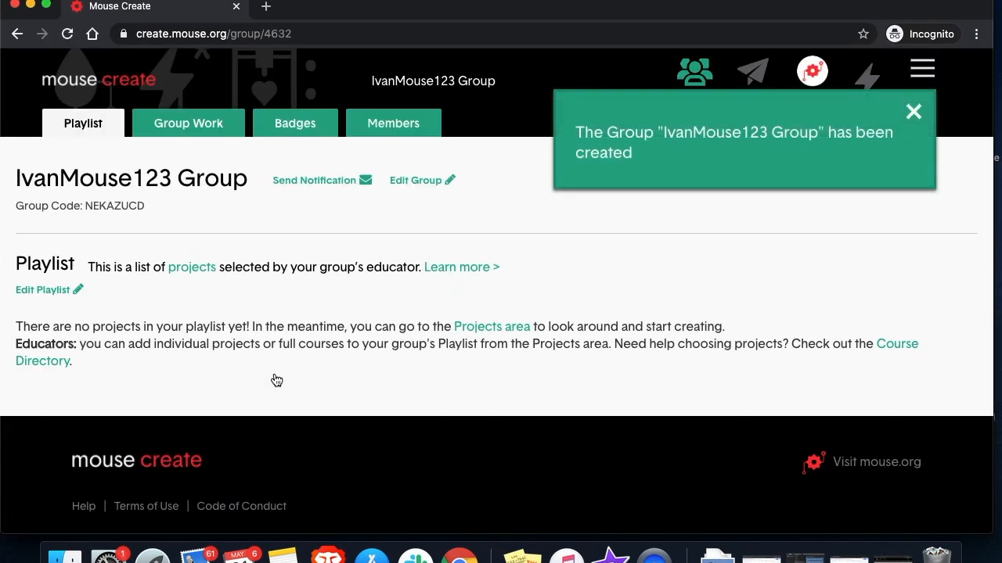
left_click(914, 111)
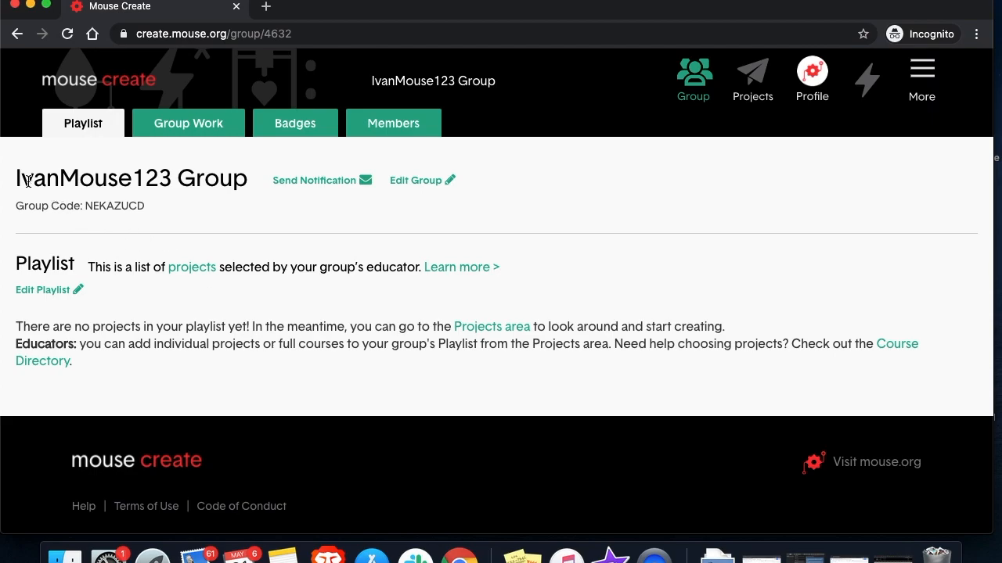
triple_click(132, 178)
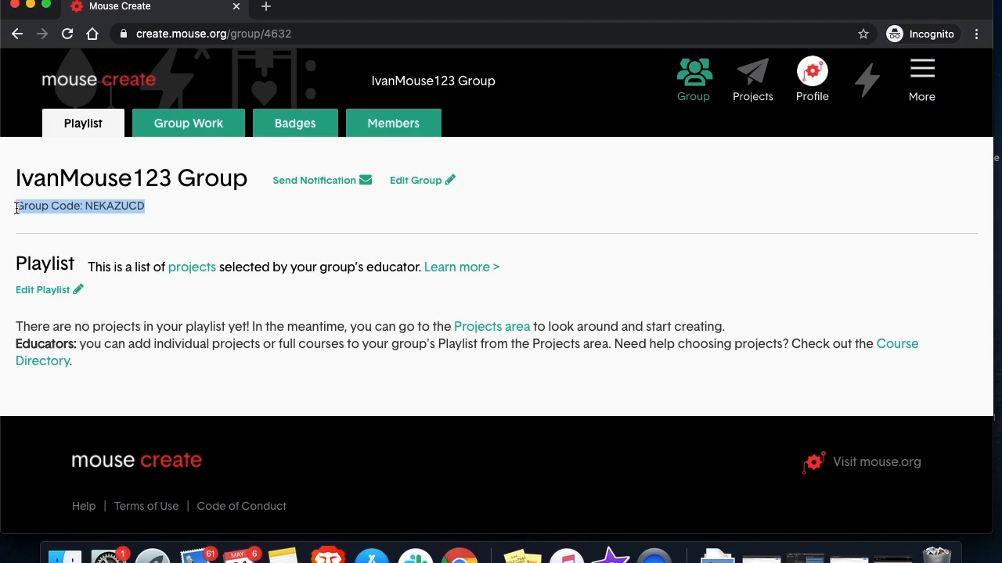
left_click(144, 210)
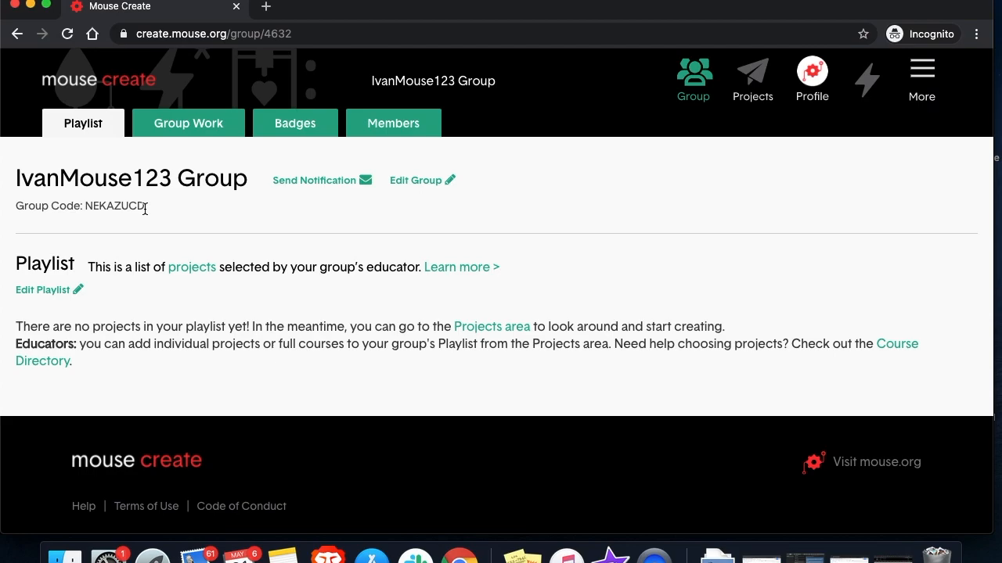
triple_click(81, 206)
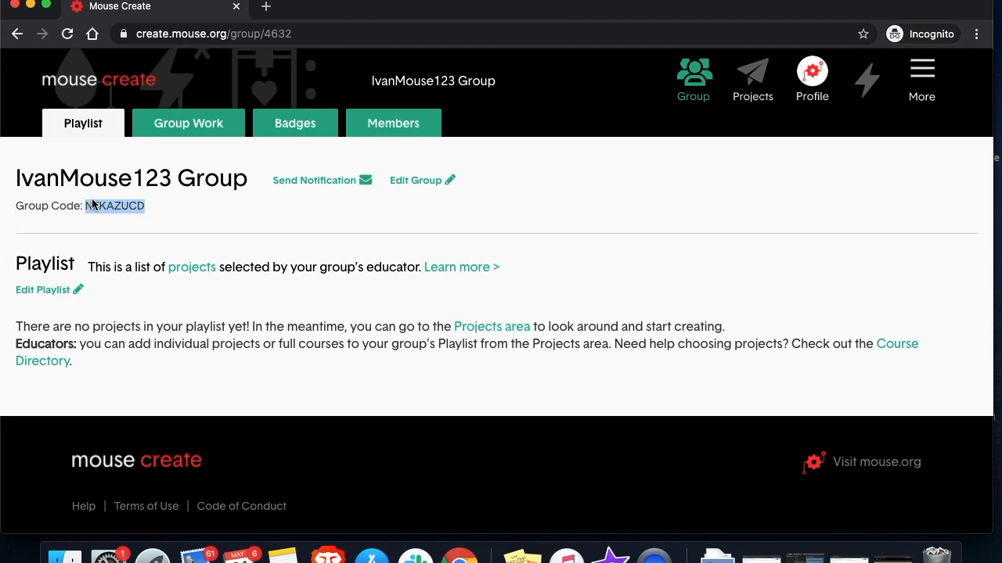
mouse_move(351, 258)
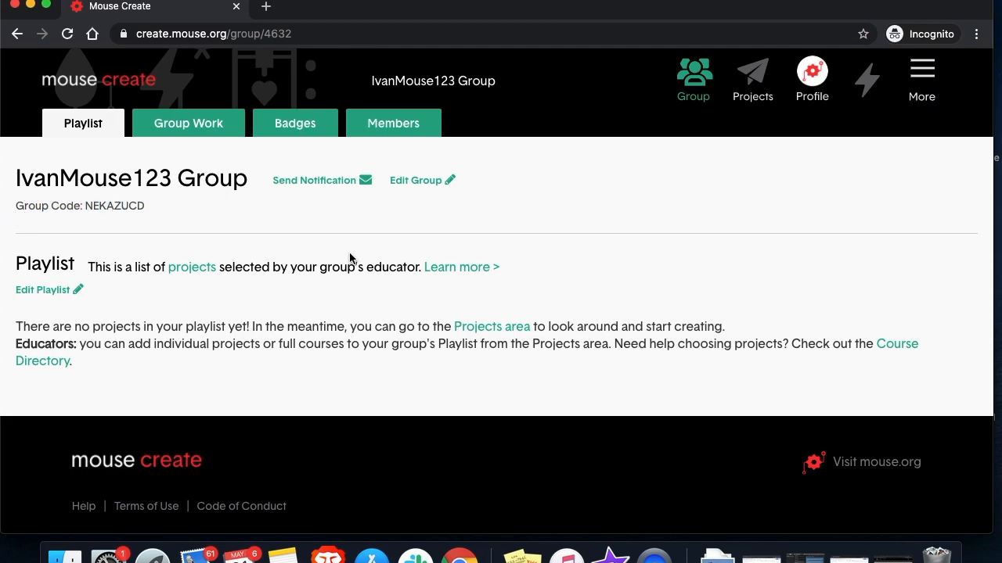
mouse_move(586, 266)
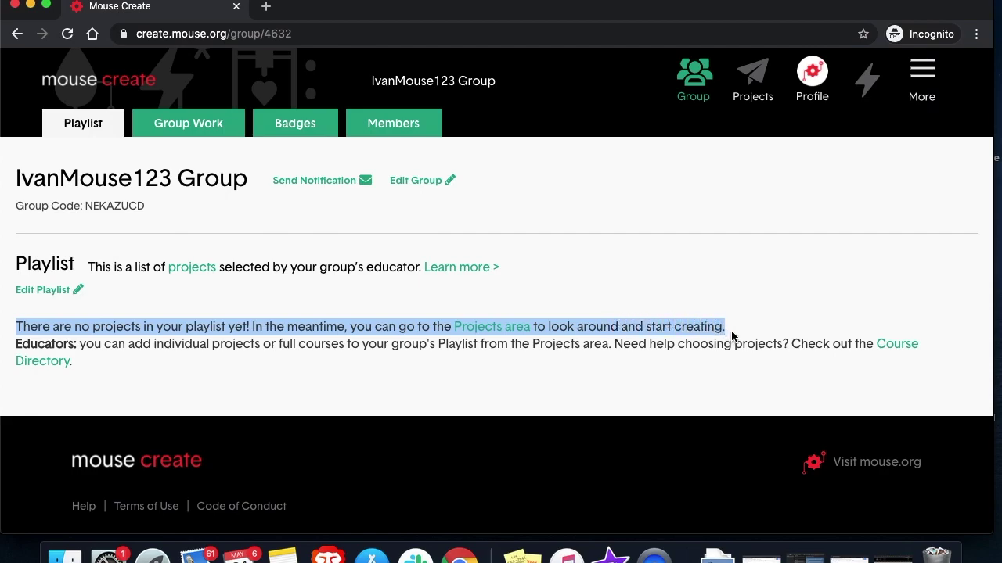
mouse_move(712, 369)
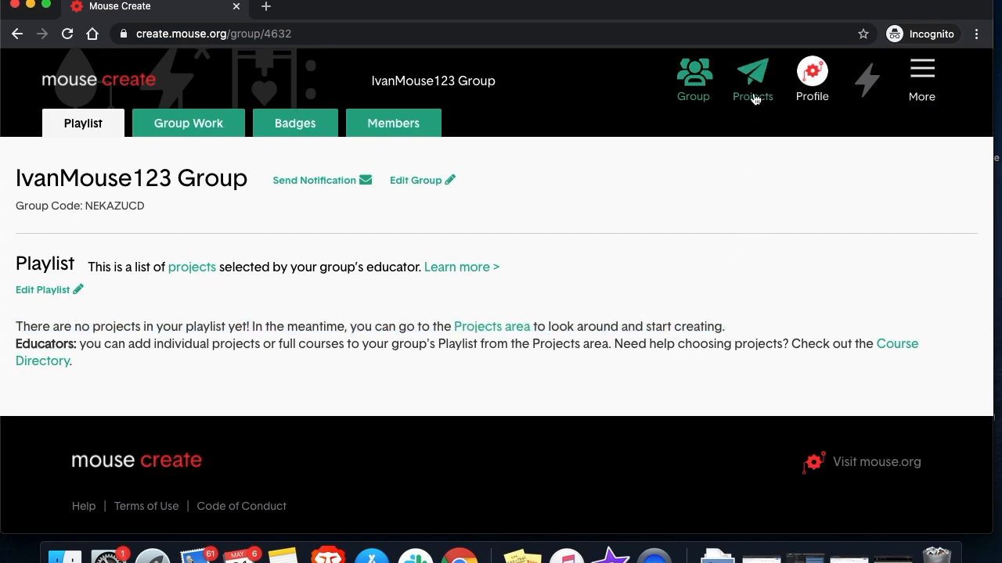
mouse_move(752, 87)
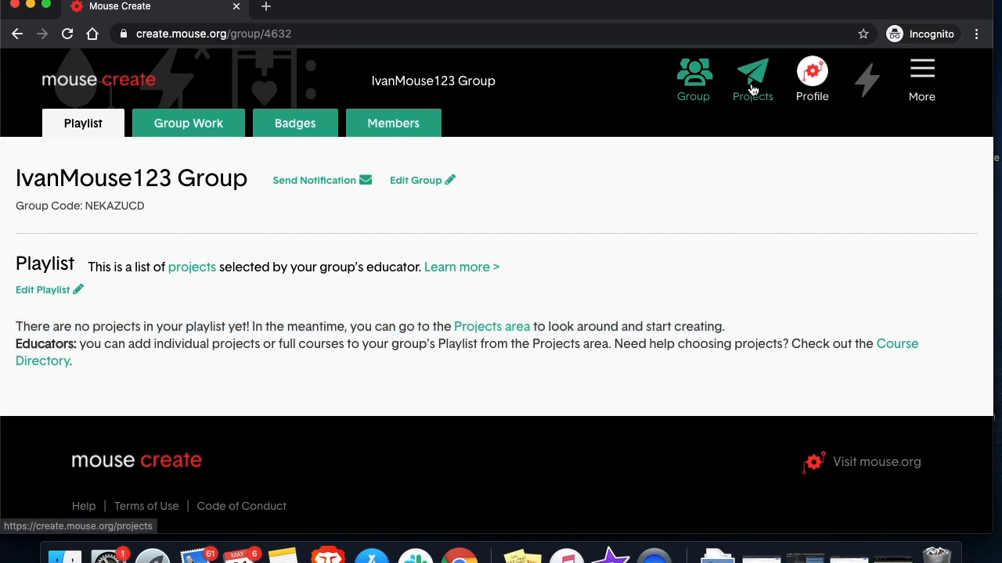
Go to the Projects area's Find Projects page listing 274 projects
left_click(751, 75)
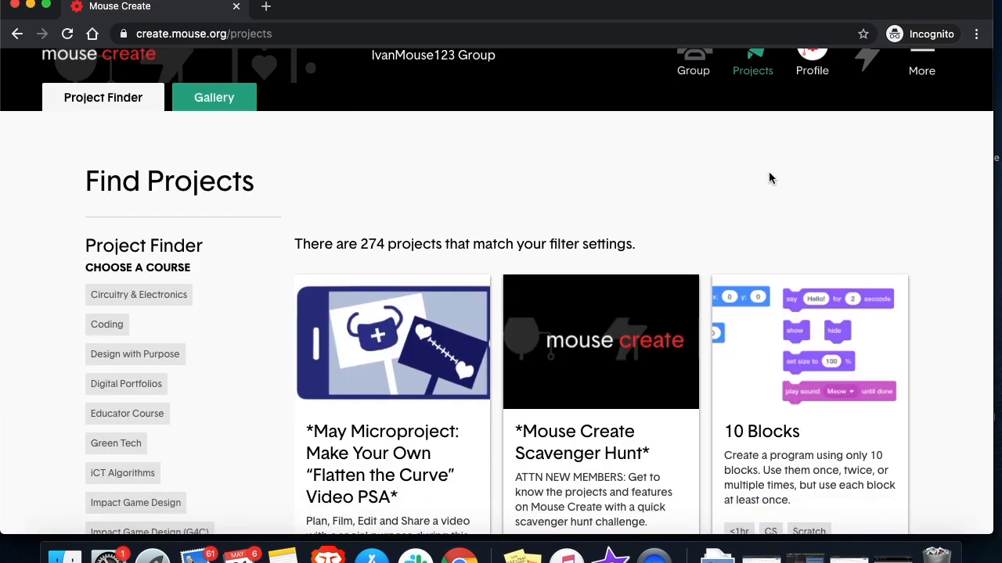
scroll("up", 3)
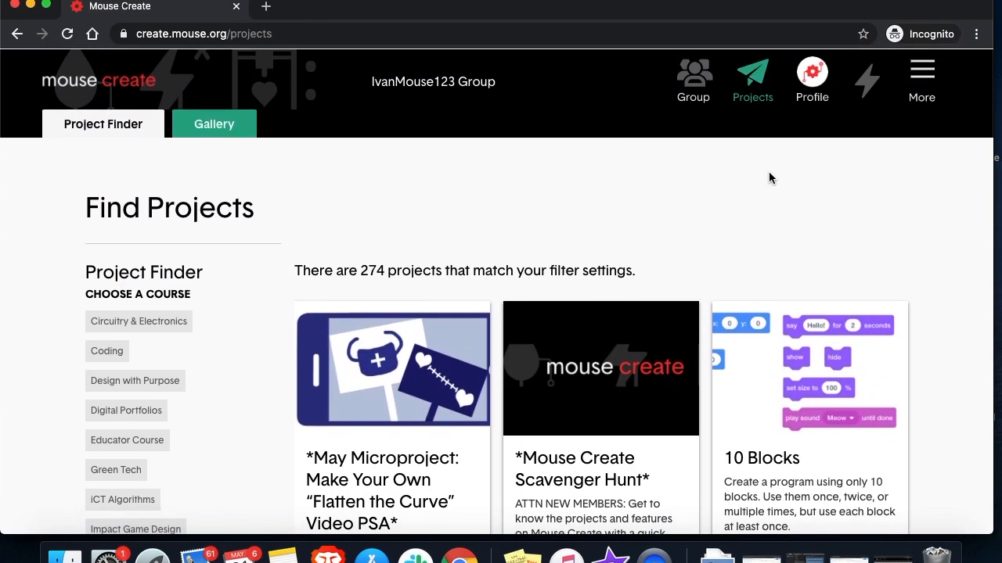
mouse_move(807, 169)
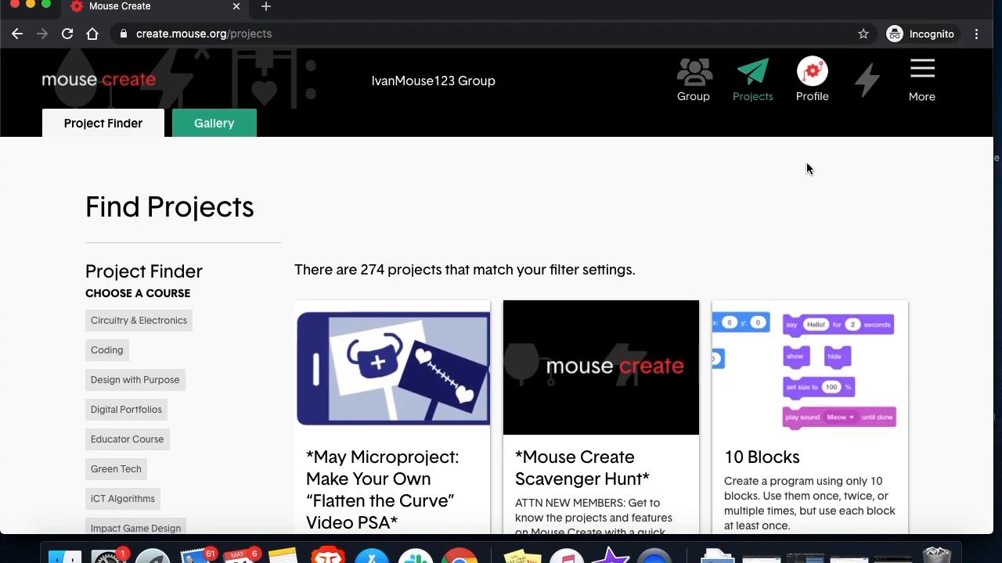
mouse_move(811, 79)
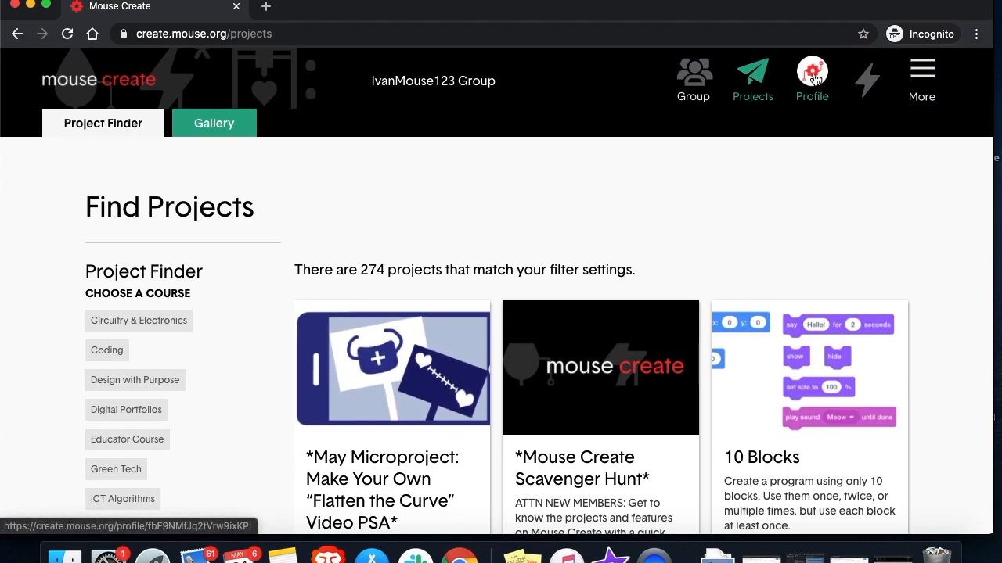
left_click(811, 76)
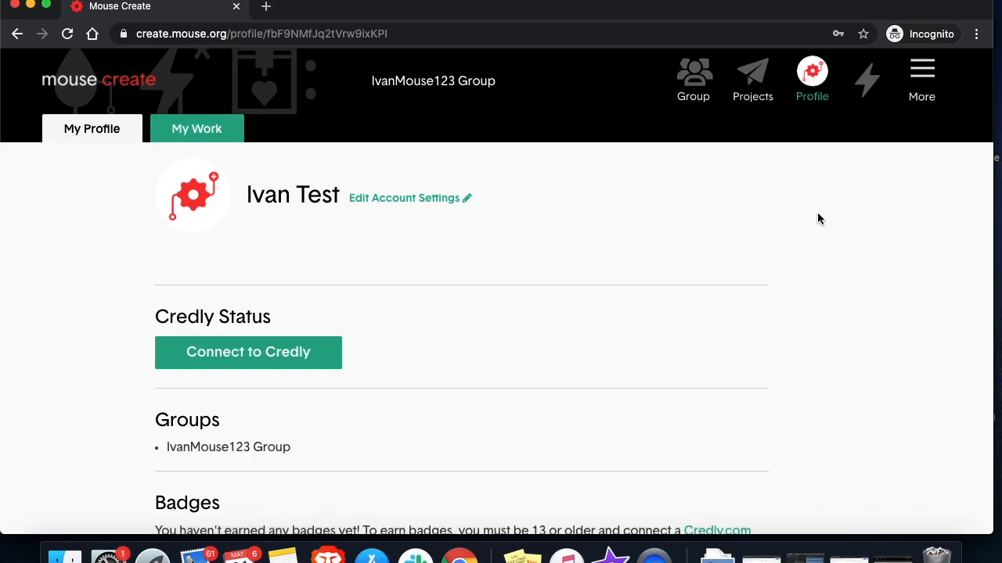
scroll("down", 3)
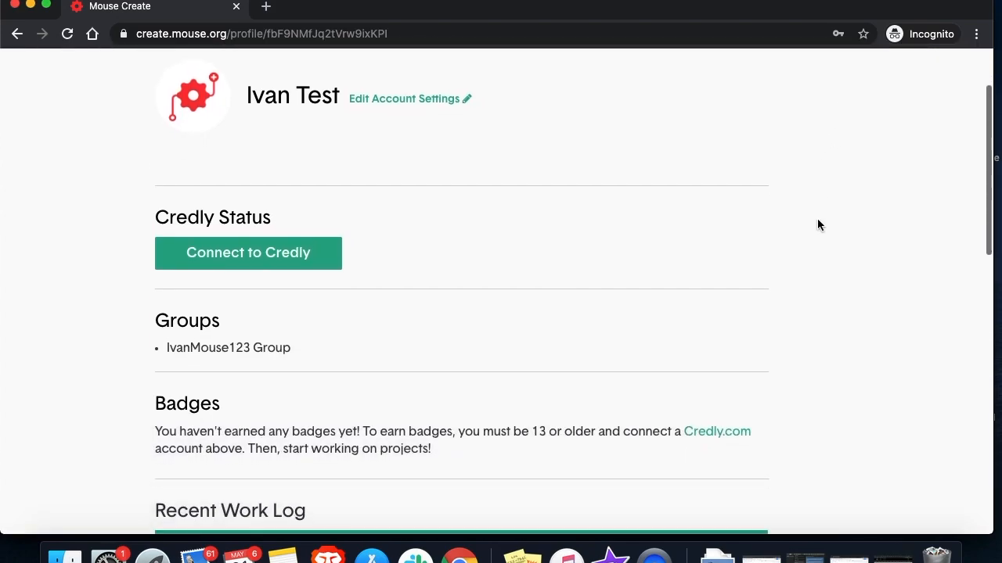
scroll("down", 3)
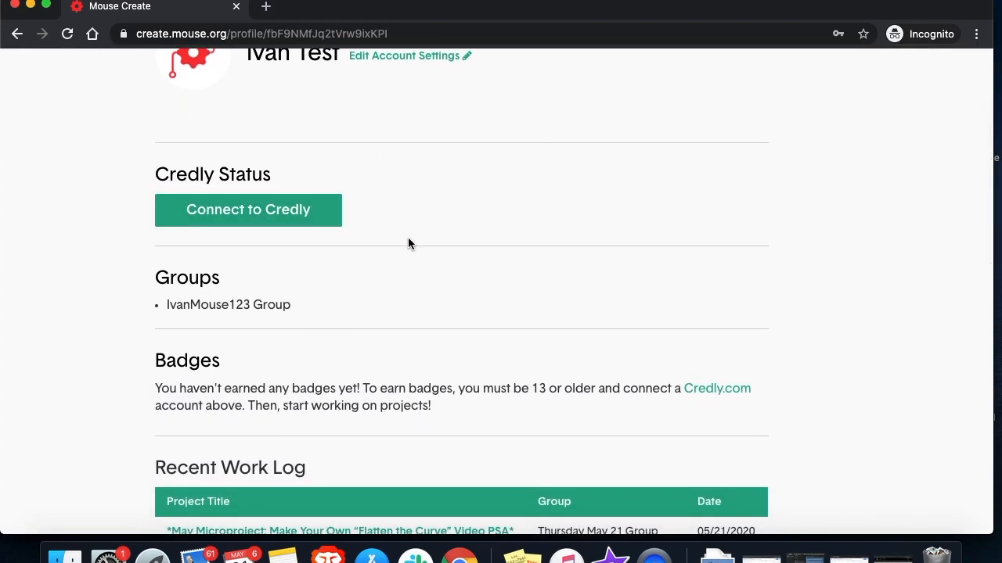
scroll("down", 3)
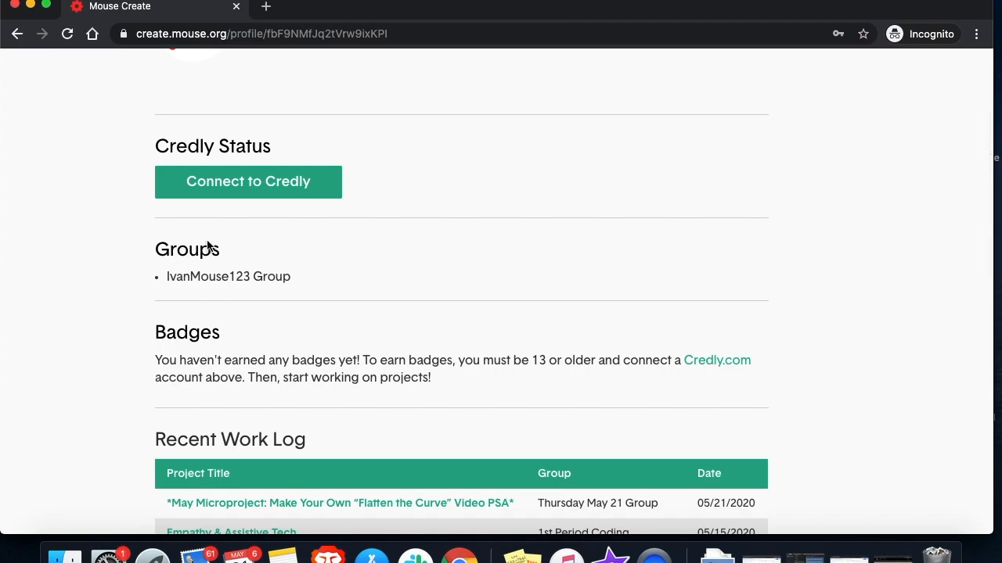
mouse_move(306, 281)
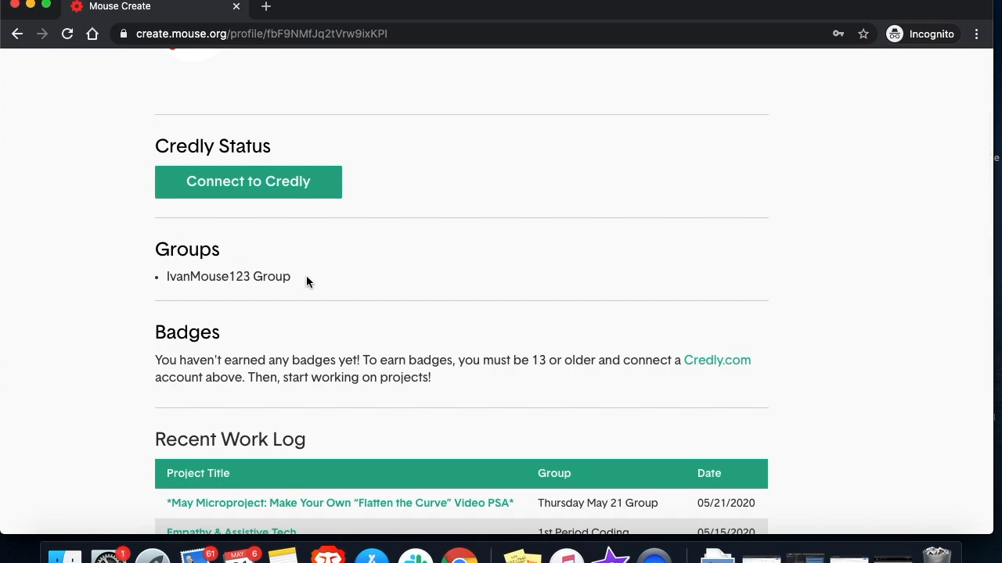
scroll("down", 3)
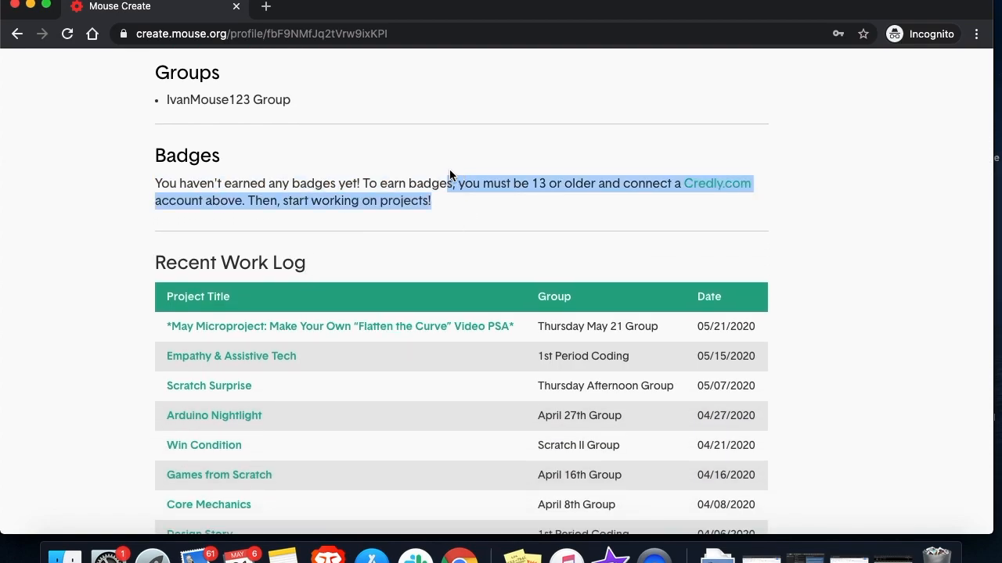
scroll("down", 3)
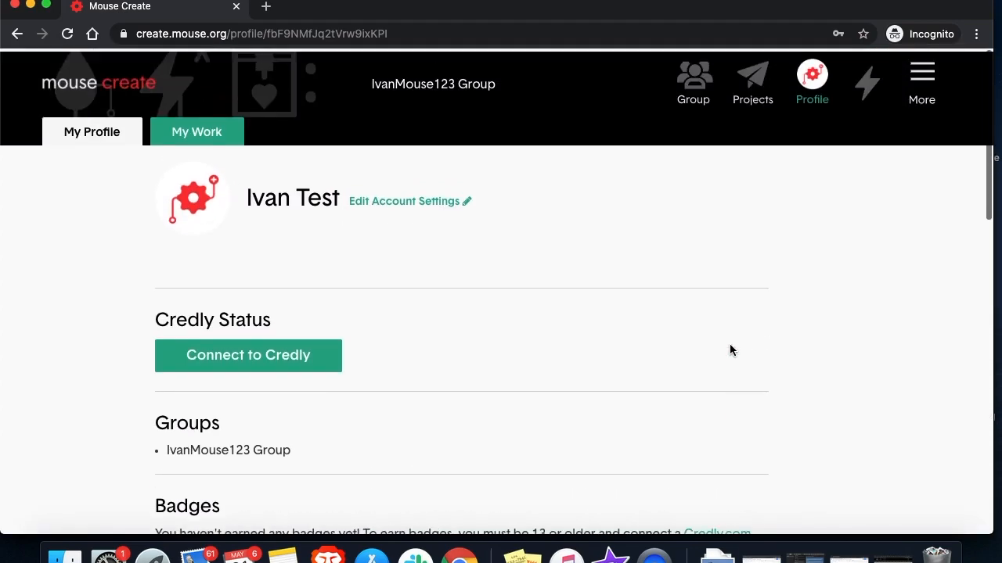
mouse_move(867, 81)
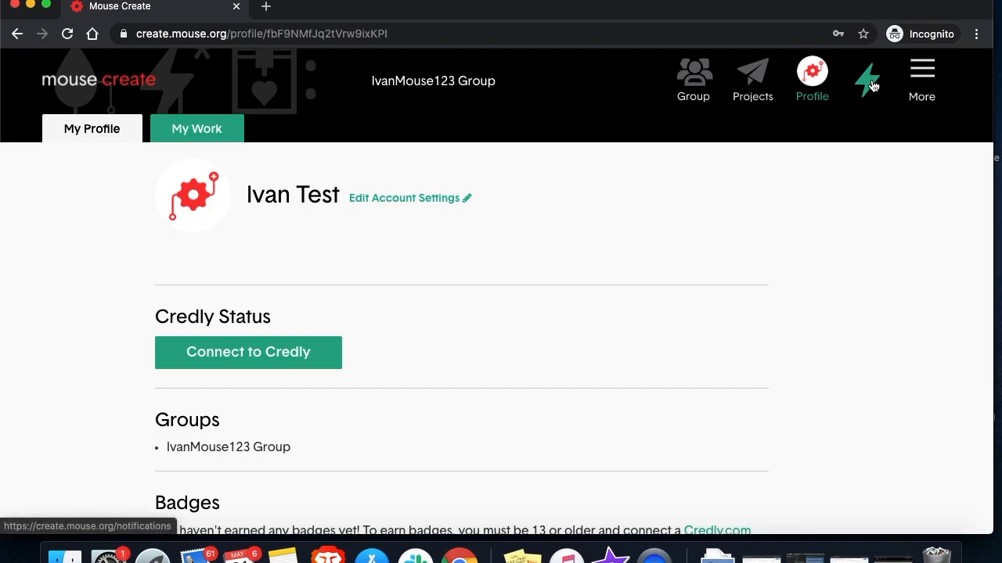
View the notifications listing the group-join notice and Mouse HQ announcements, then bring up the More menu
left_click(867, 78)
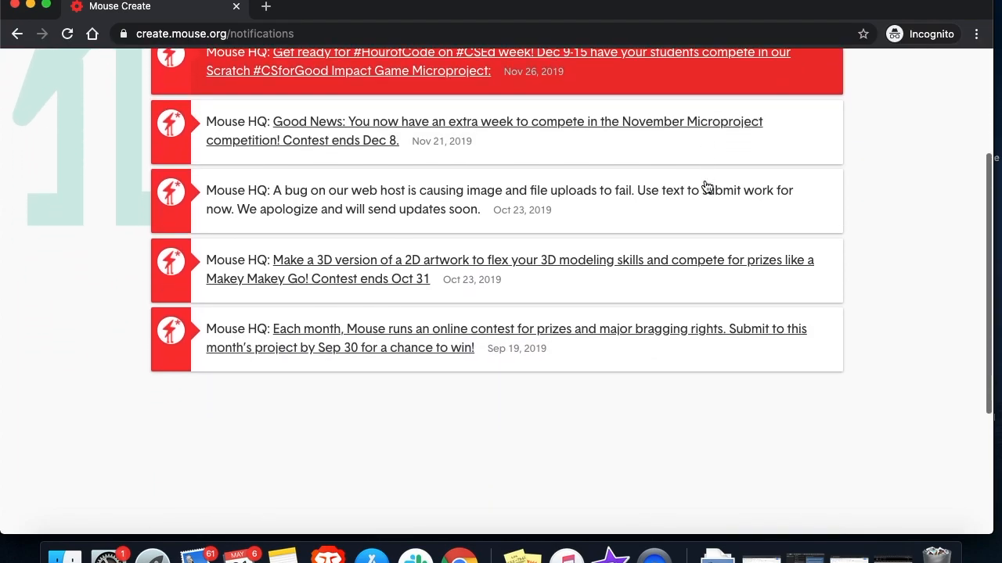
scroll("up", 3)
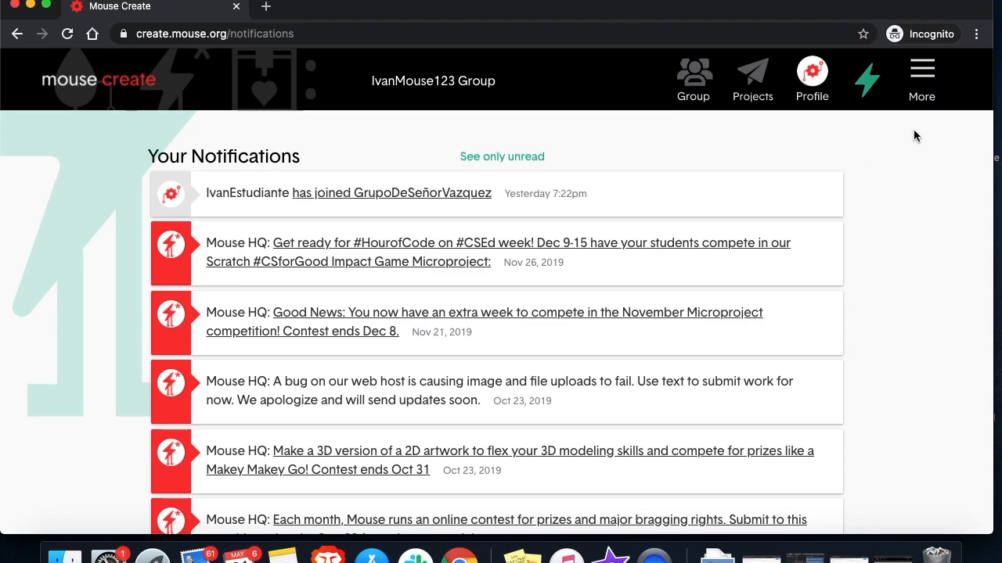
left_click(921, 76)
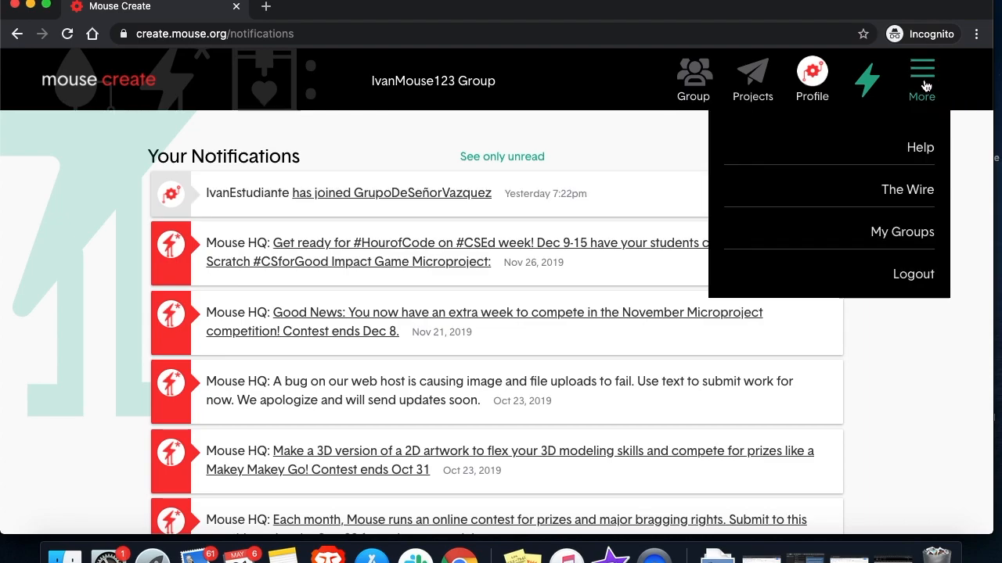
mouse_move(920, 148)
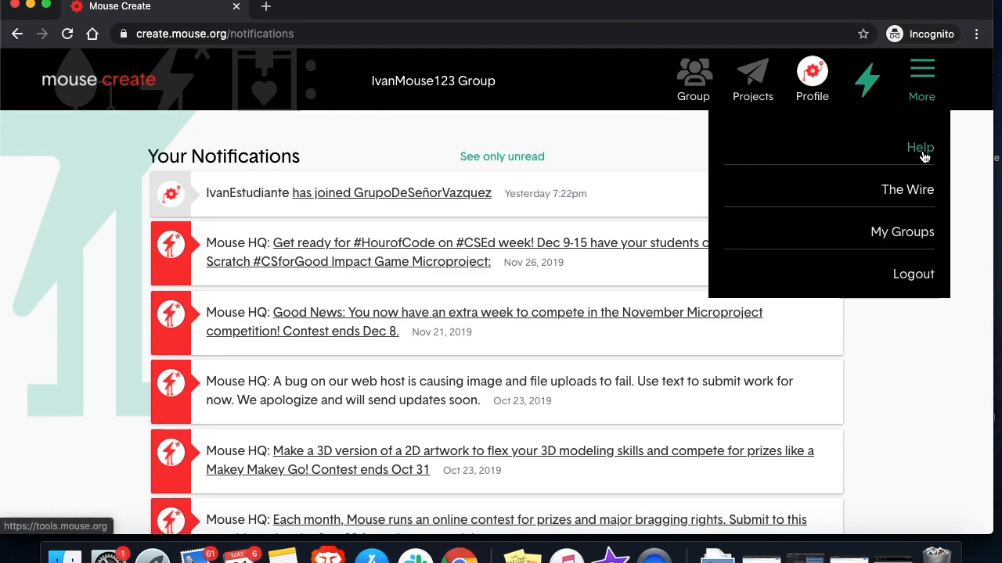
left_click(921, 147)
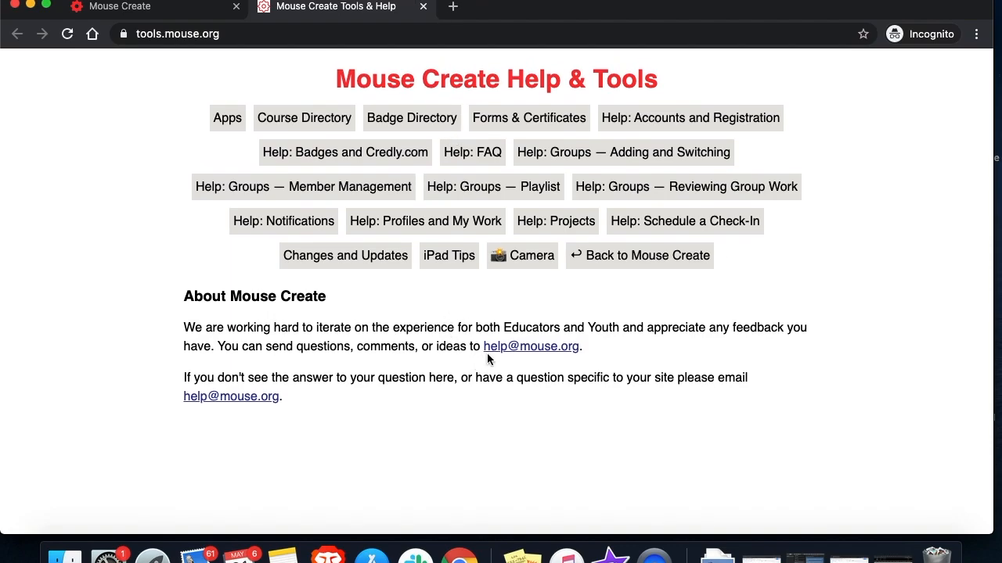
mouse_move(601, 363)
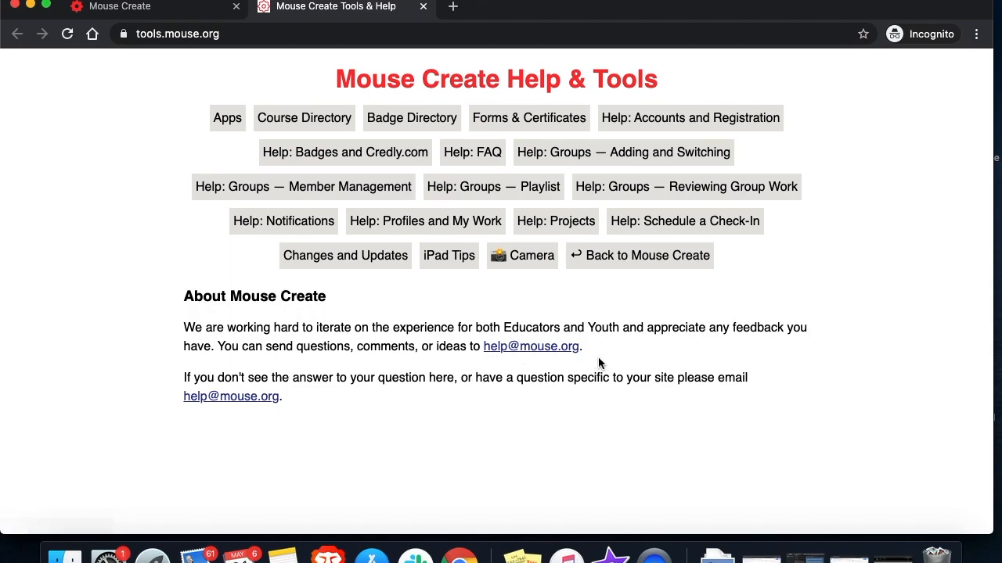
mouse_move(341, 322)
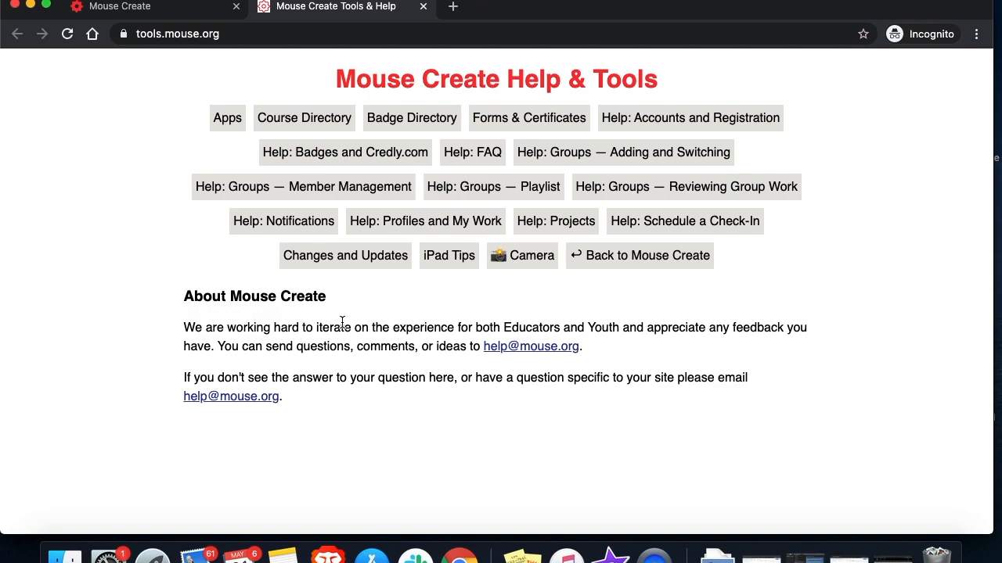
mouse_move(554, 196)
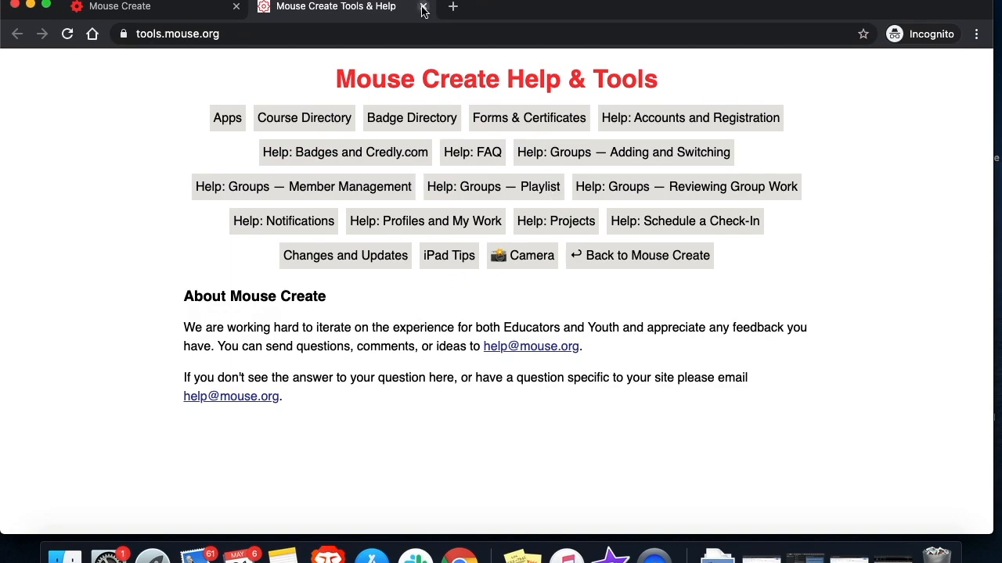
left_click(423, 6)
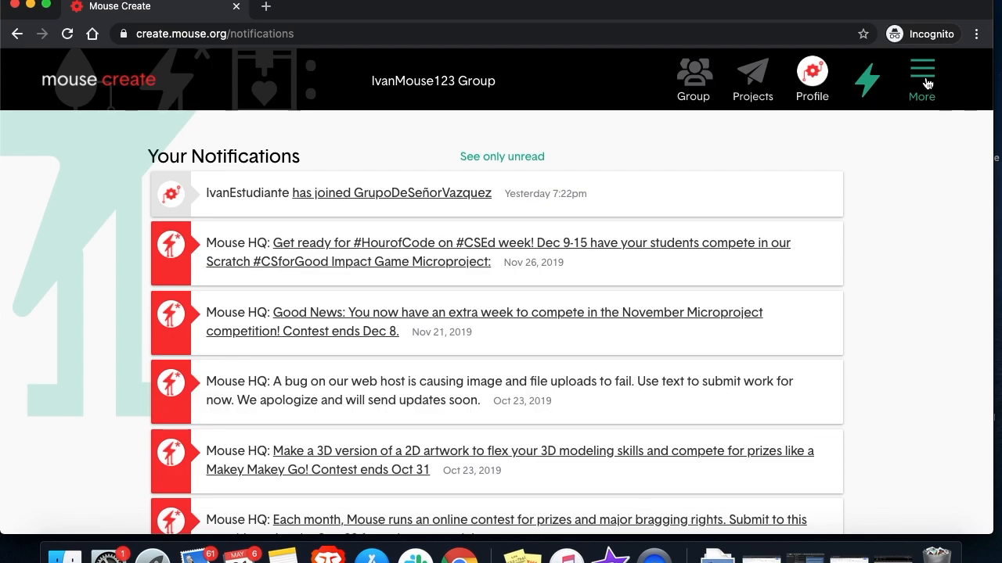
left_click(921, 78)
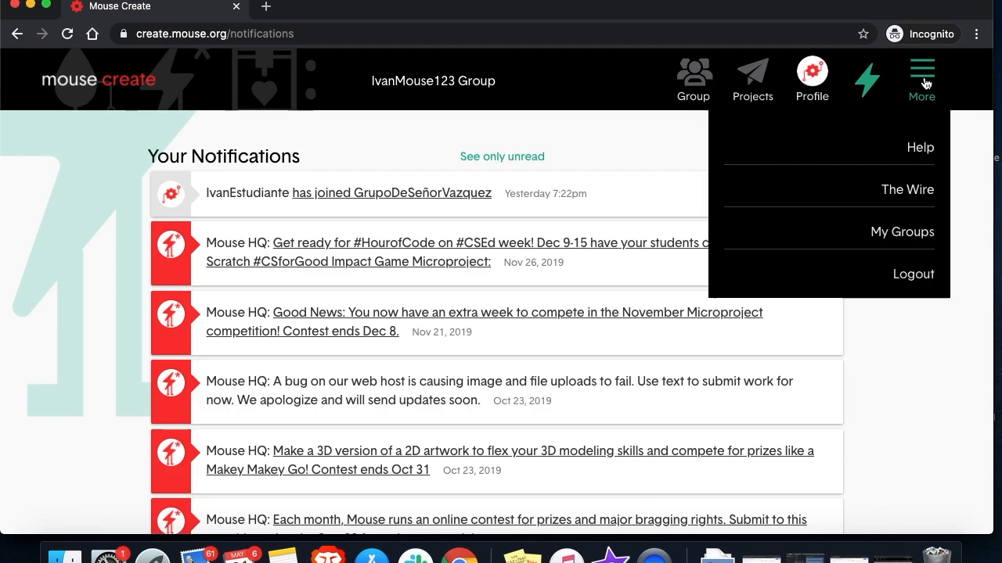
Browse The Wire news feed articles in a new tab
left_click(908, 190)
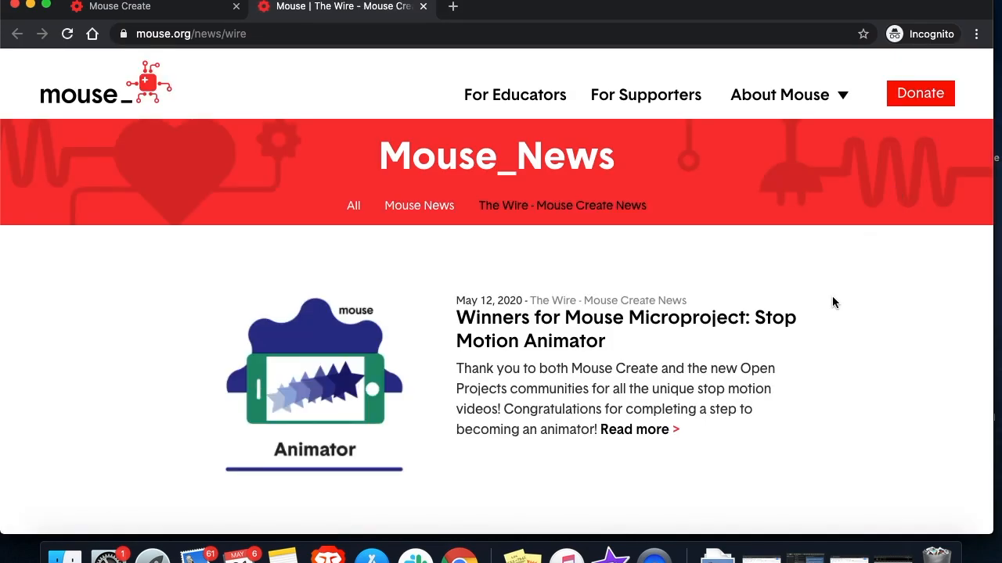
scroll("down", 3)
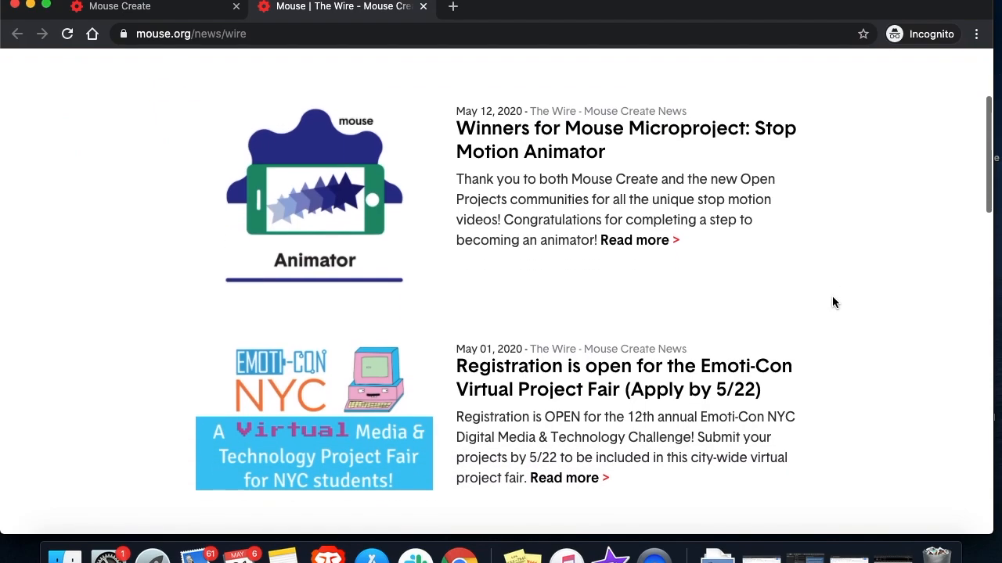
scroll("down", 3)
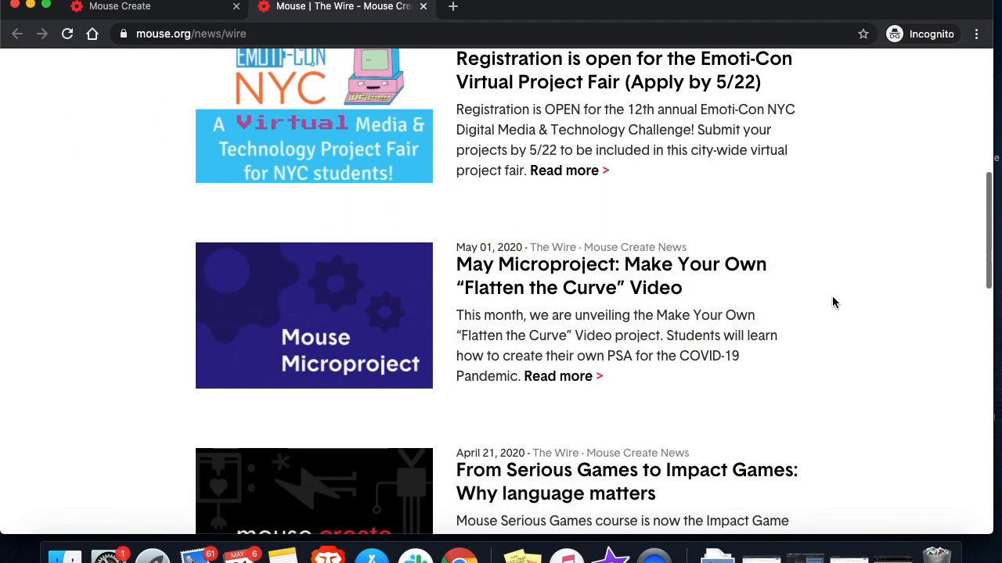
scroll("down", 3)
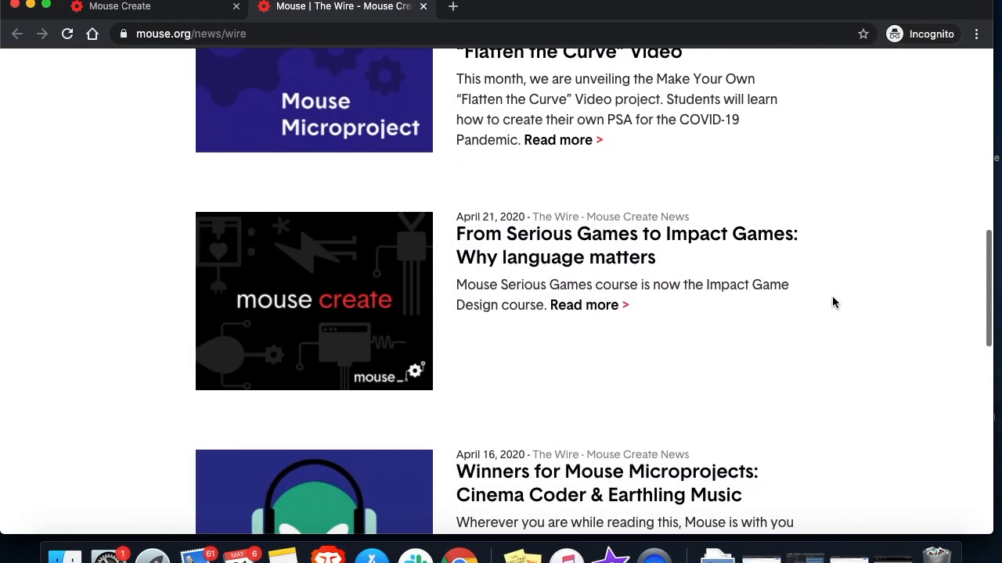
scroll("down", 3)
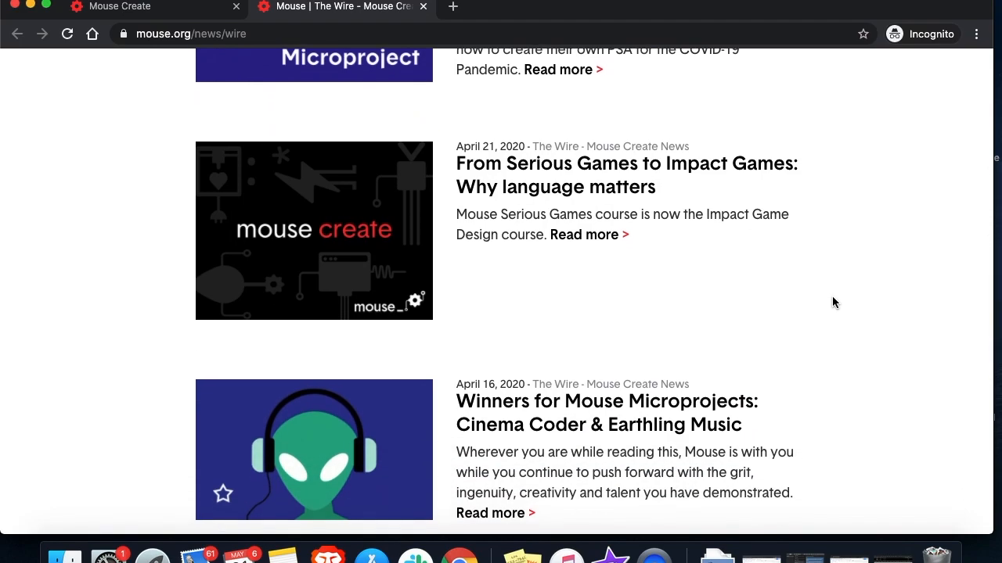
scroll("up", 3)
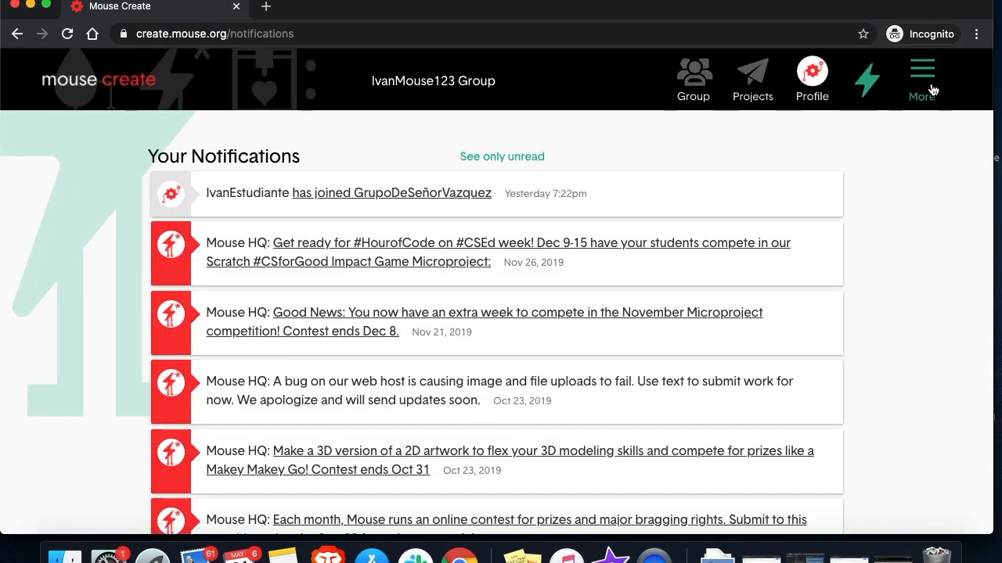
Go to My Groups via the More menu and enter IvanMouse123 Group
left_click(922, 78)
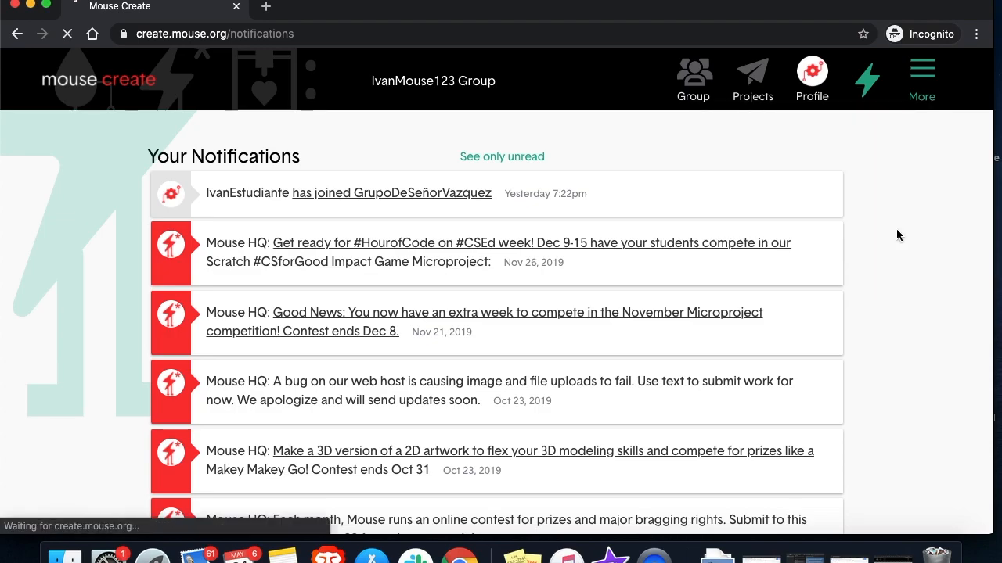
left_click(692, 78)
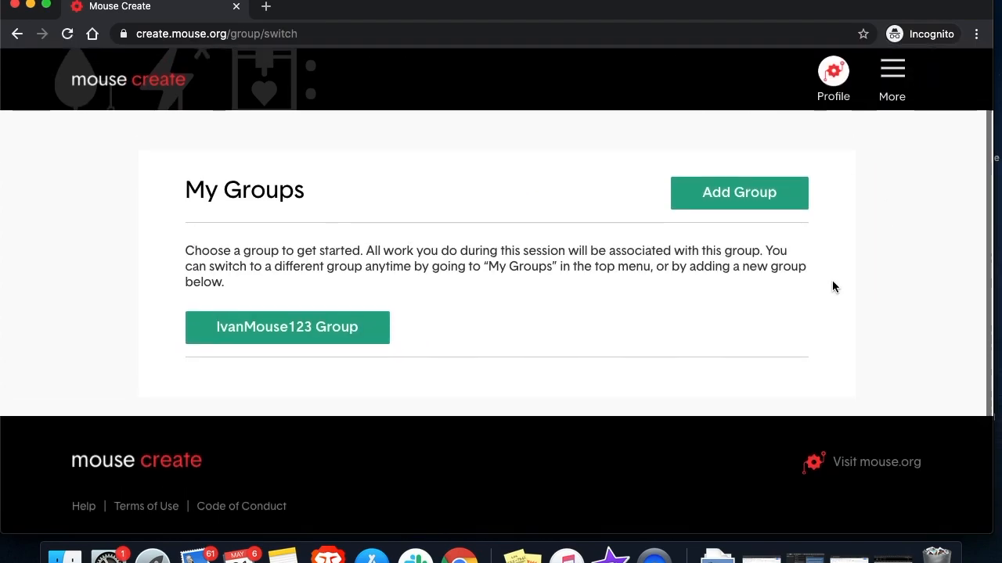
mouse_move(738, 192)
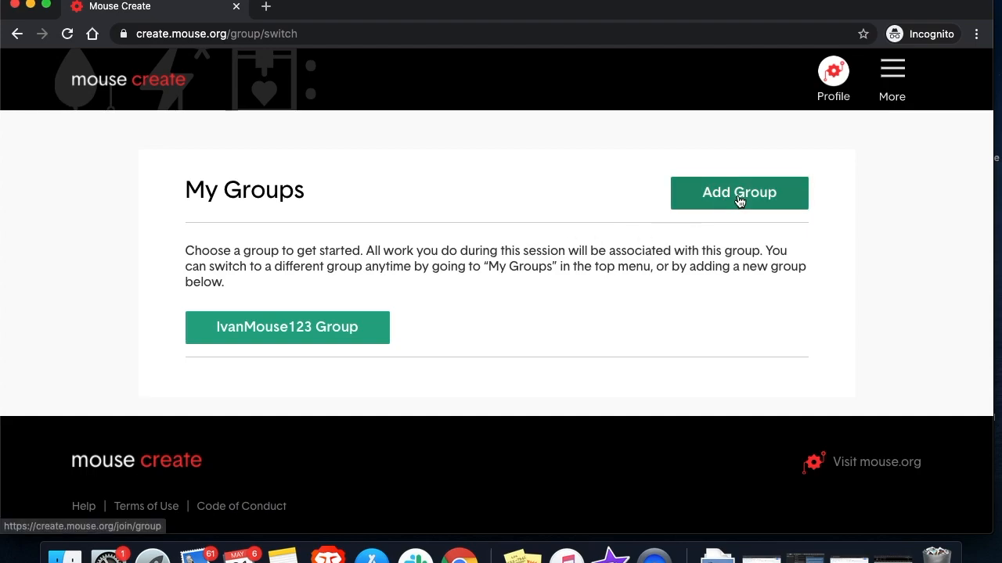
mouse_move(288, 327)
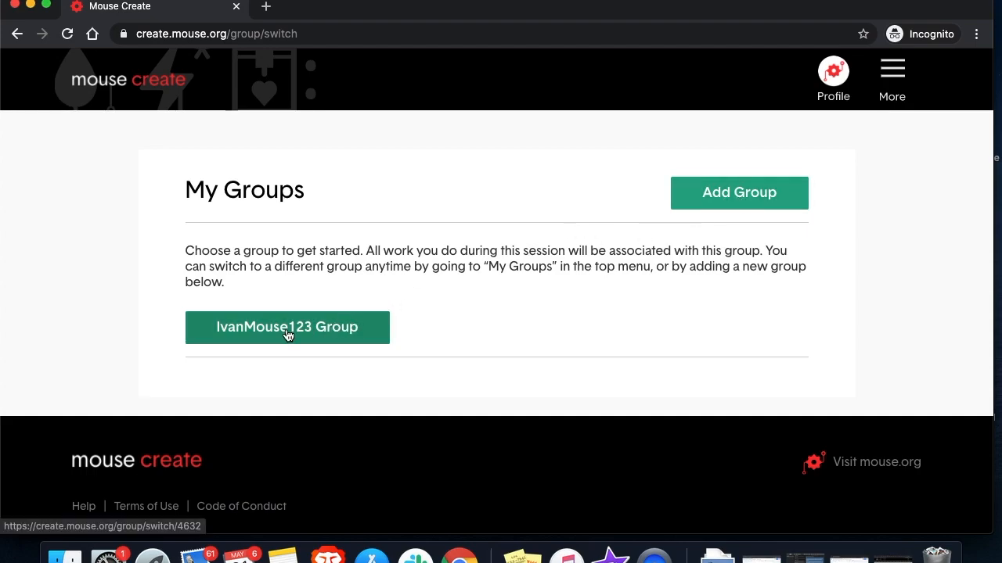
left_click(287, 327)
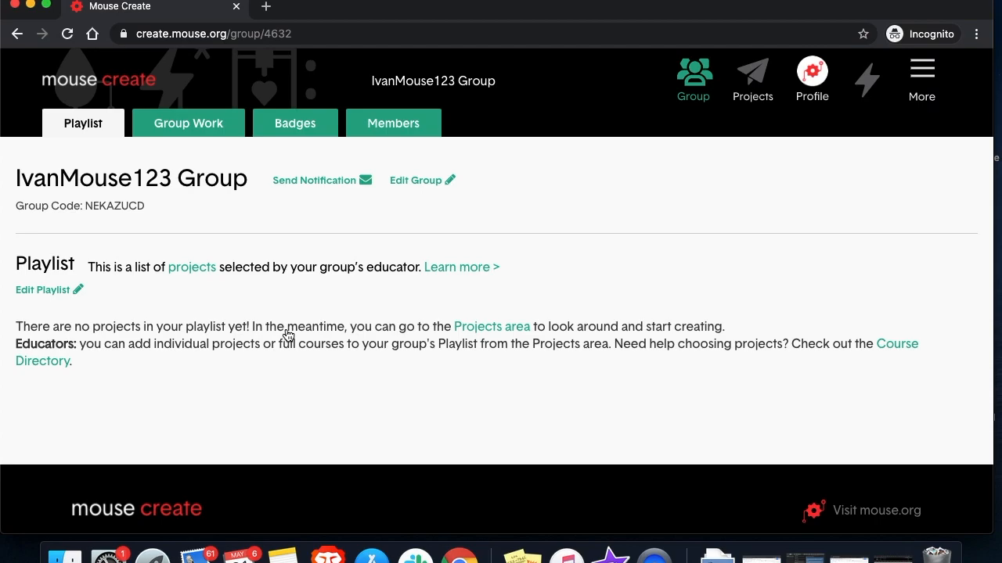
mouse_move(286, 288)
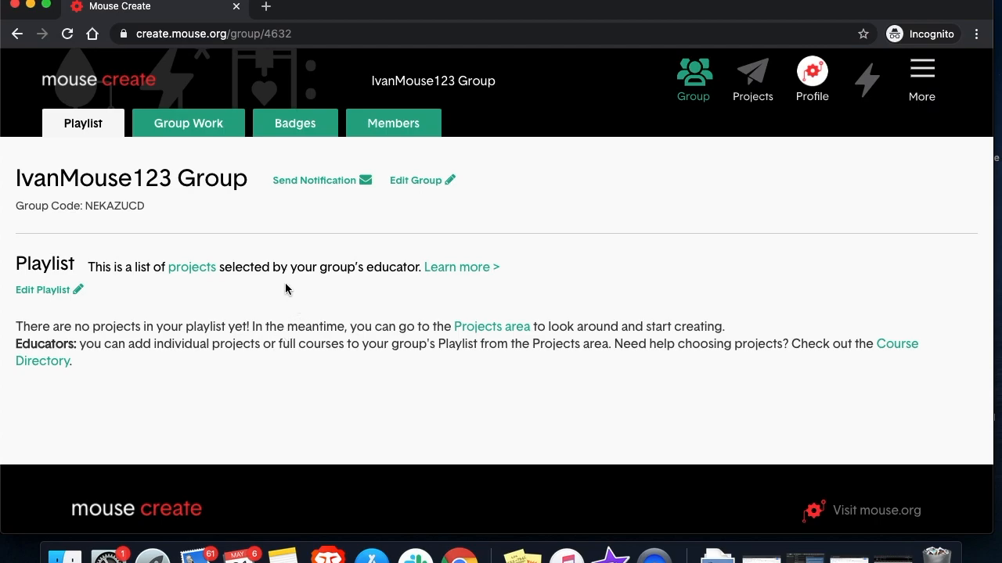
mouse_move(186, 147)
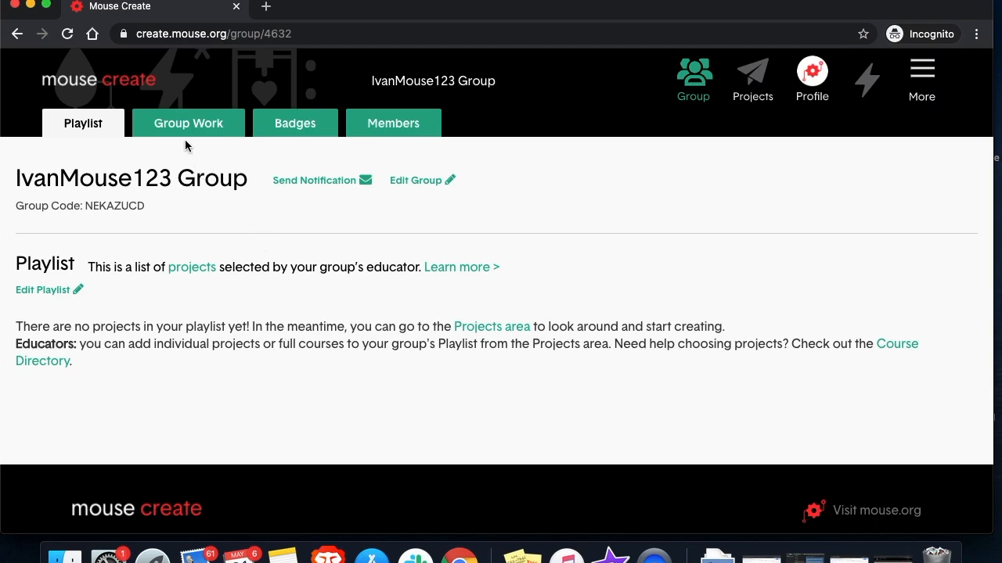
mouse_move(188, 122)
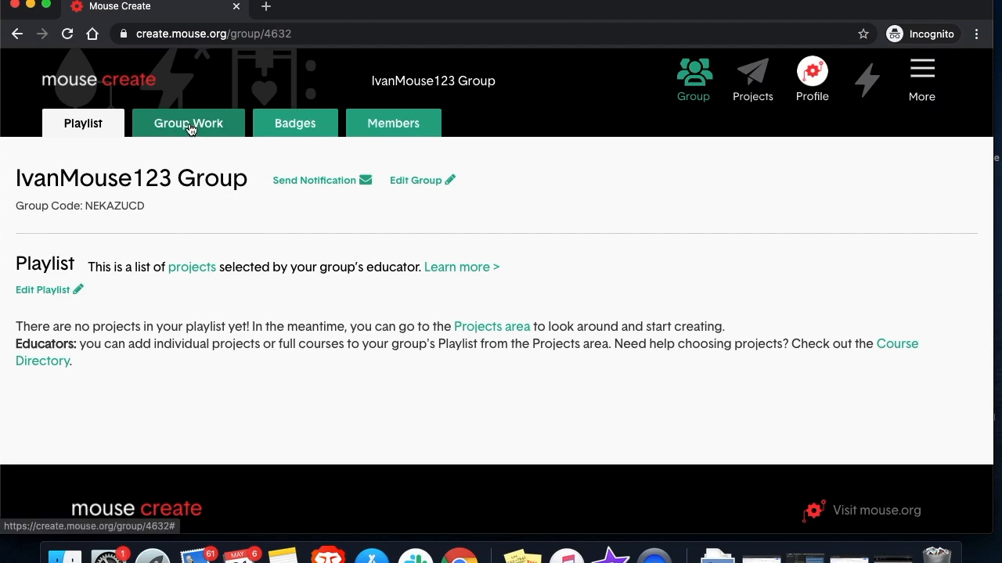
left_click(188, 122)
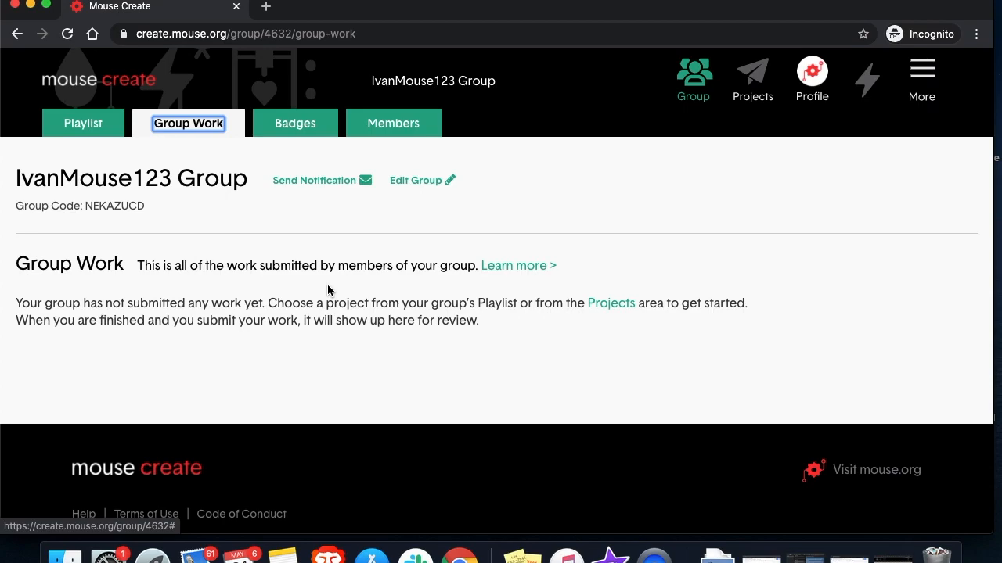
mouse_move(263, 206)
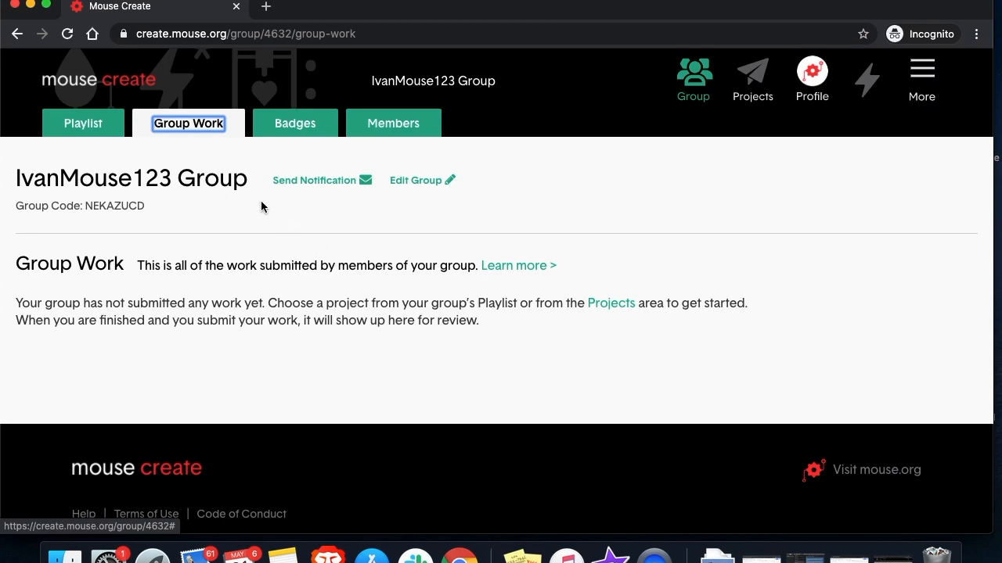
left_click(294, 122)
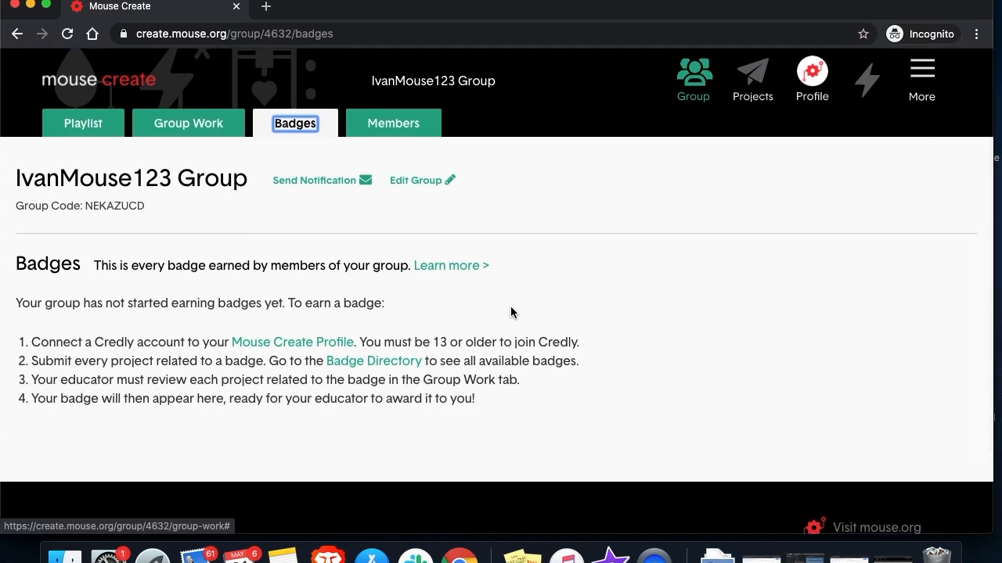
mouse_move(393, 122)
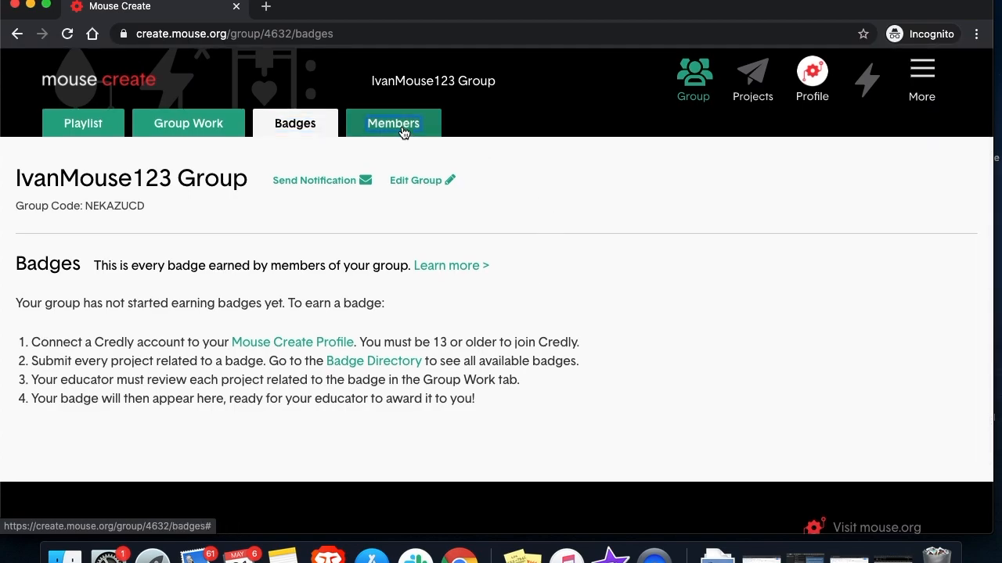
left_click(393, 122)
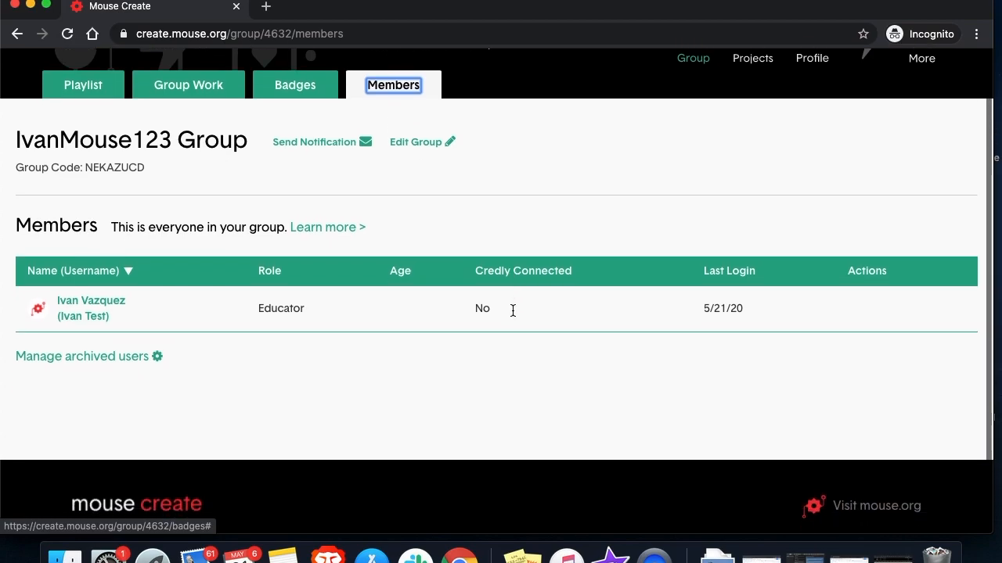
scroll("up", 3)
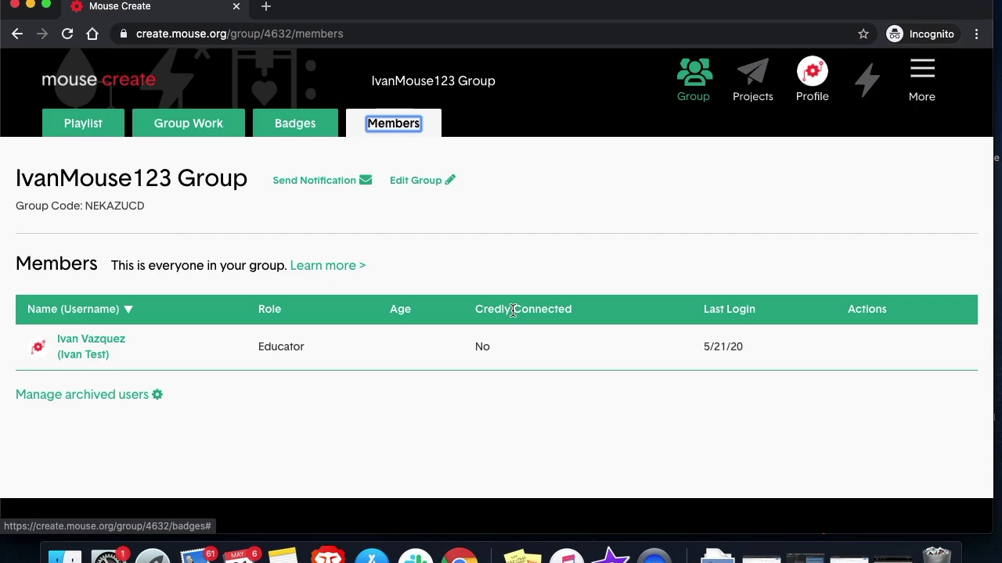
left_click(82, 122)
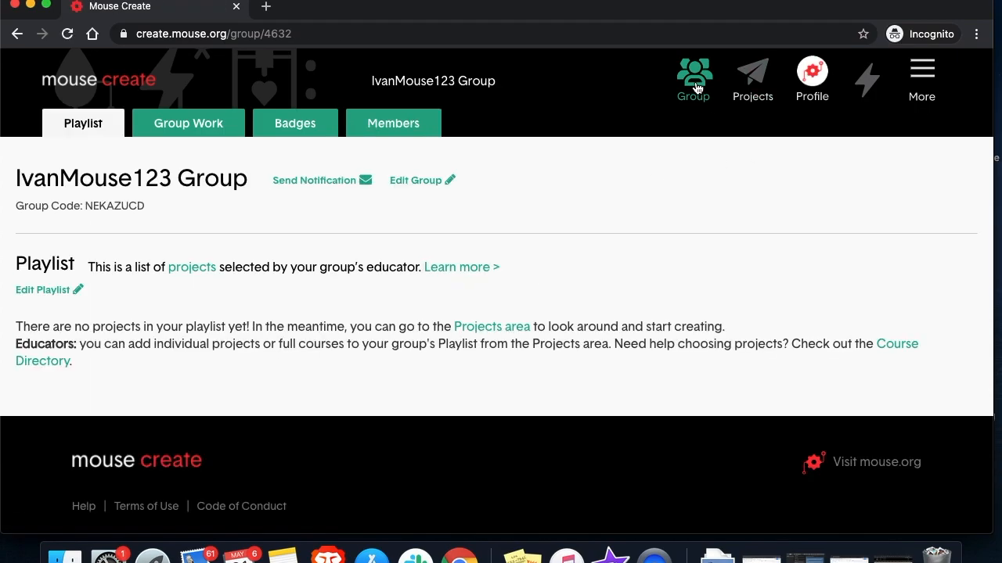
mouse_move(242, 213)
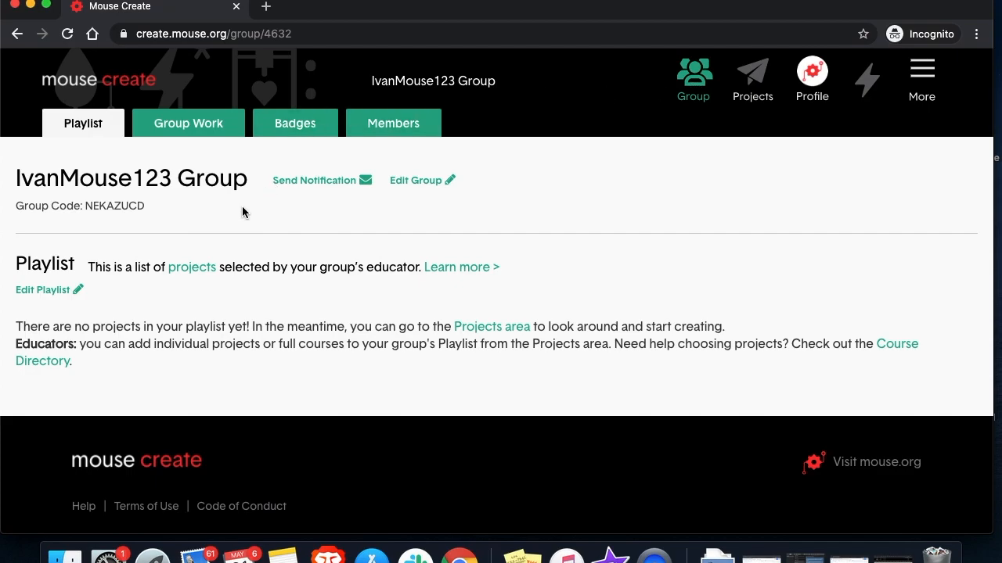
mouse_move(147, 211)
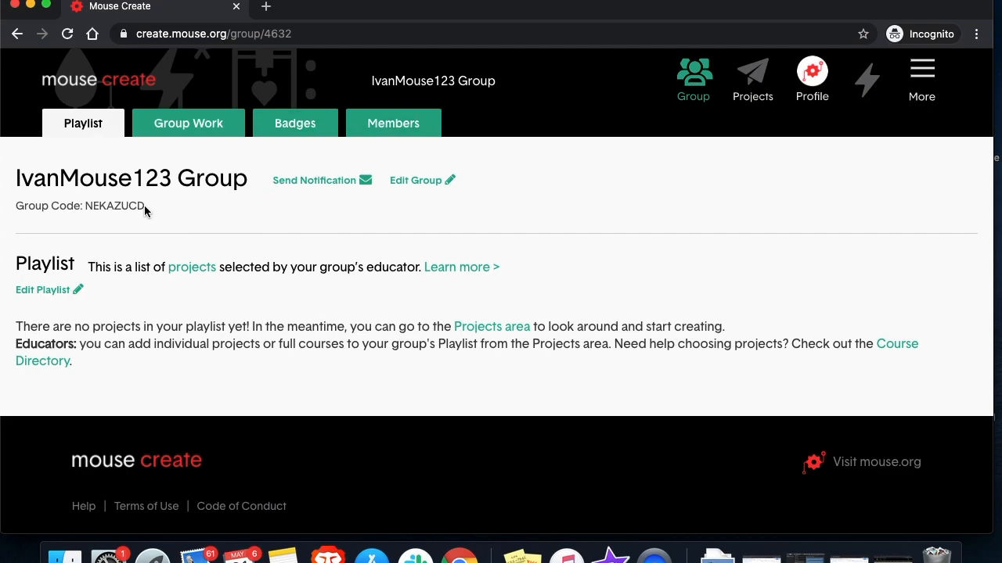
double_click(113, 207)
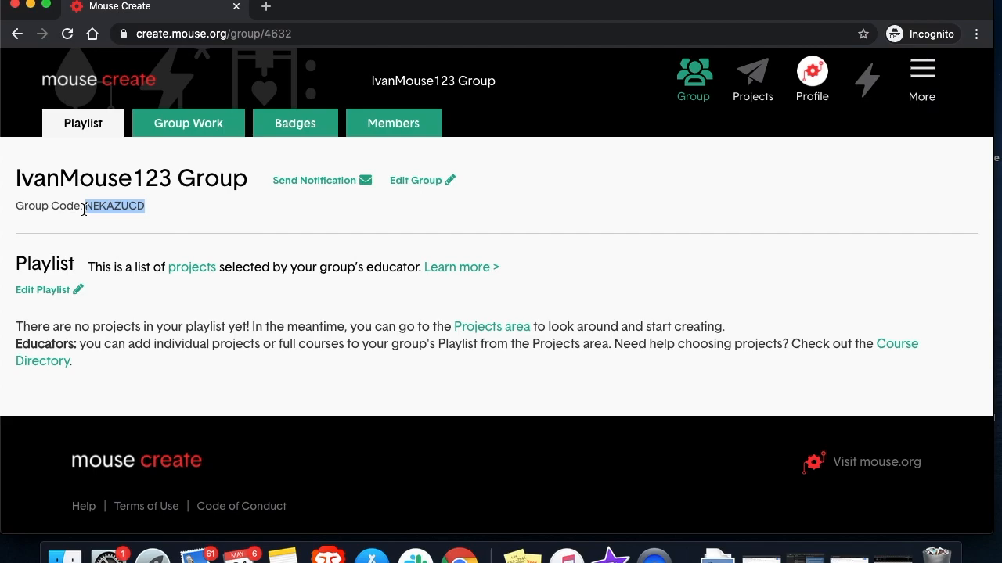
mouse_move(989, 106)
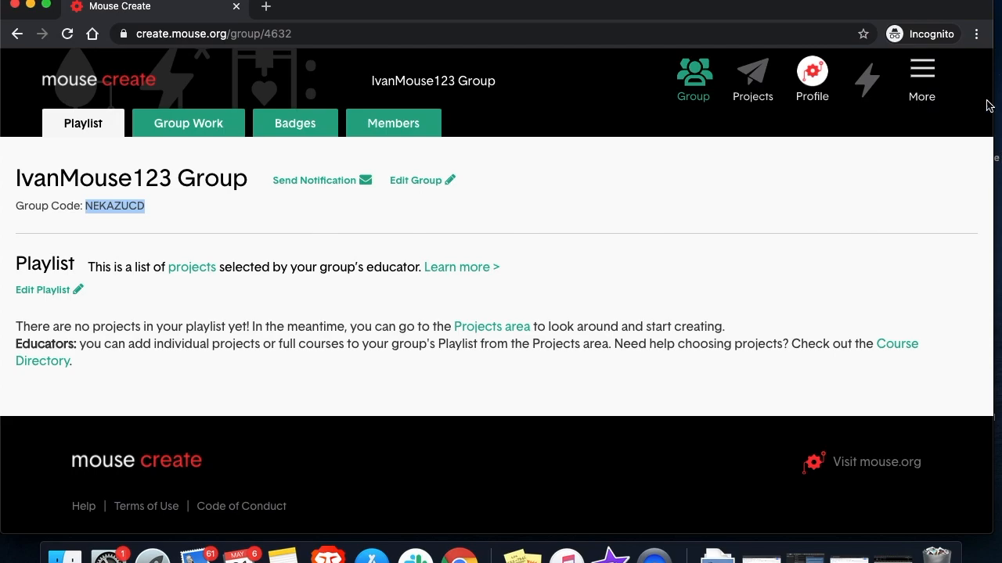
left_click(921, 78)
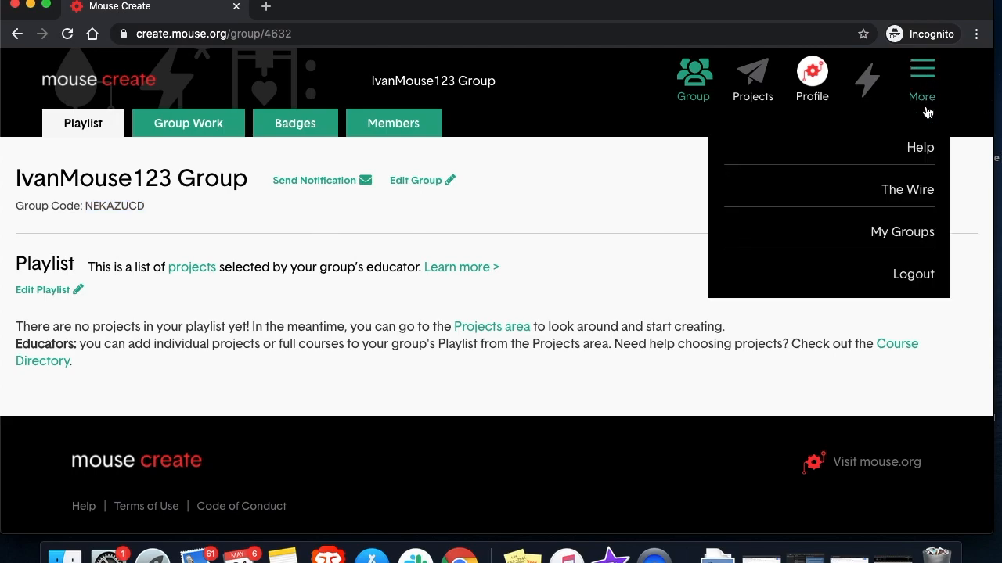
Log out of the educator account, returning to the public home page
left_click(912, 274)
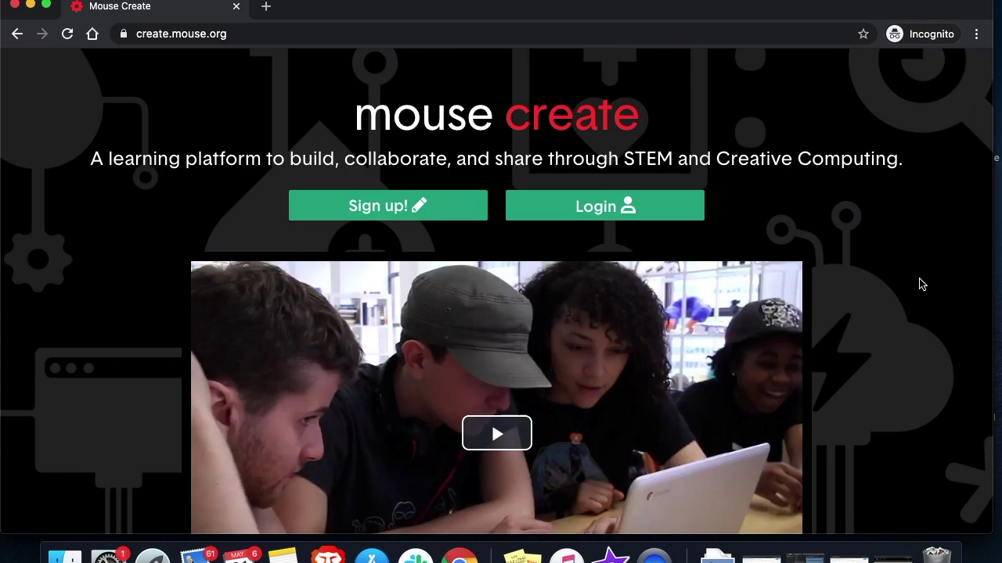
mouse_move(410, 119)
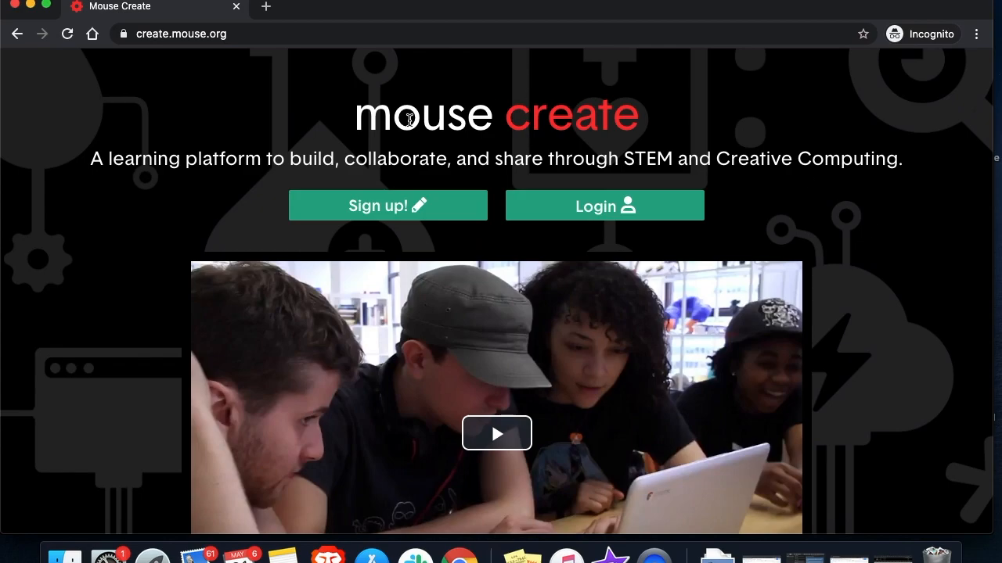
mouse_move(410, 118)
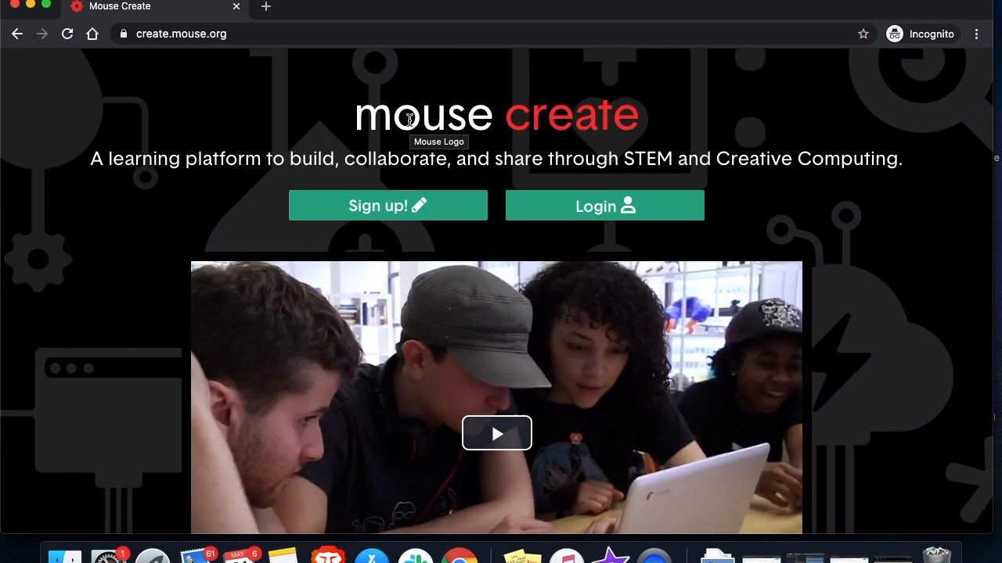
mouse_move(391, 210)
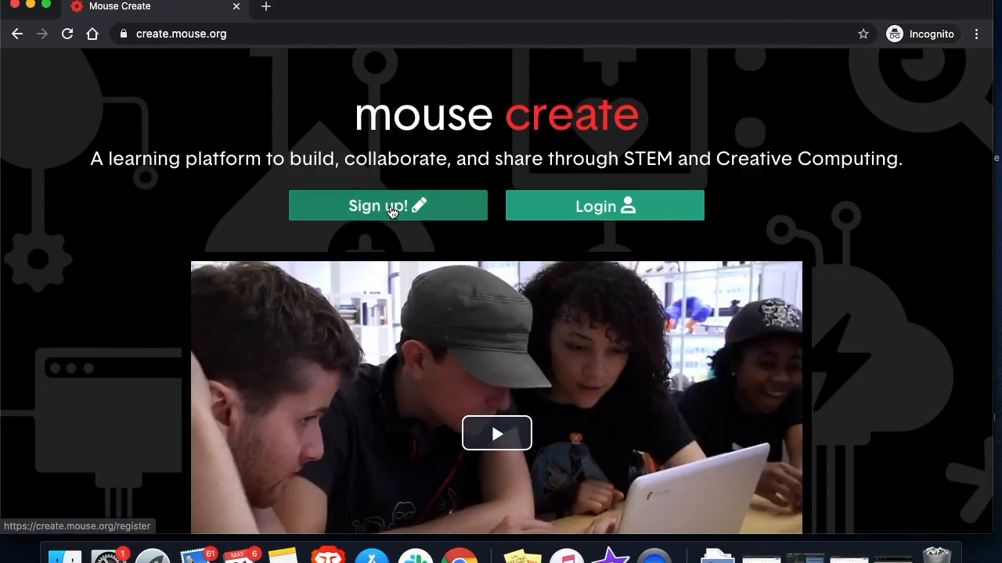
Start a student registration with the available username IvanTheStudent123
left_click(388, 205)
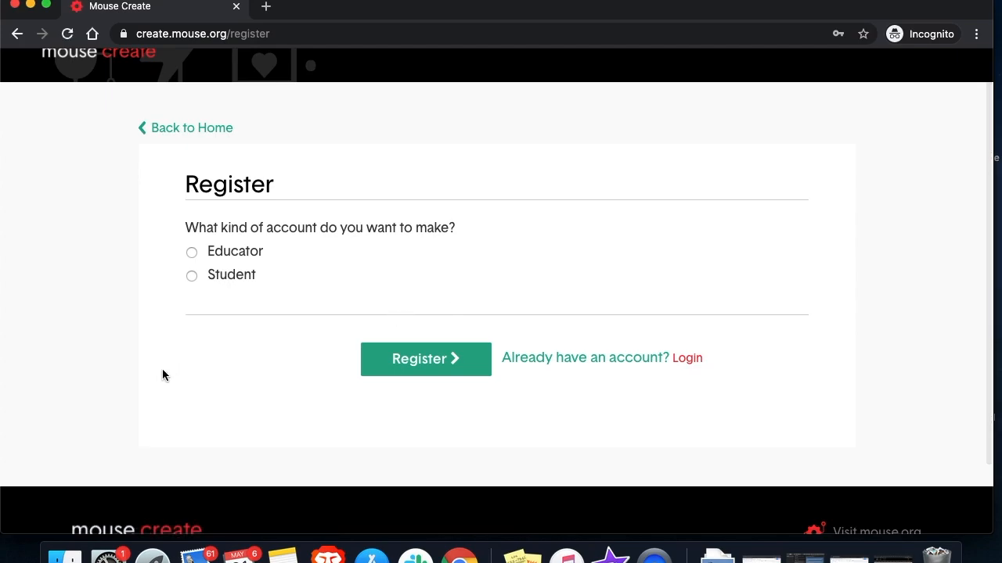
mouse_move(201, 294)
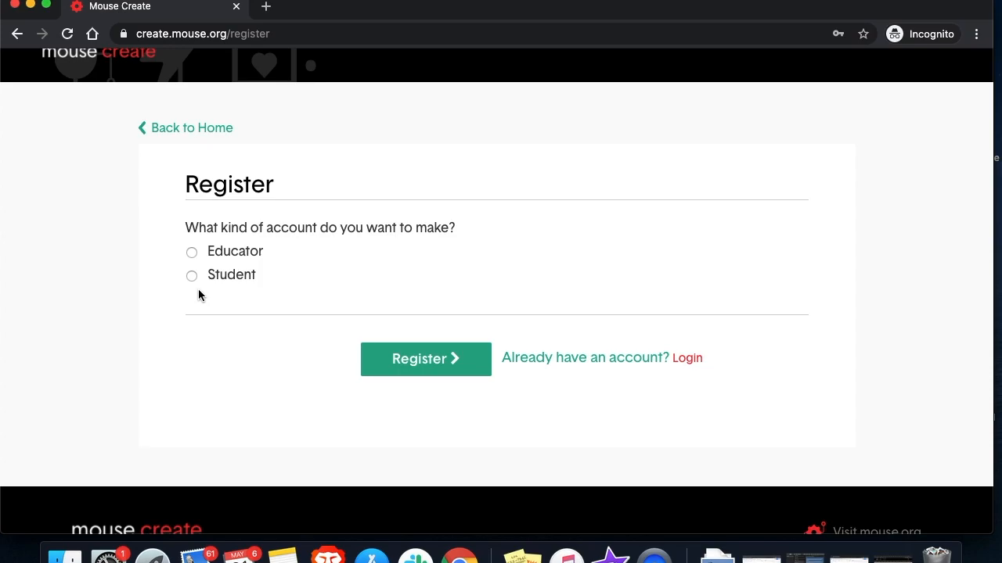
left_click(191, 275)
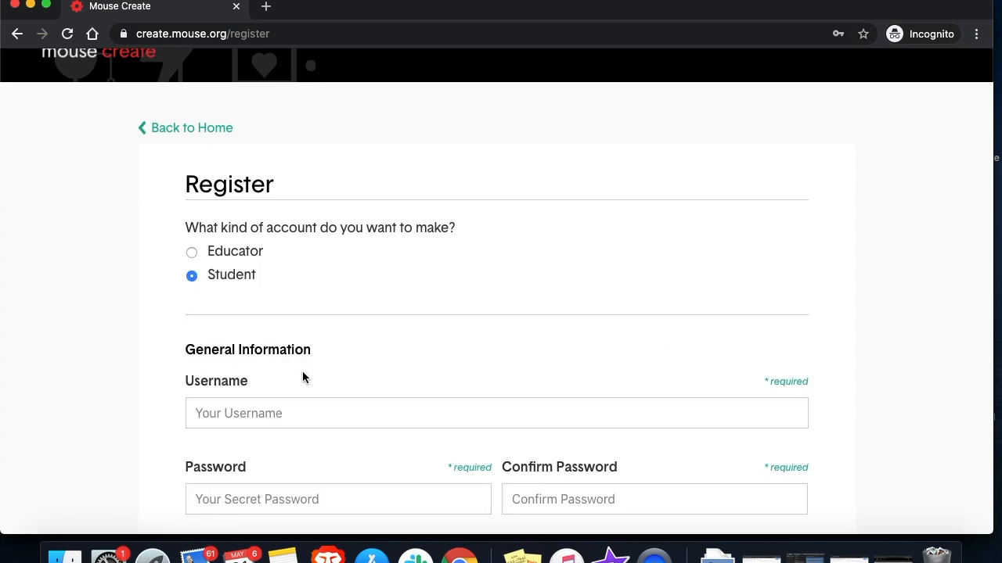
scroll("down", 3)
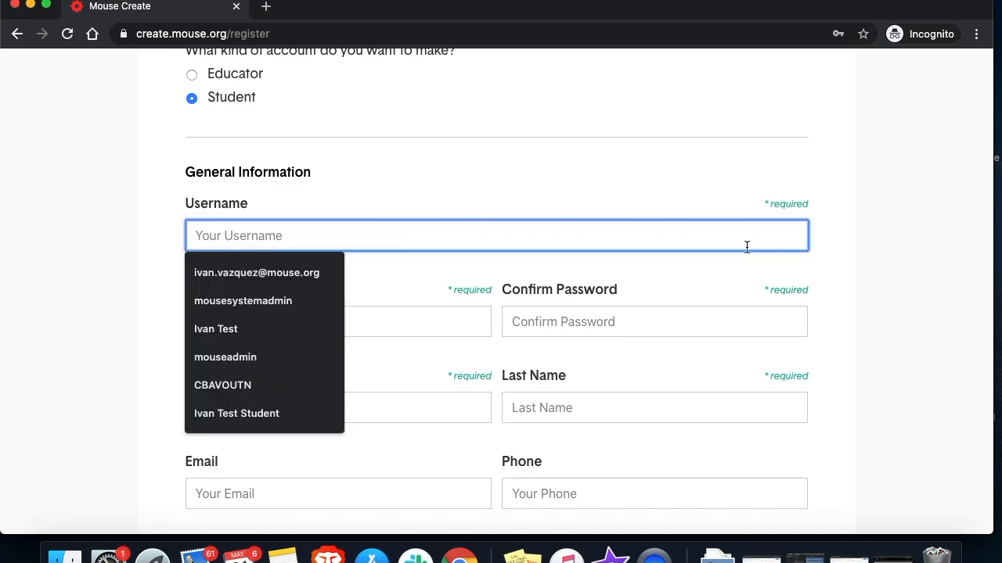
type("IvanTheS")
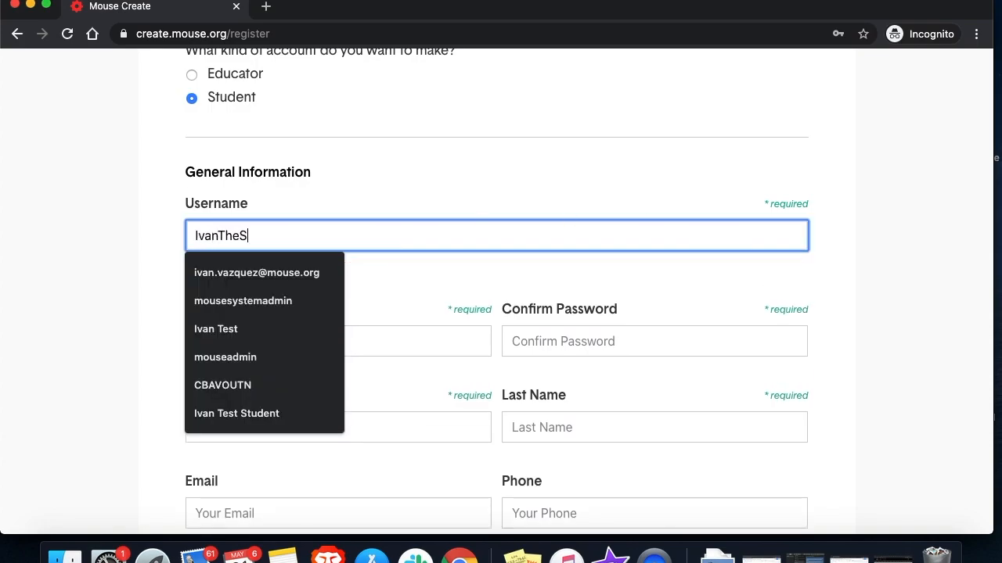
type("tudent123")
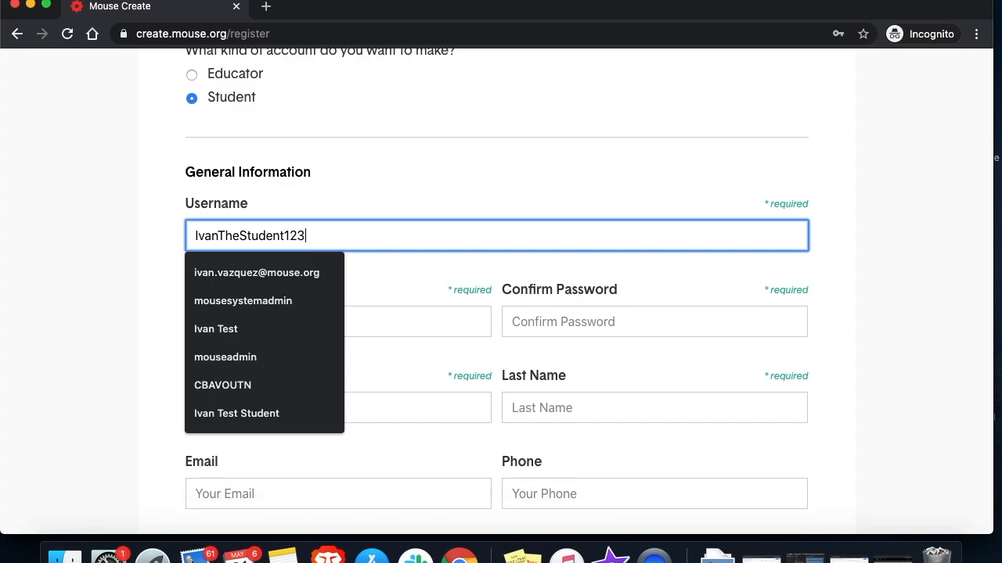
left_click(344, 278)
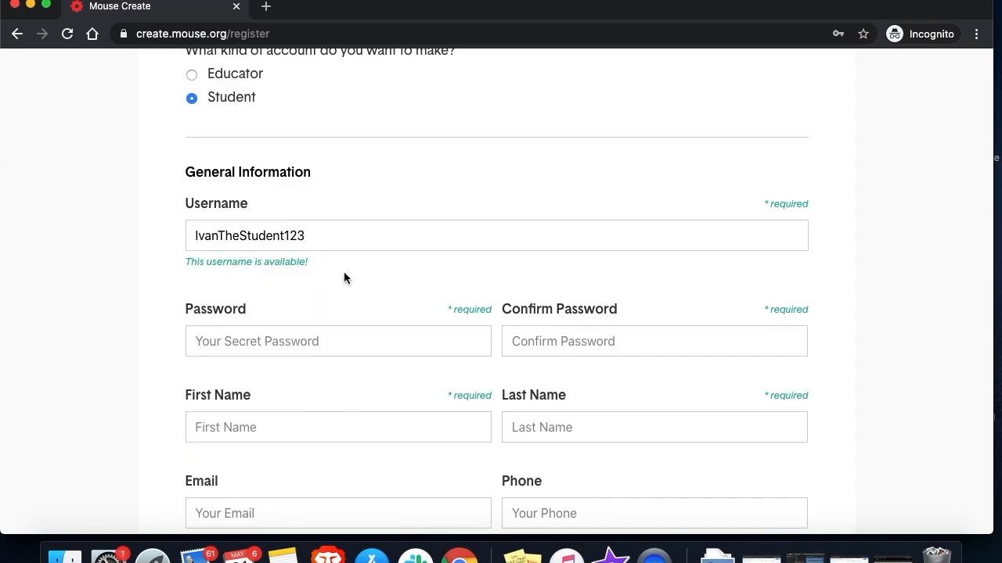
Enter the account password and its confirmation, dismissing saved-password suggestions
scroll("down", 3)
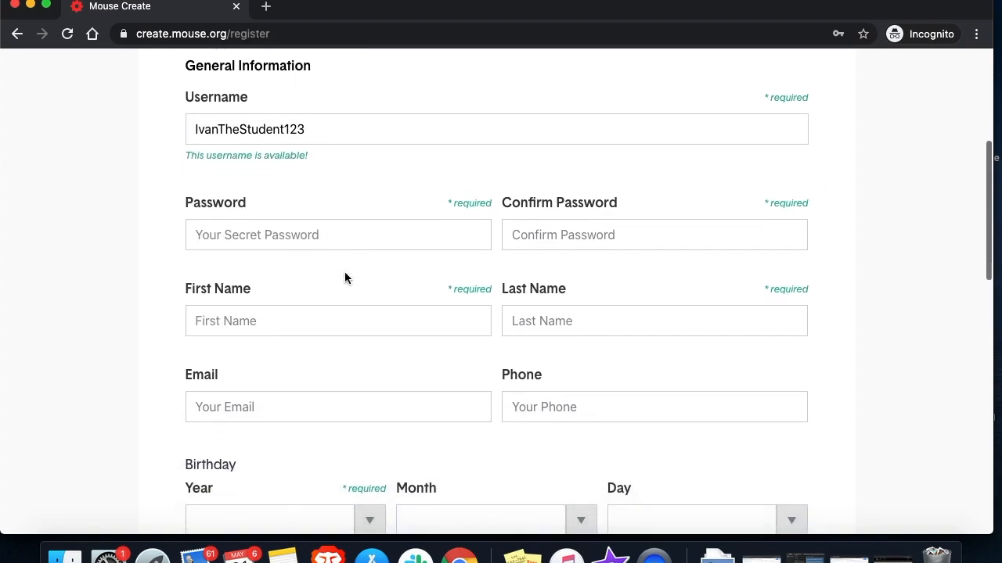
left_click(338, 231)
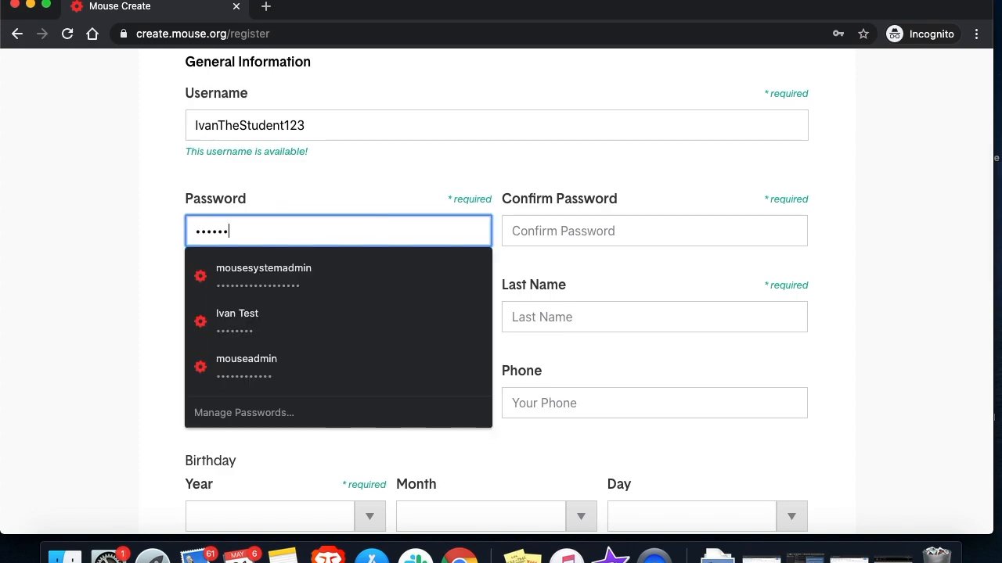
left_click(655, 231)
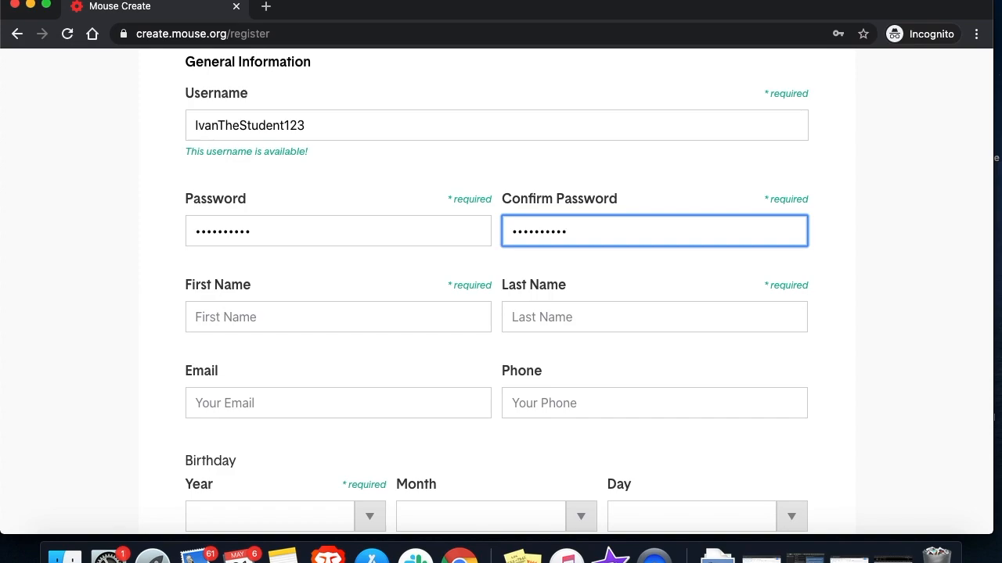
mouse_move(335, 235)
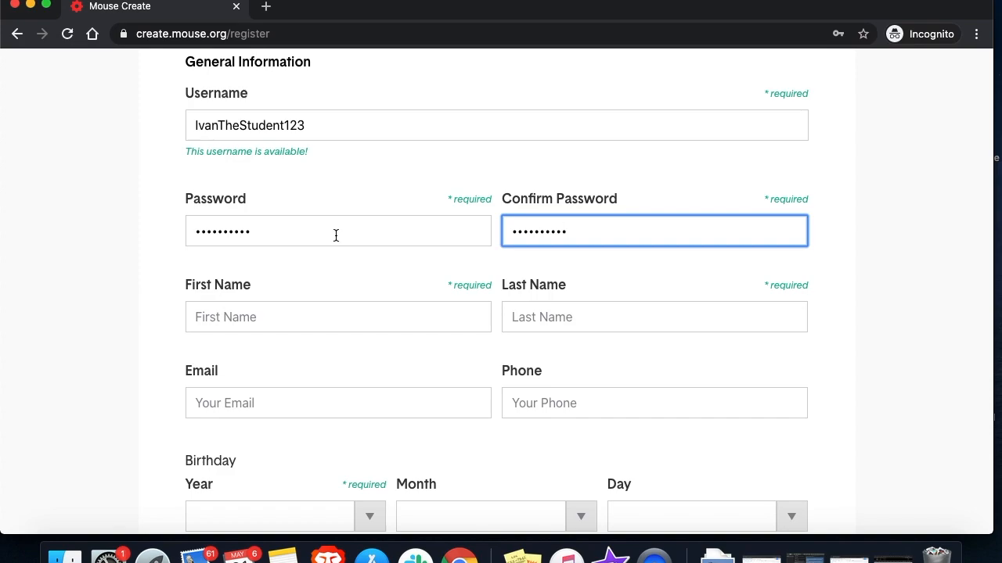
Enter the student's first name 'TheStudent' and last name on the registration form
scroll("down", 3)
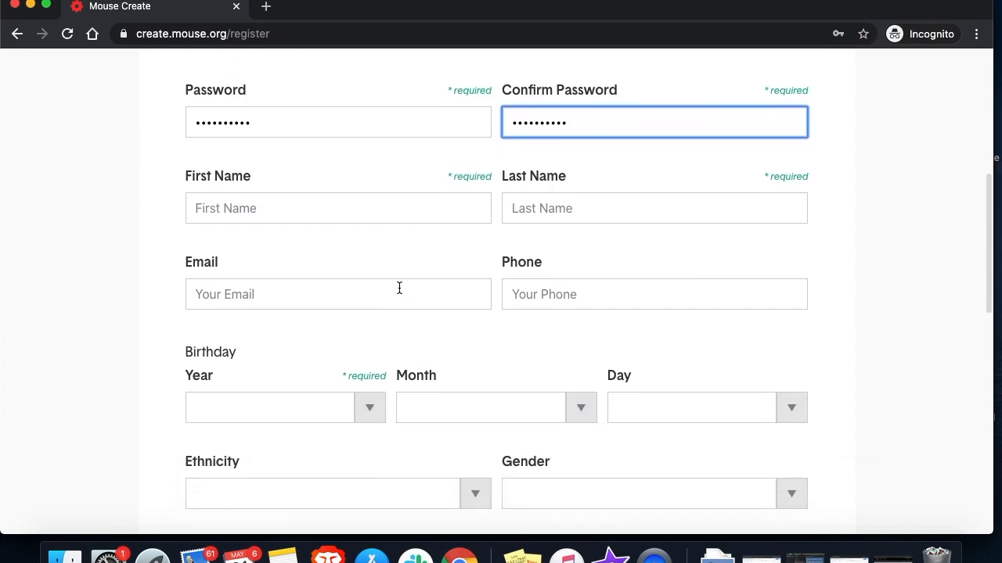
mouse_move(410, 265)
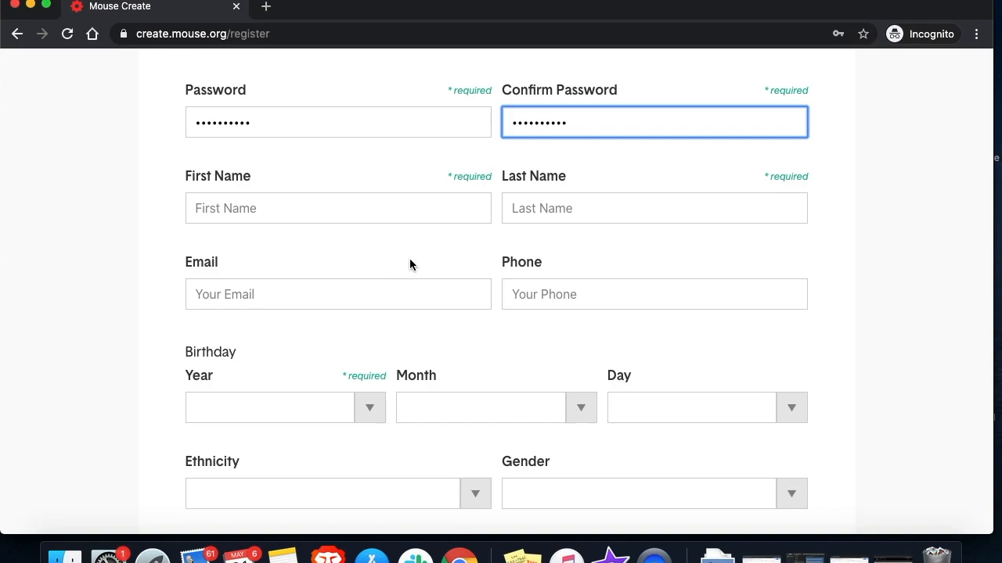
left_click(338, 206)
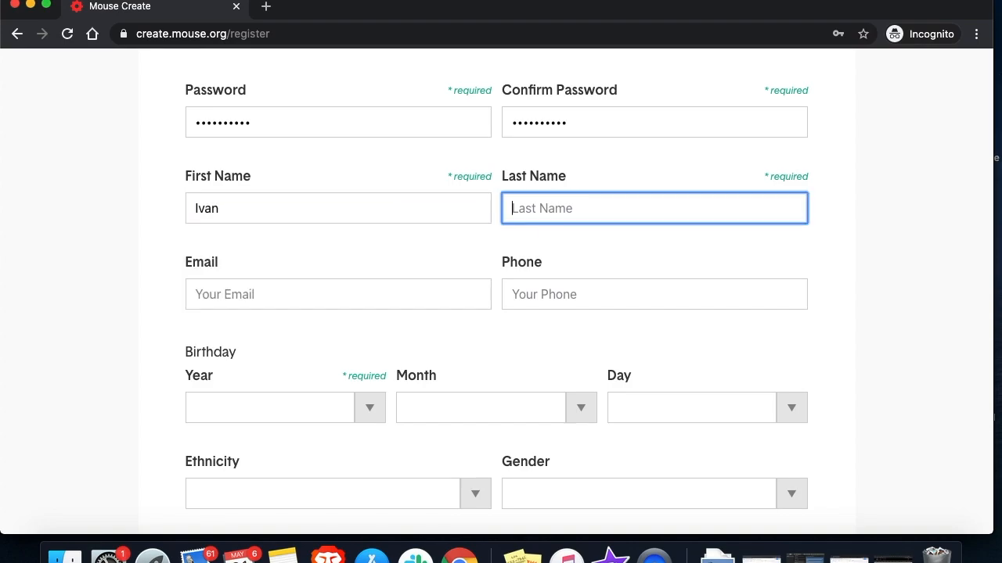
type("T")
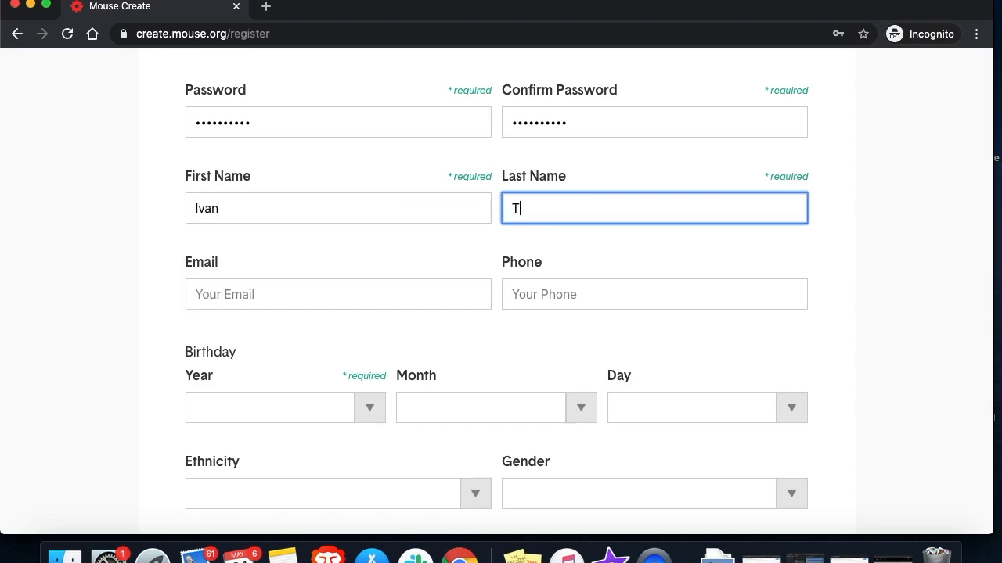
type("heStu")
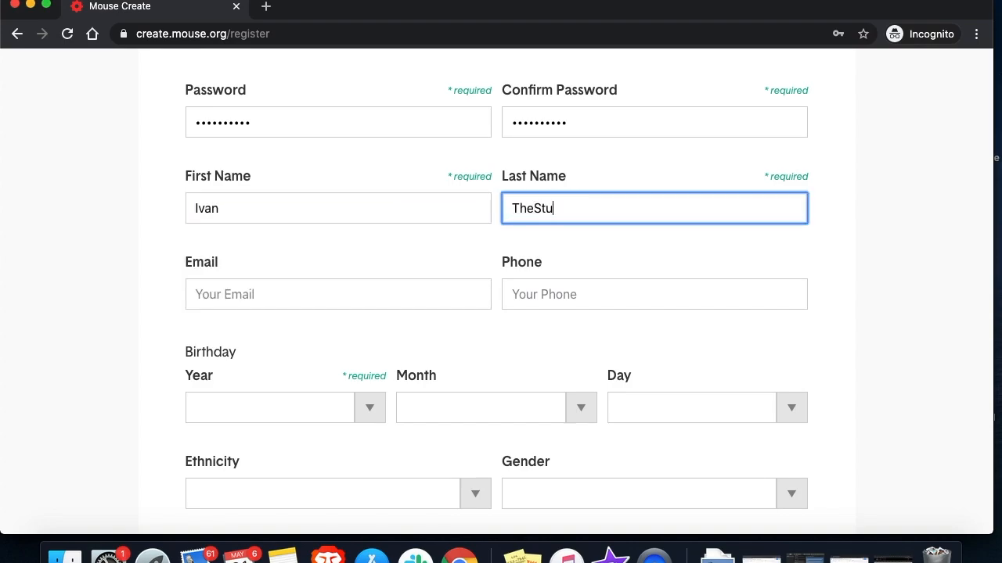
type("dent")
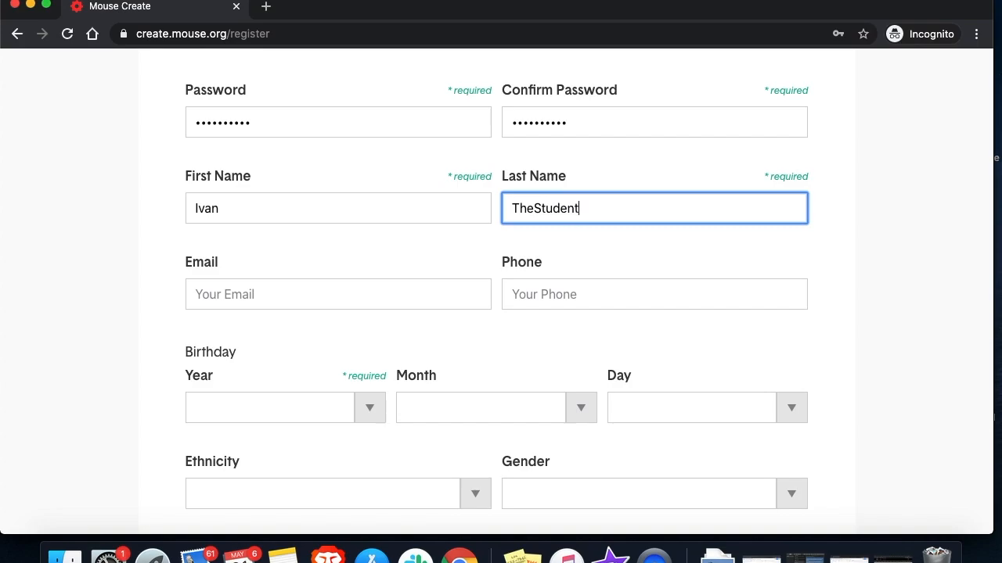
Set the birth year to 2003 from the Birthday Year dropdown
scroll("down", 3)
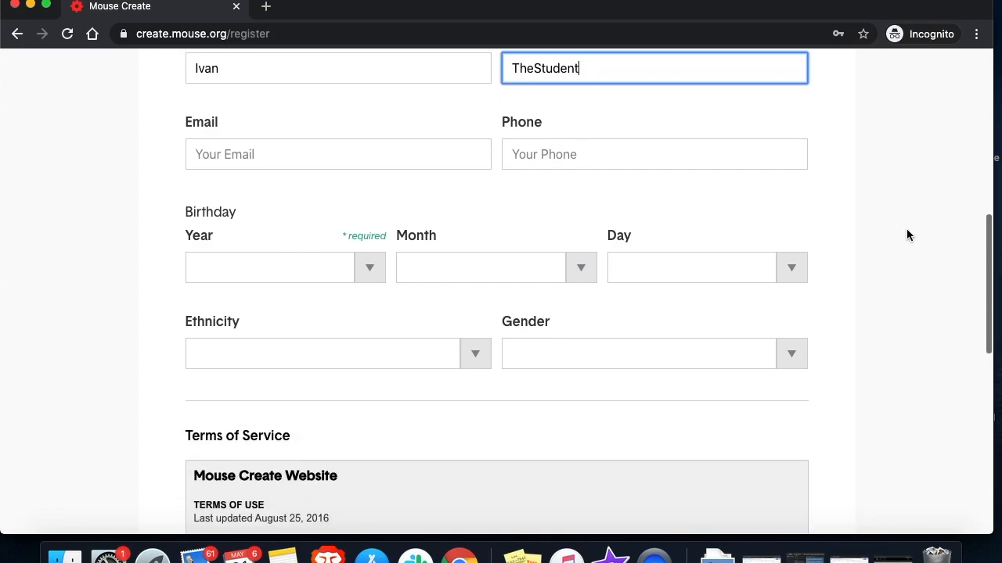
scroll("down", 3)
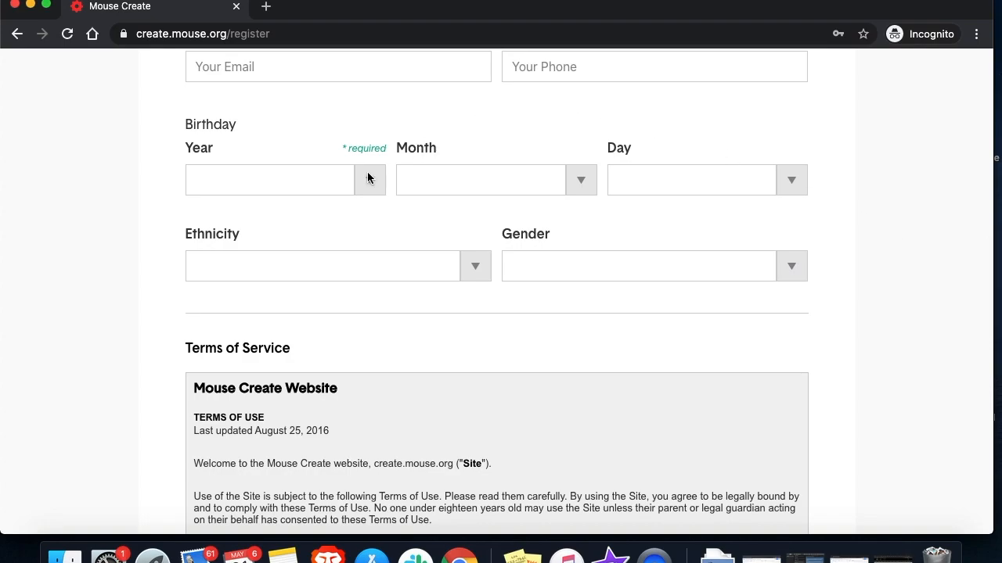
left_click(269, 180)
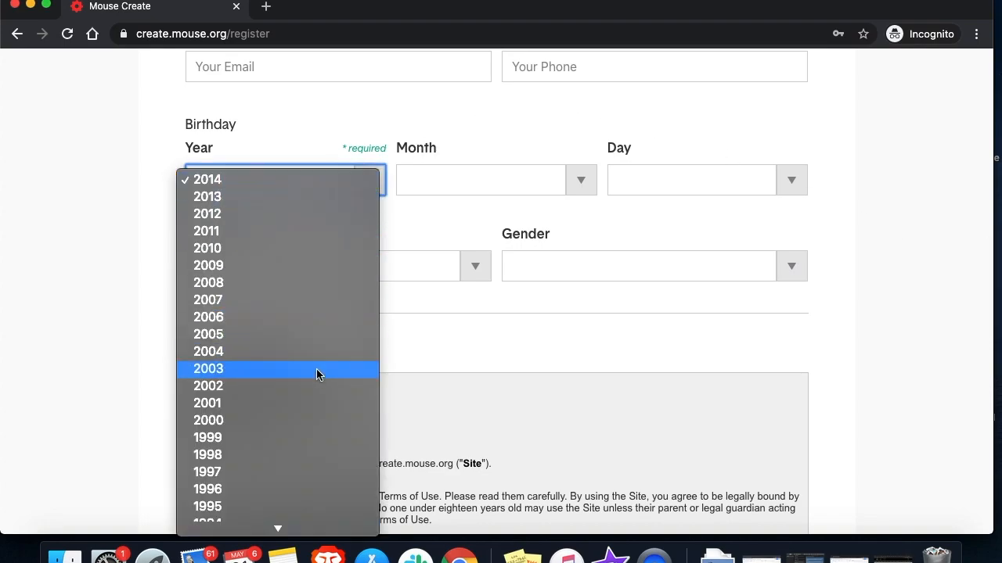
left_click(208, 370)
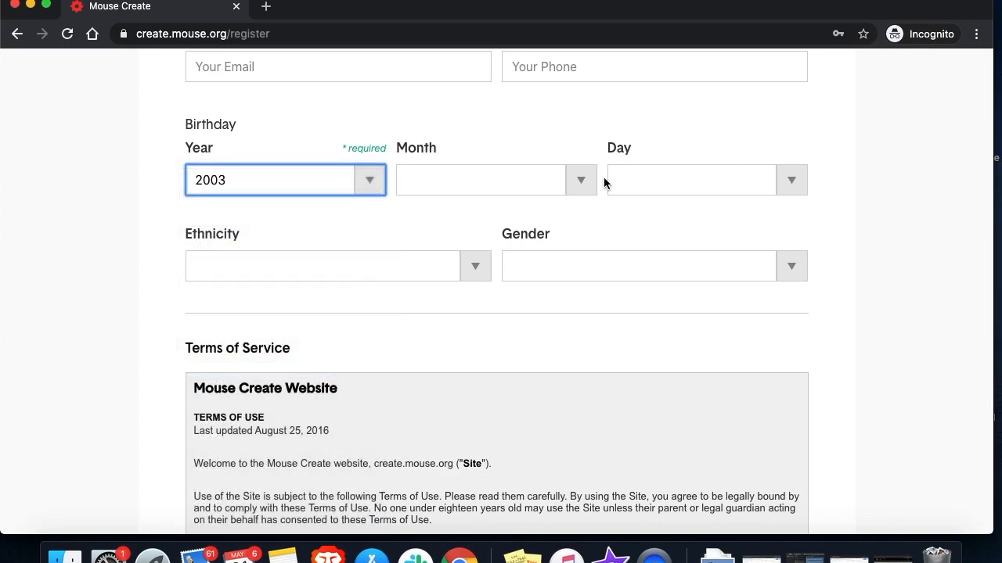
scroll("down", 3)
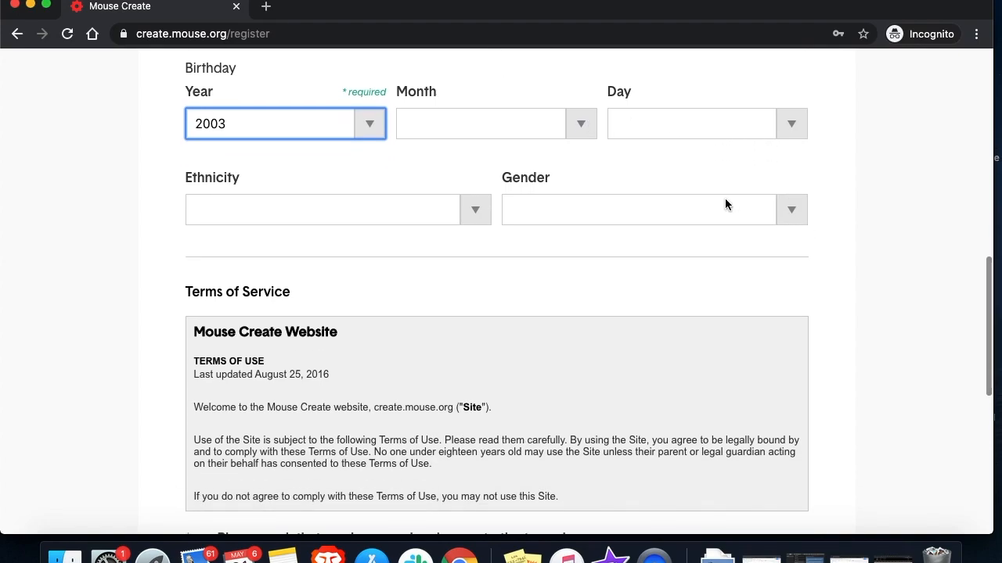
scroll("down", 3)
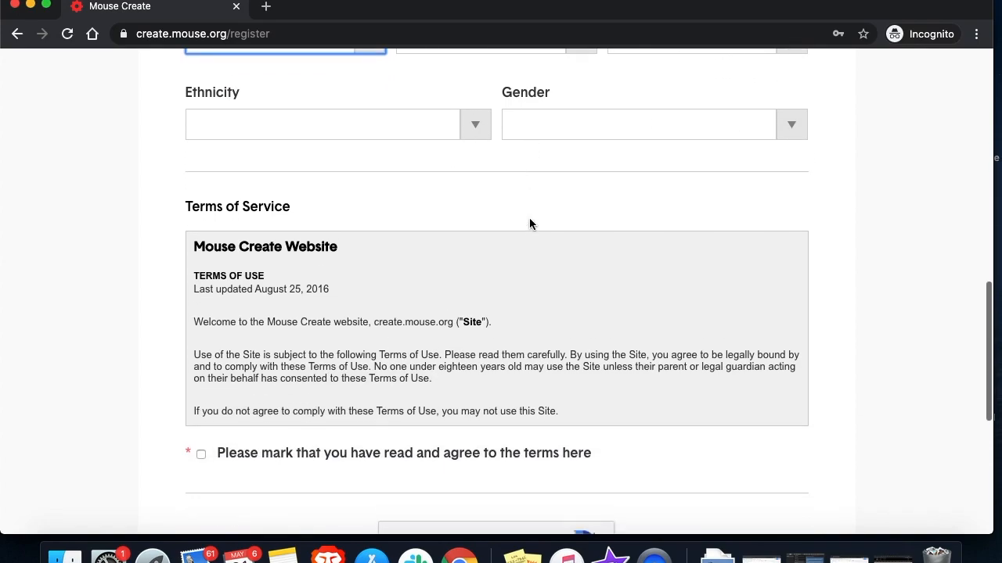
scroll("up", 3)
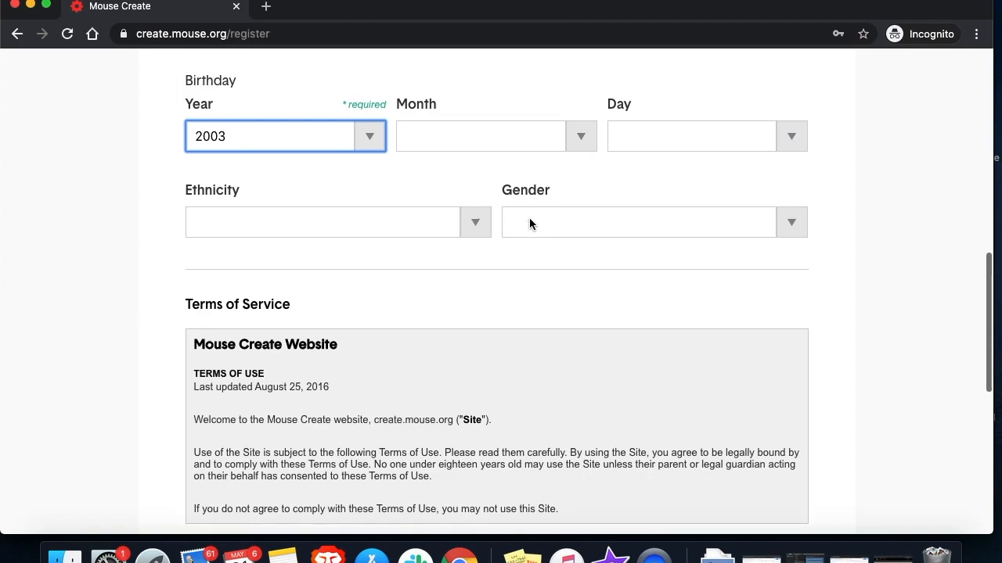
scroll("down", 3)
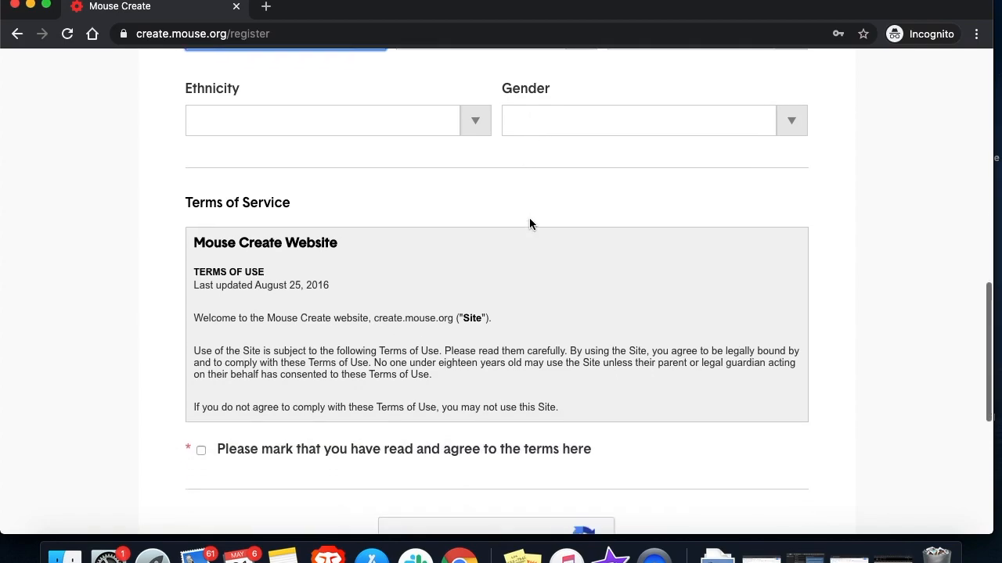
scroll("down", 3)
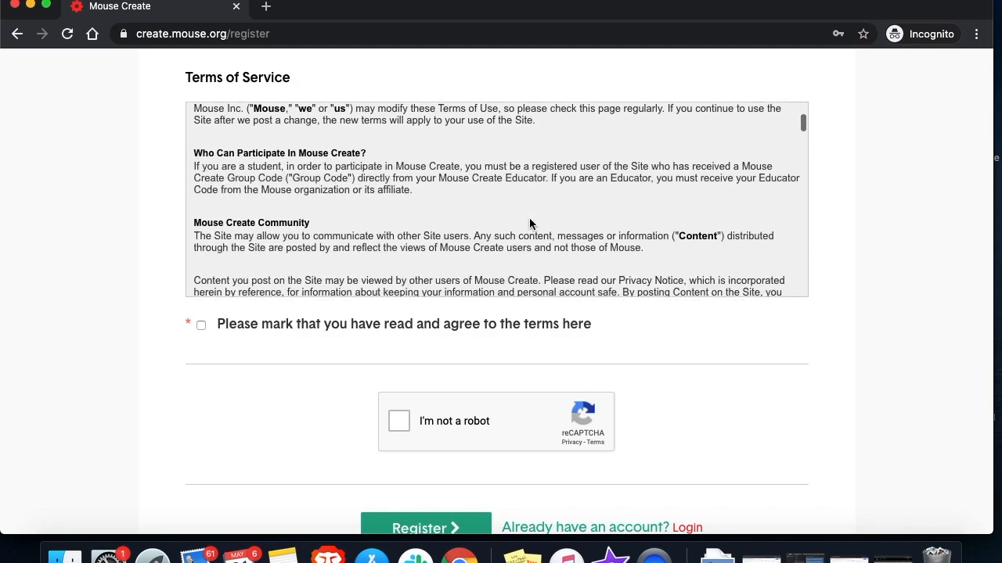
Agree to the terms, confirm 'I'm not a robot', and submit the student registration
scroll("down", 3)
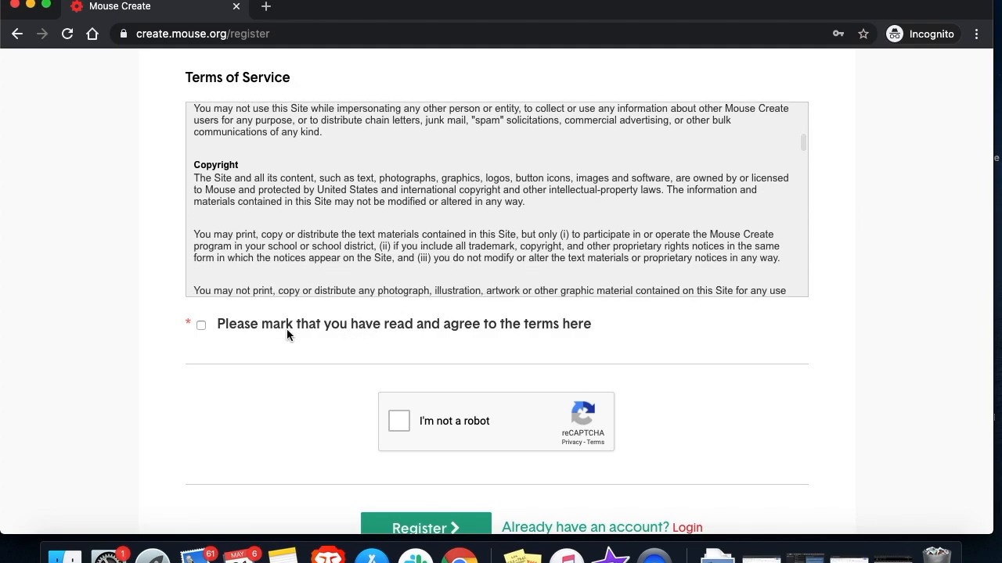
left_click(200, 324)
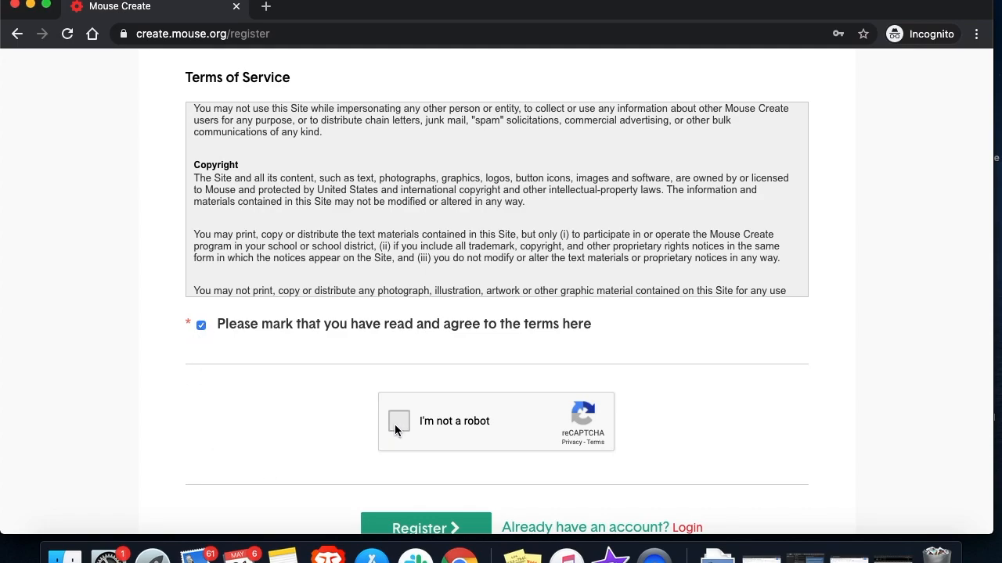
left_click(398, 421)
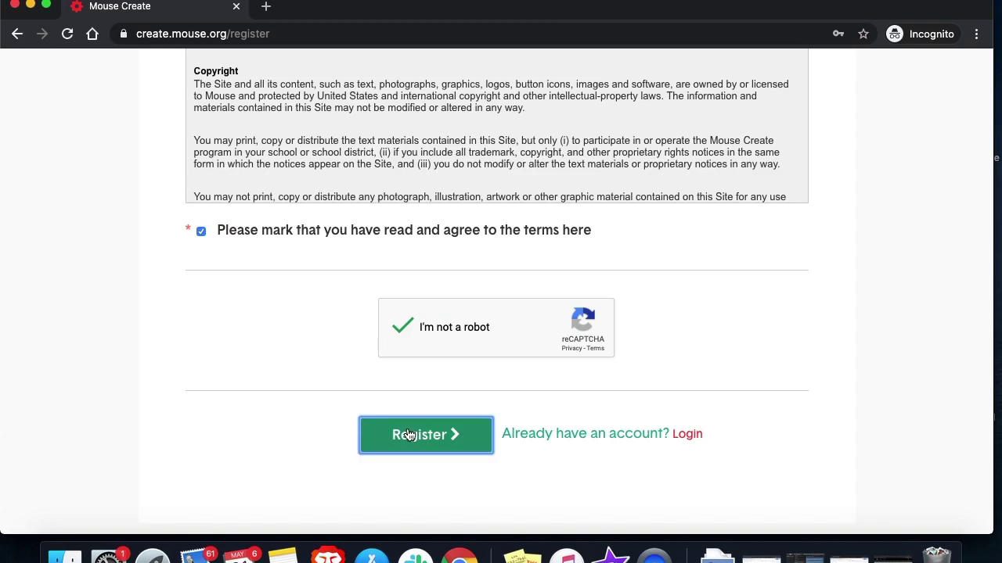
left_click(426, 435)
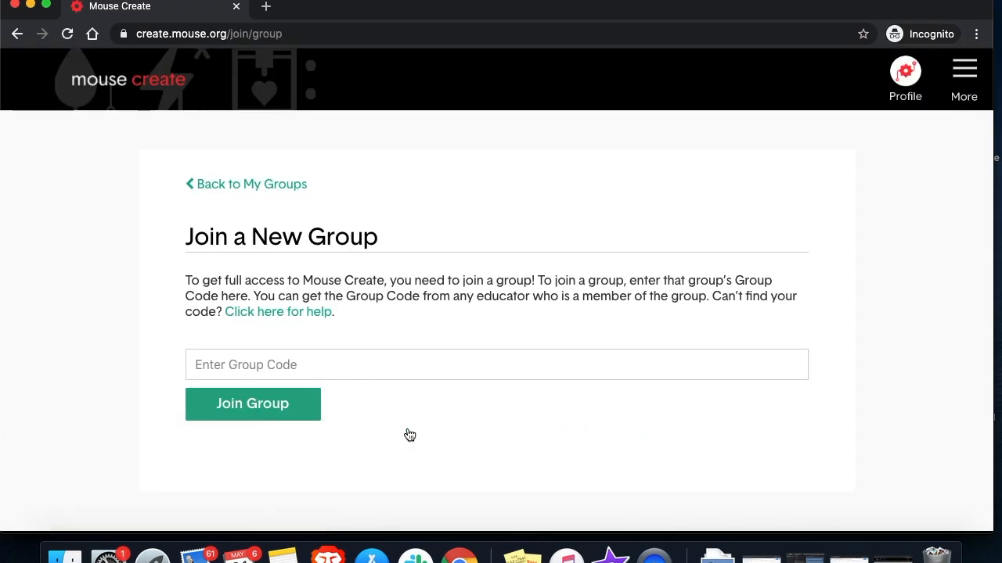
scroll("down", 3)
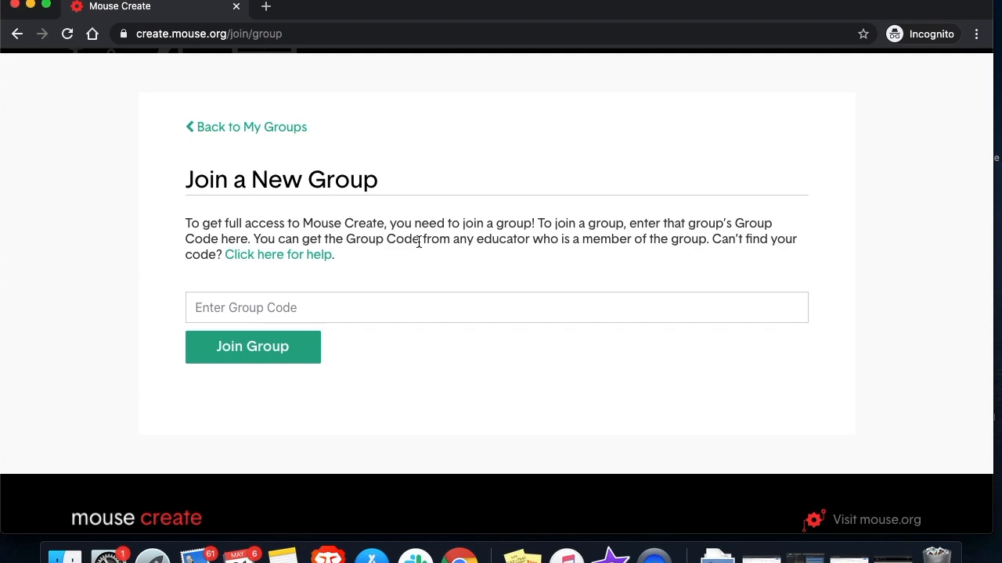
mouse_move(372, 279)
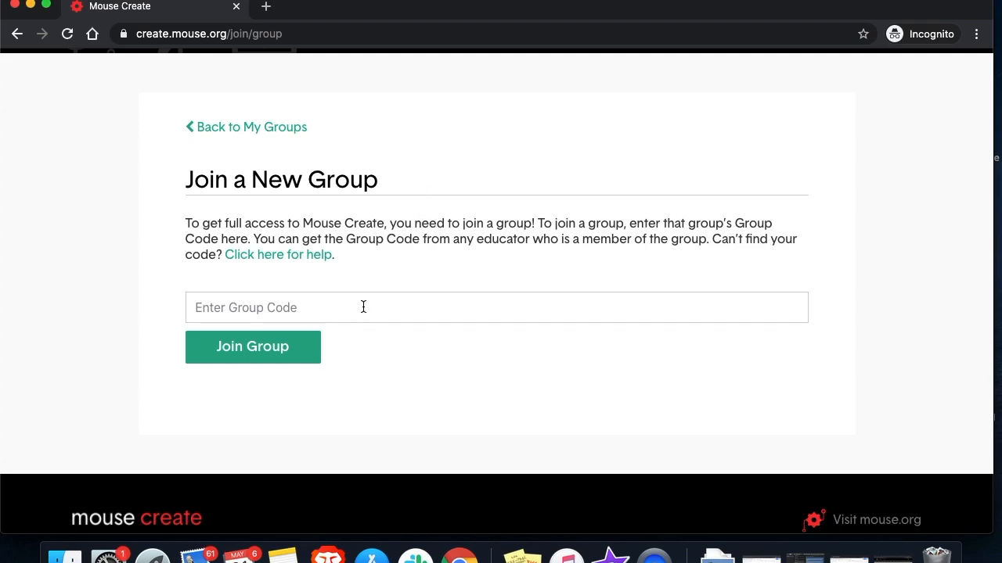
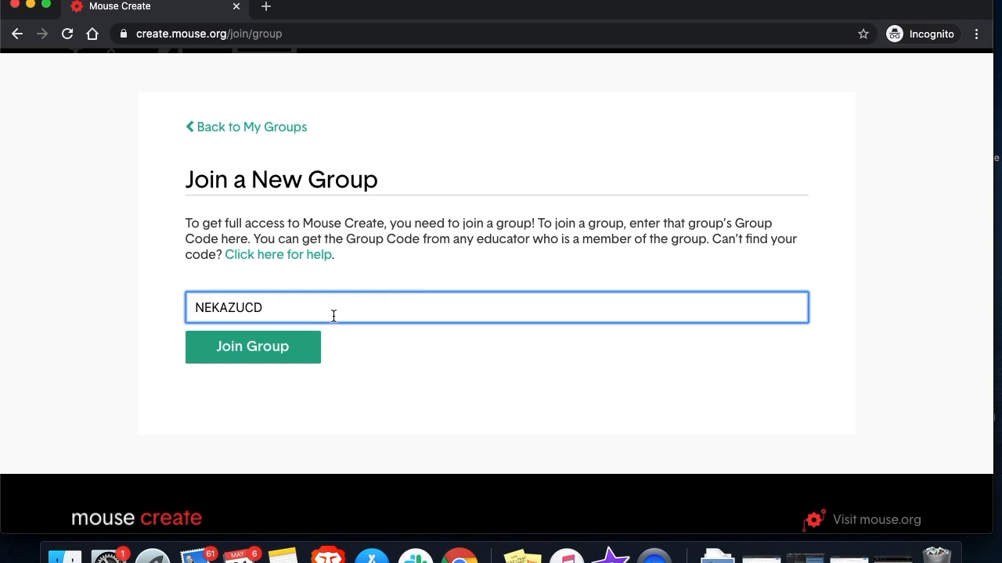
left_click(252, 348)
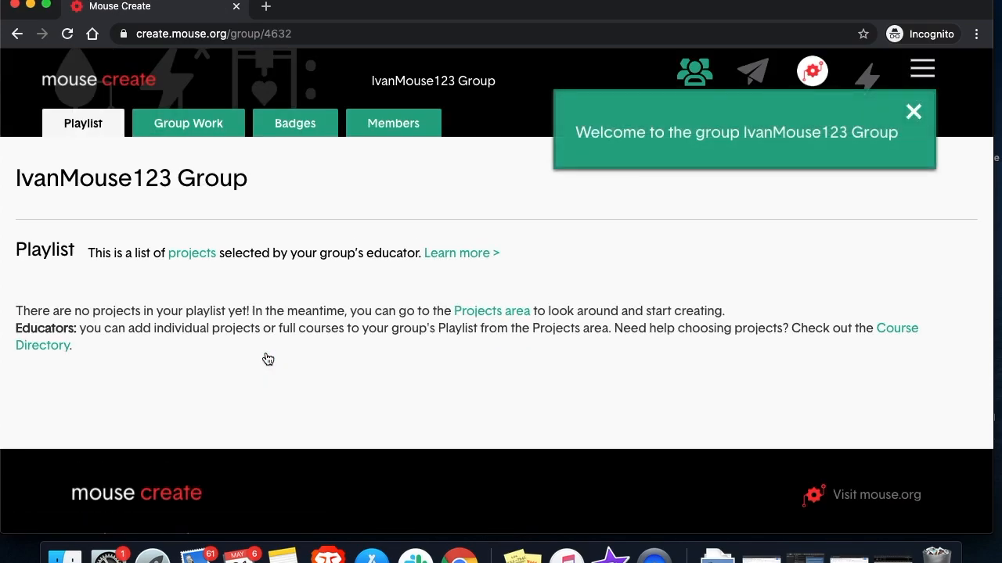
Dismiss the green welcome-to-the-group notice on the Playlist page
left_click(914, 112)
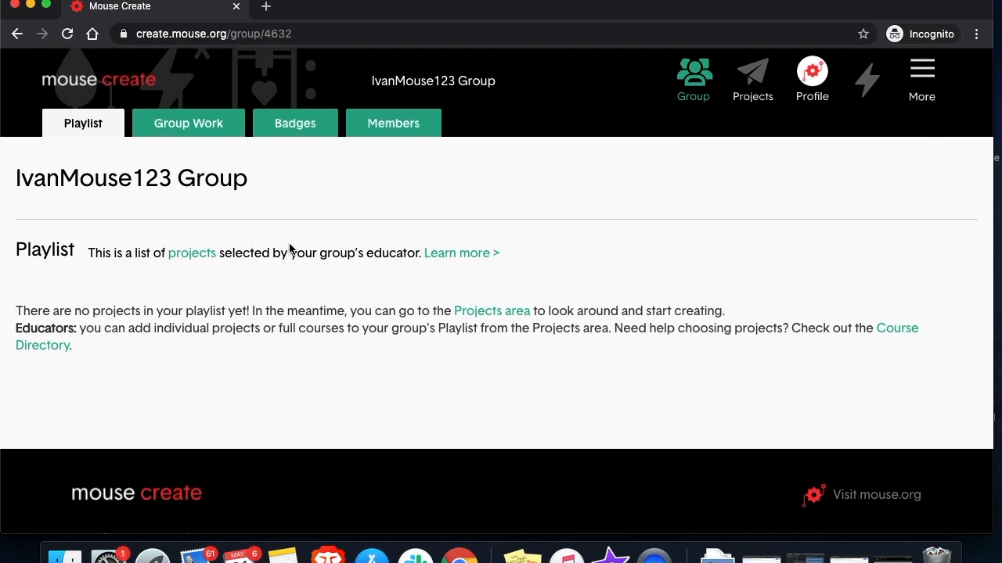
mouse_move(517, 341)
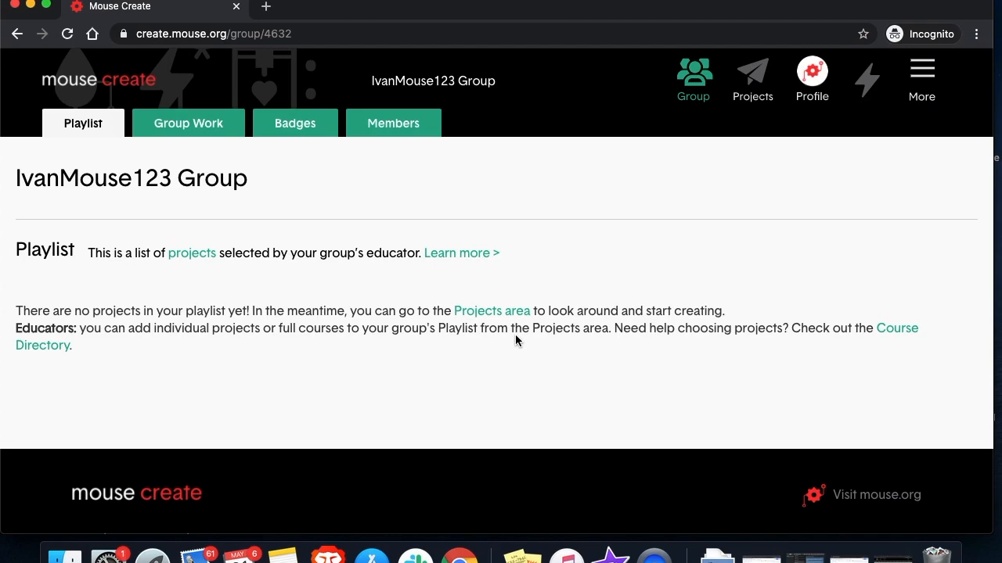
mouse_move(920, 78)
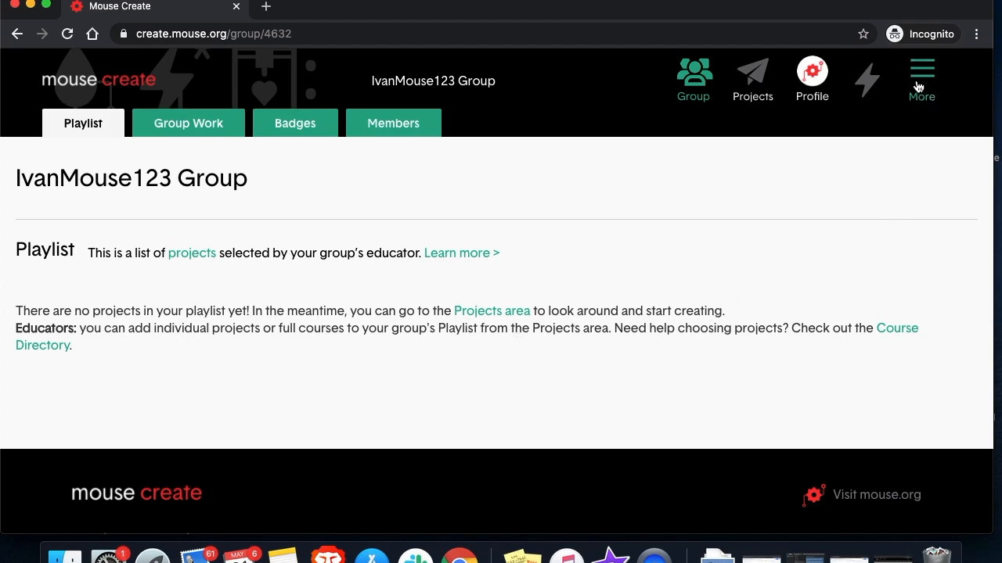